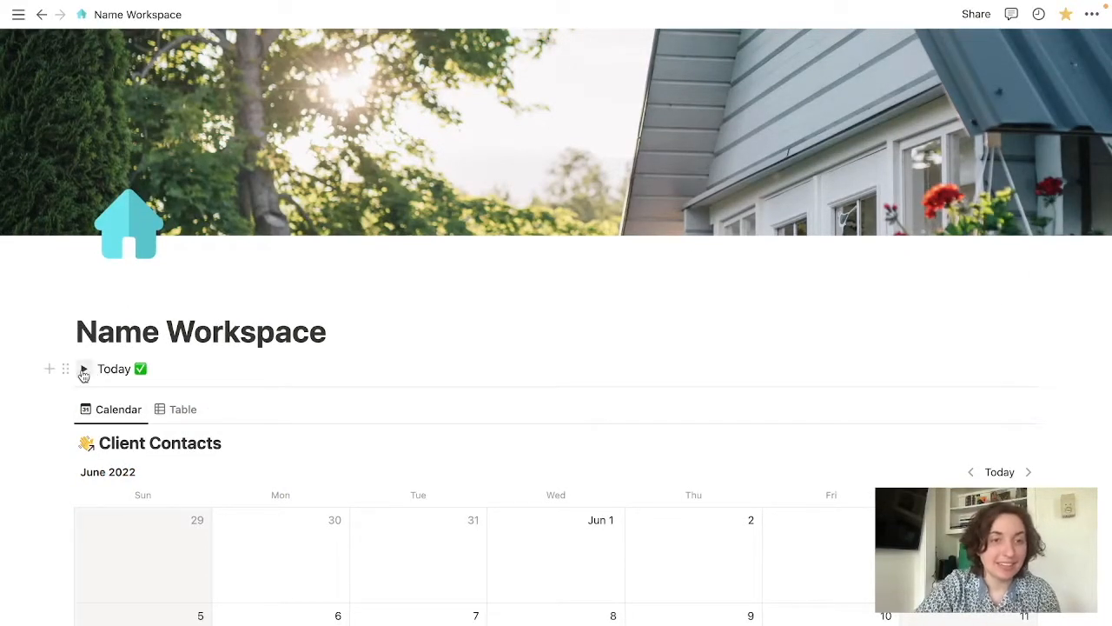
Step: Add a 'gym' to-do under Morning in Today and tick off the Morning and Workday to-dos
click(84, 368)
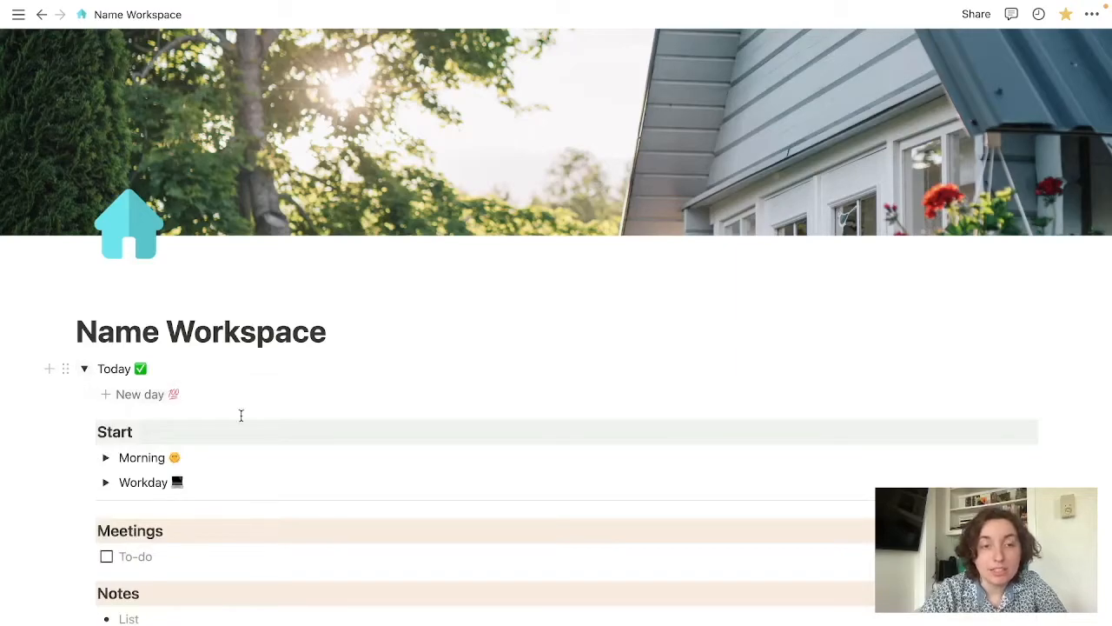
scroll(down, 3)
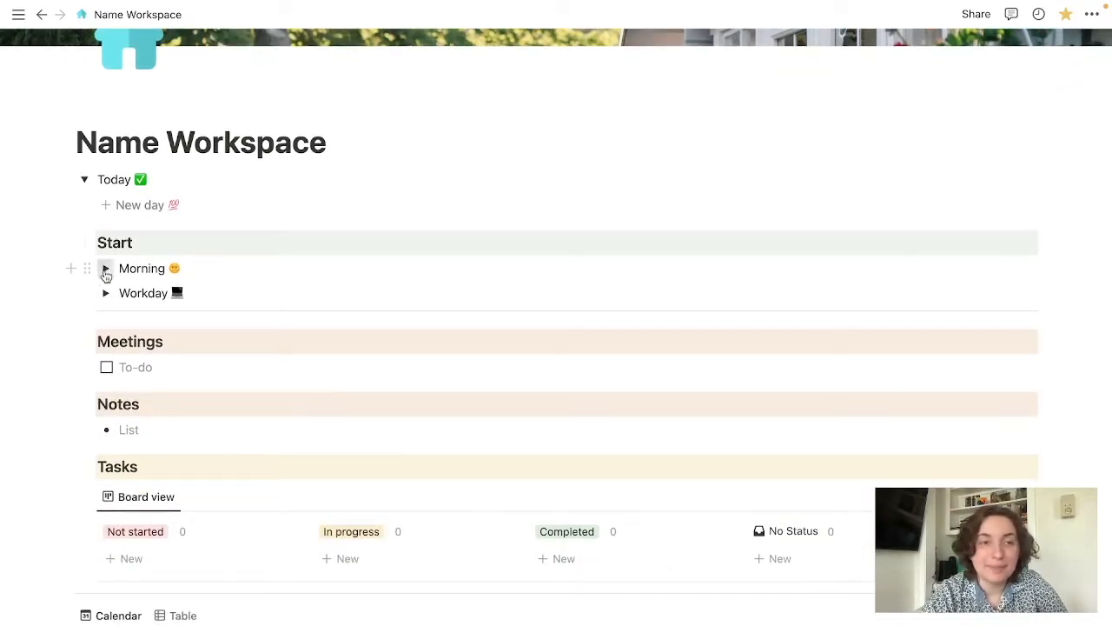
click(104, 267)
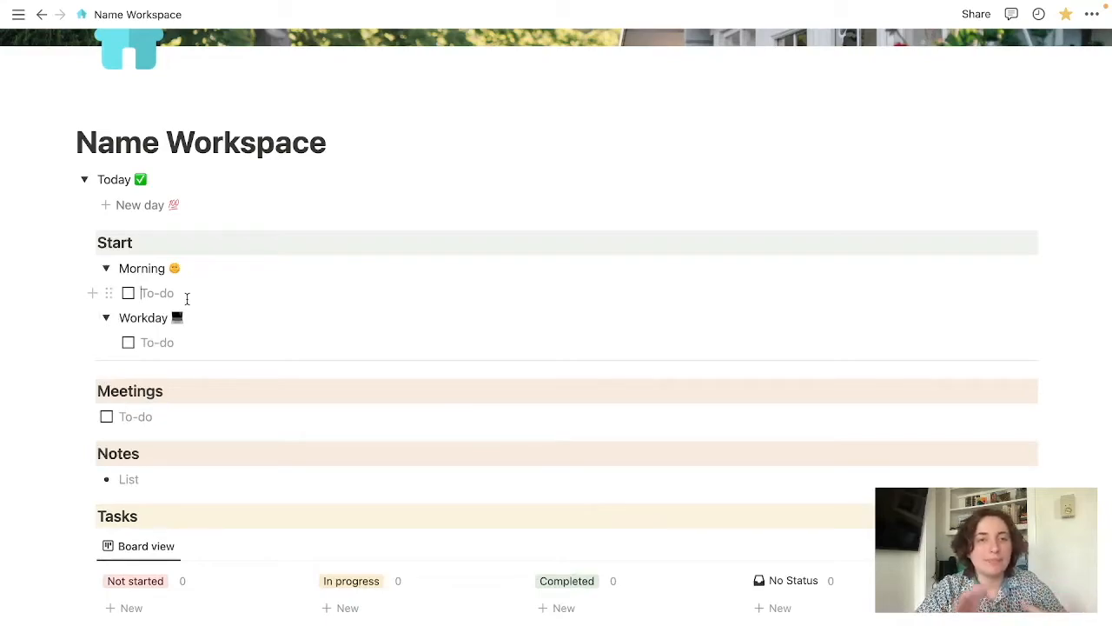
text(gym)
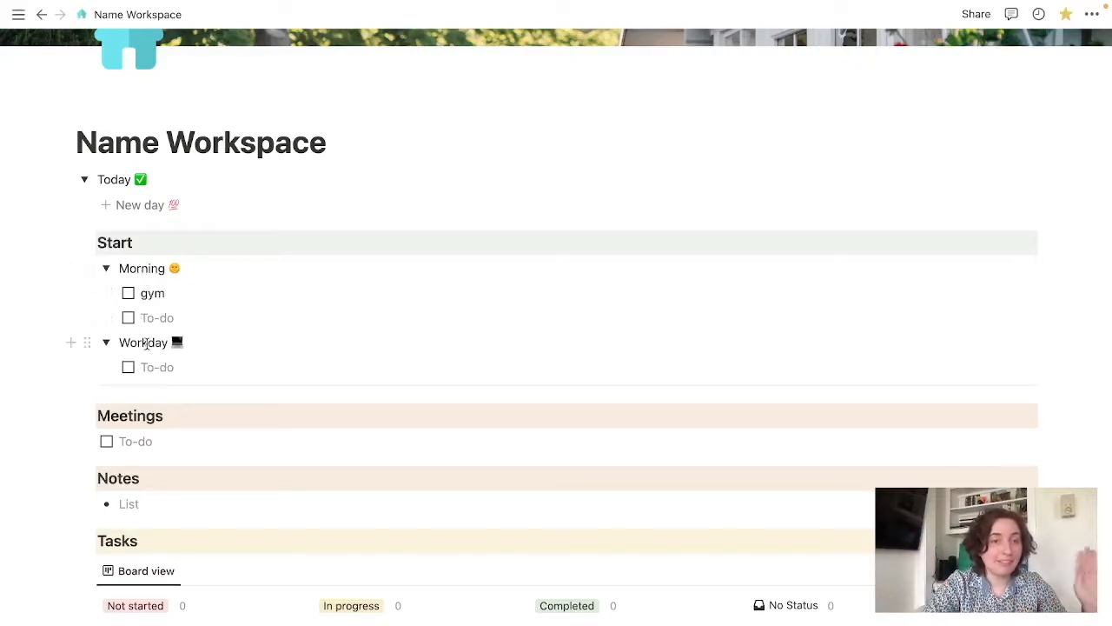
click(129, 292)
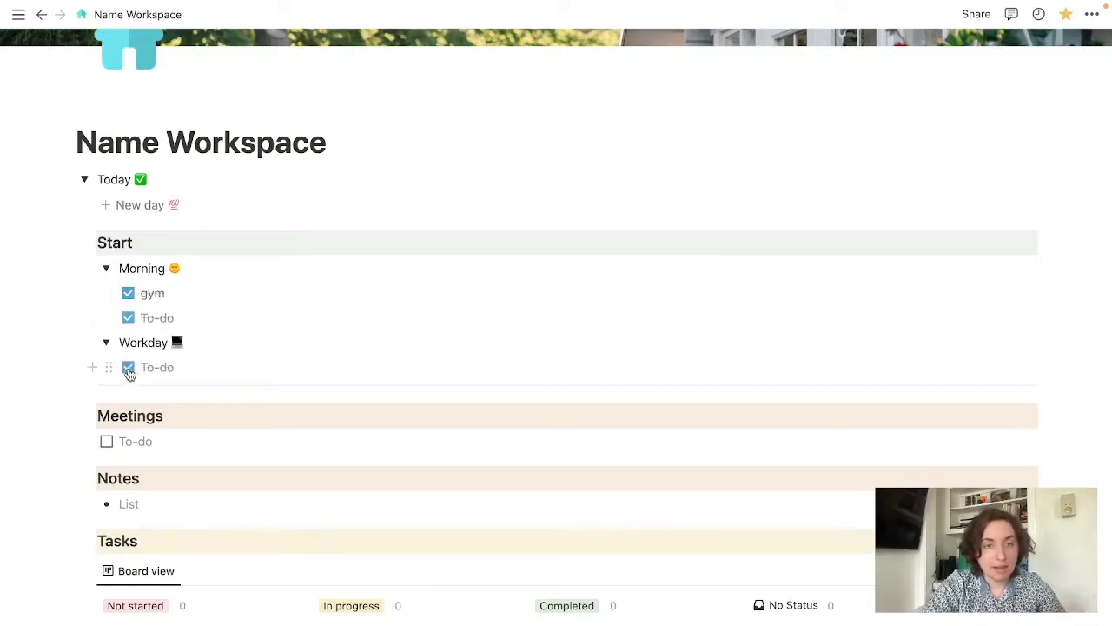
scroll(down, 3)
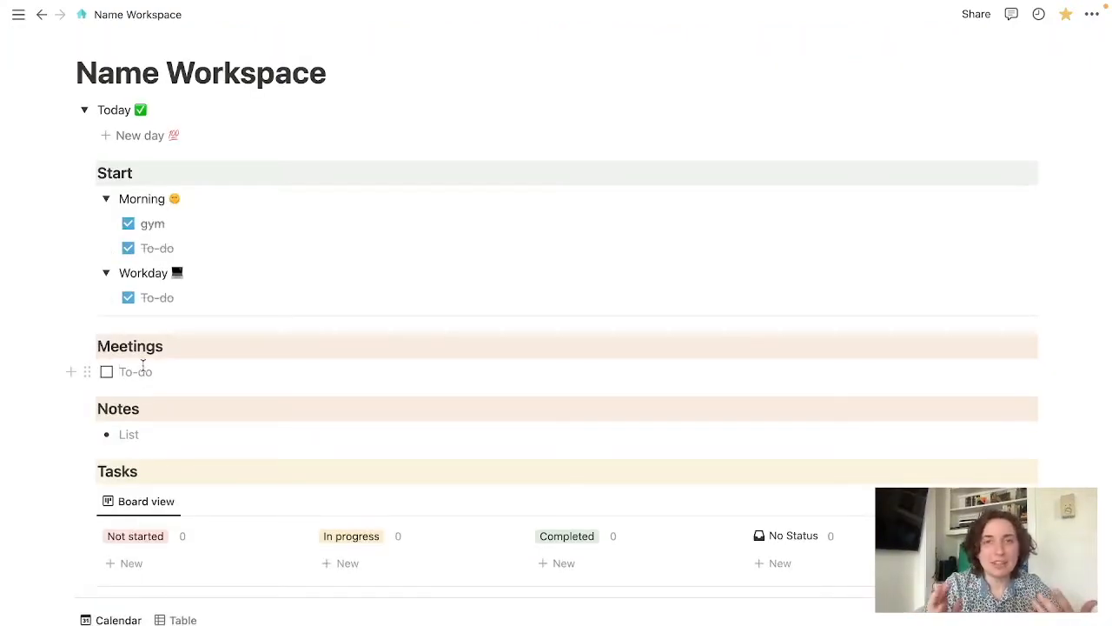
Step: Add 'team meeting 11am' and 'client call' to-dos under Meetings and mark both done
text(team)
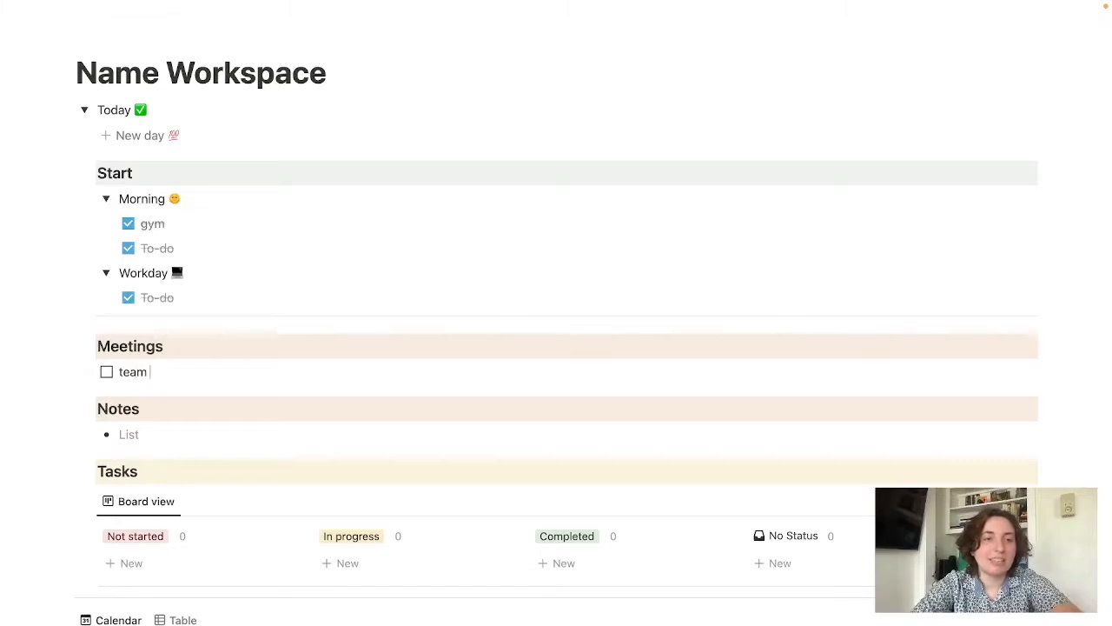
text(meeting 11am)
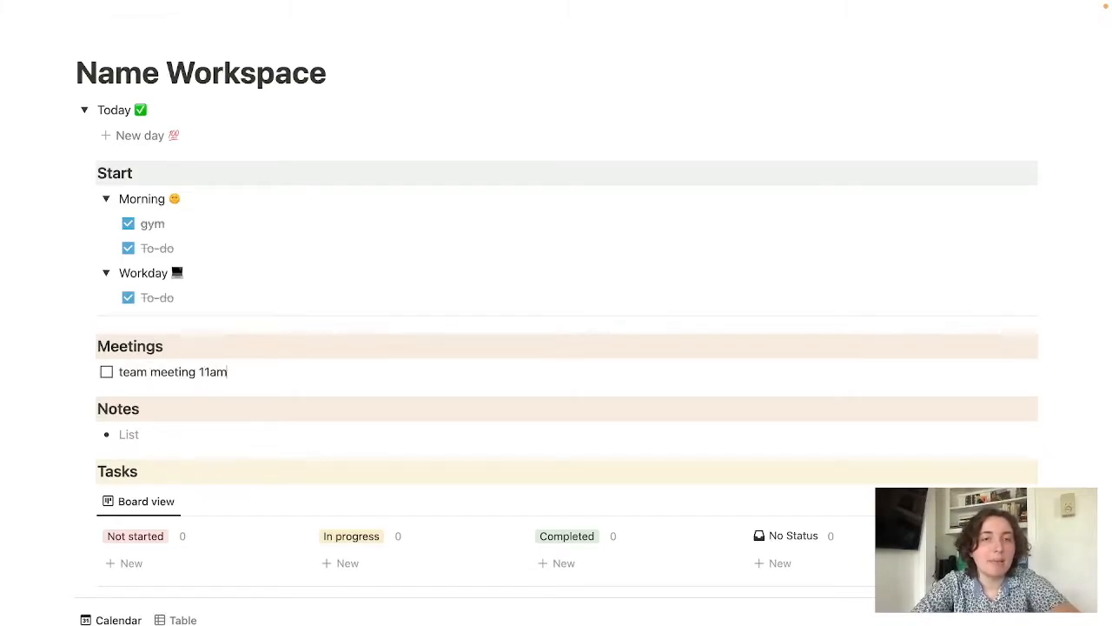
text(client call)
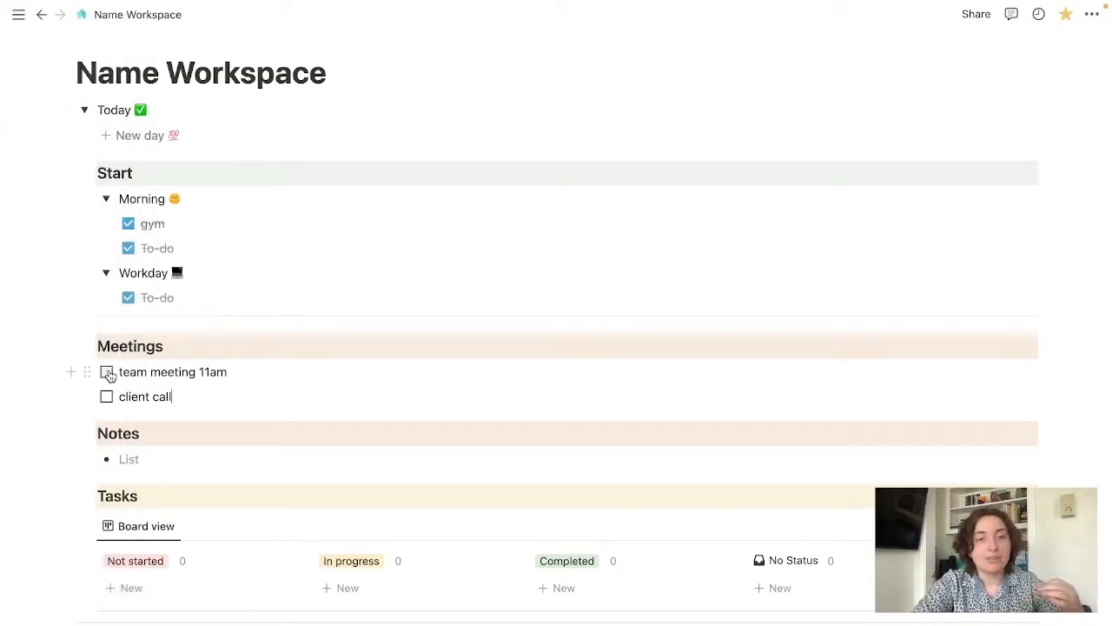
click(106, 372)
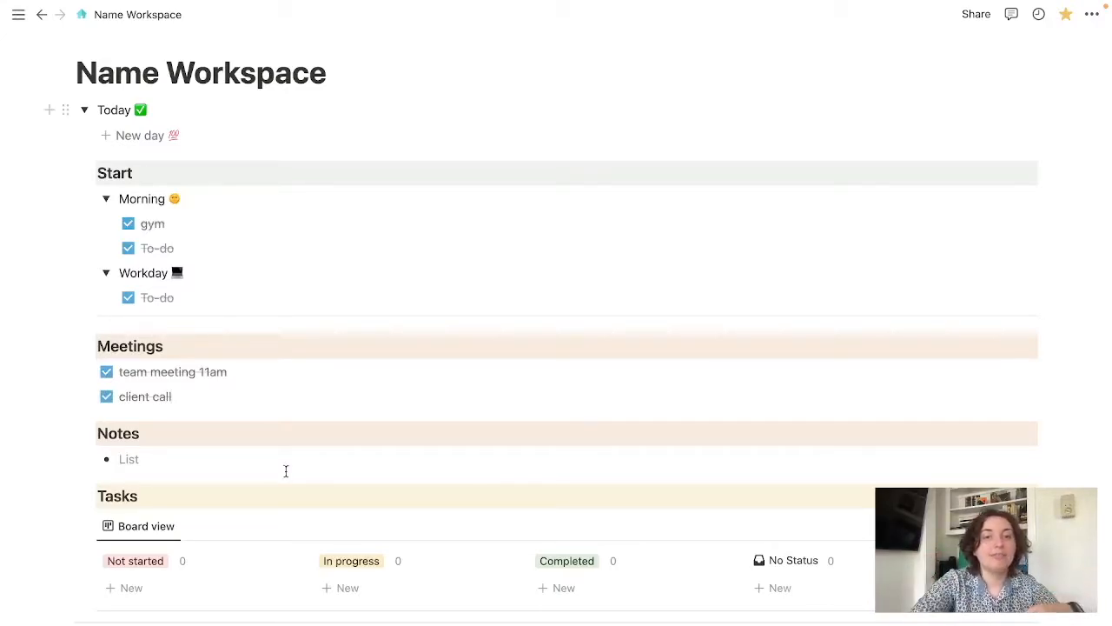
scroll(down, 3)
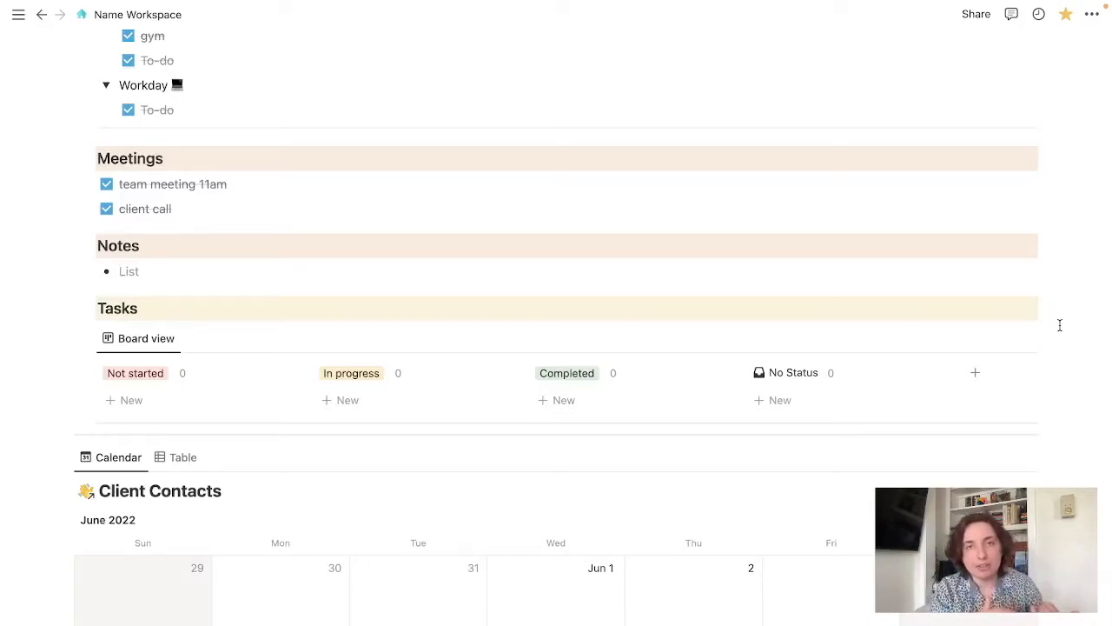
mouse_move(1026, 348)
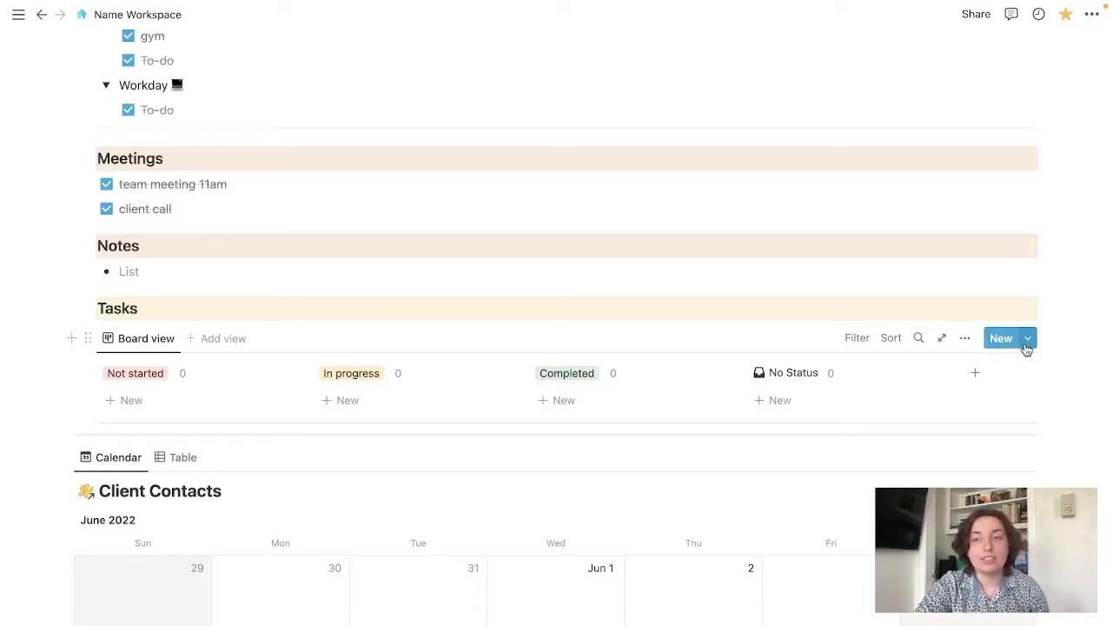
Step: Create a 'create OH flyers' task on the Tasks board with status Not started
click(1001, 337)
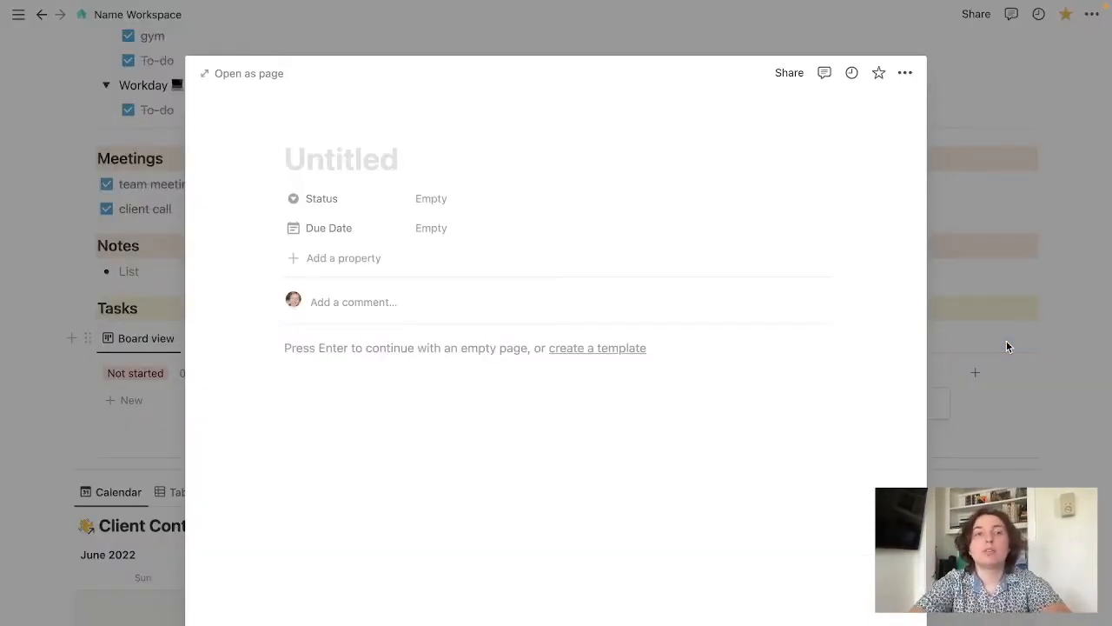
text(create)
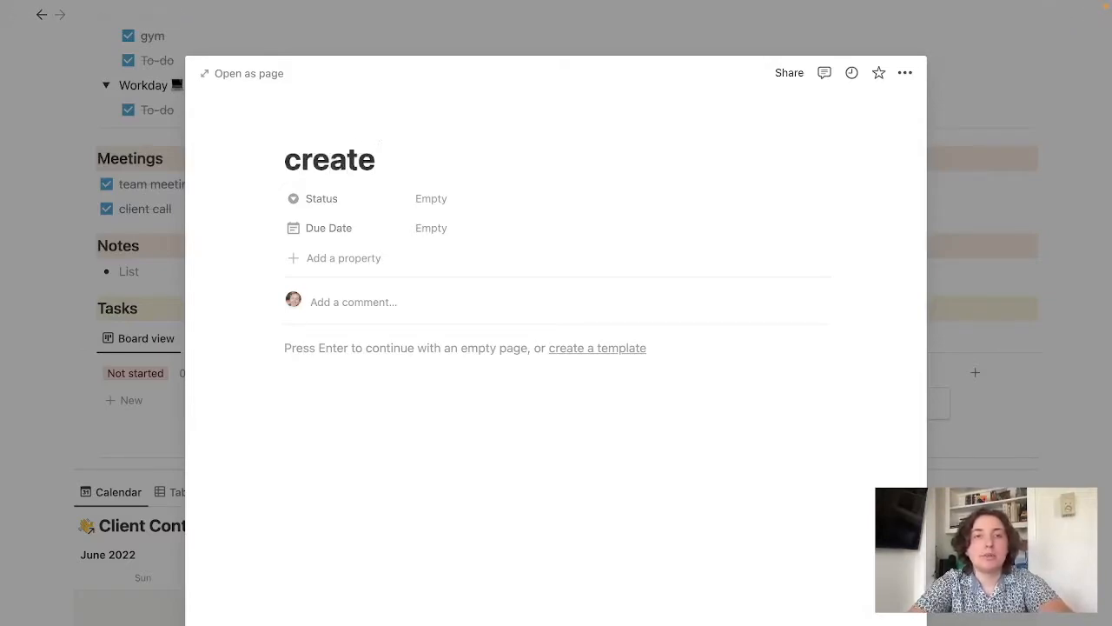
text(OH flye)
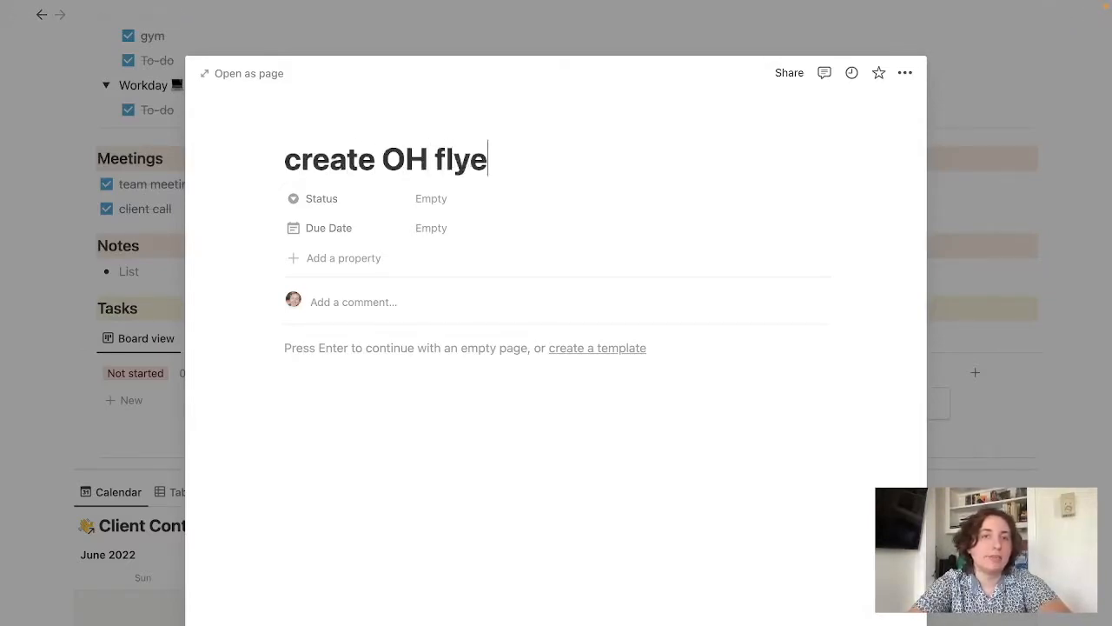
click(431, 198)
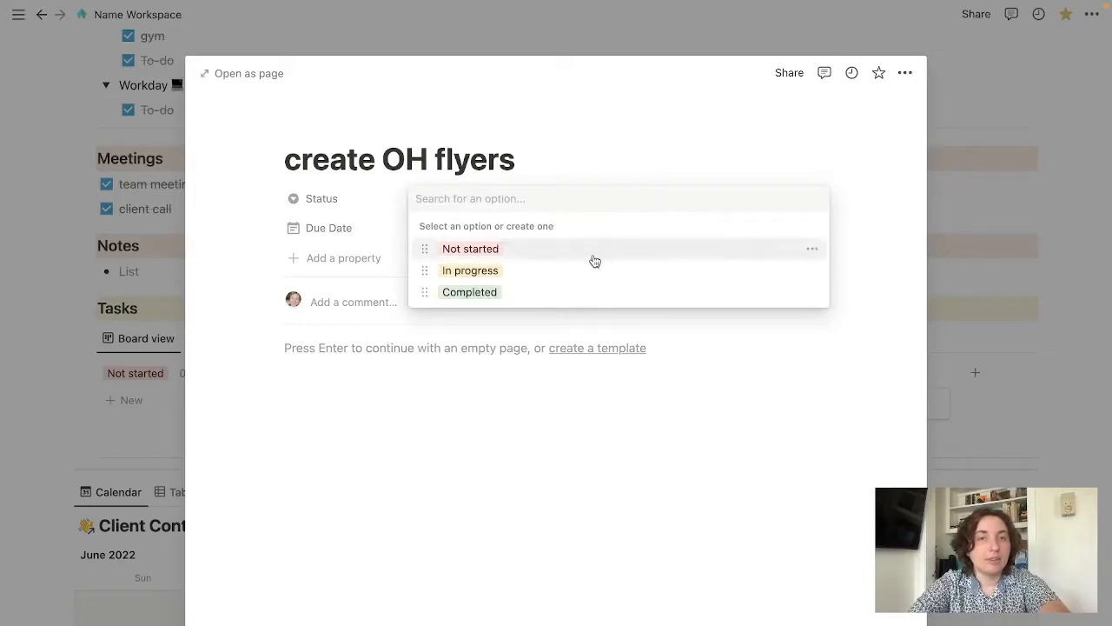
click(469, 248)
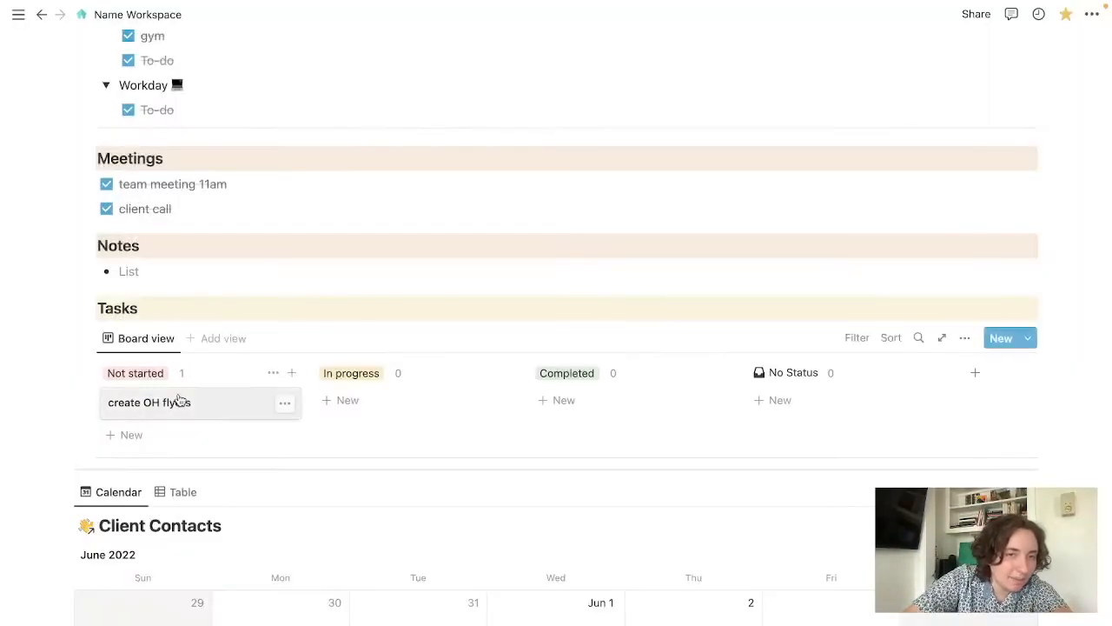
mouse_move(190, 409)
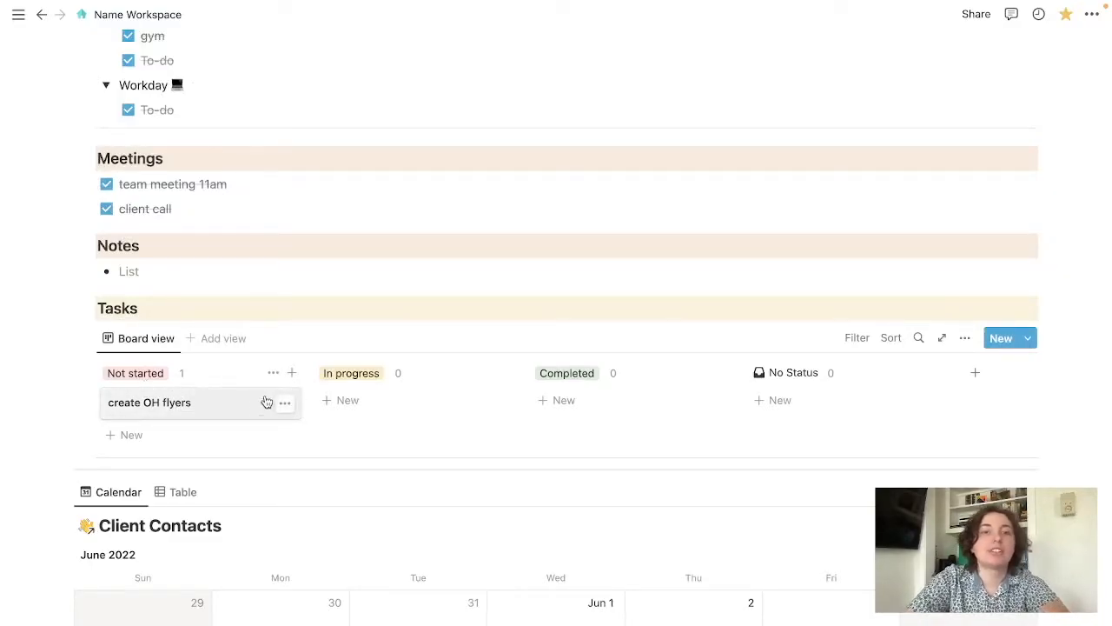
mouse_move(226, 406)
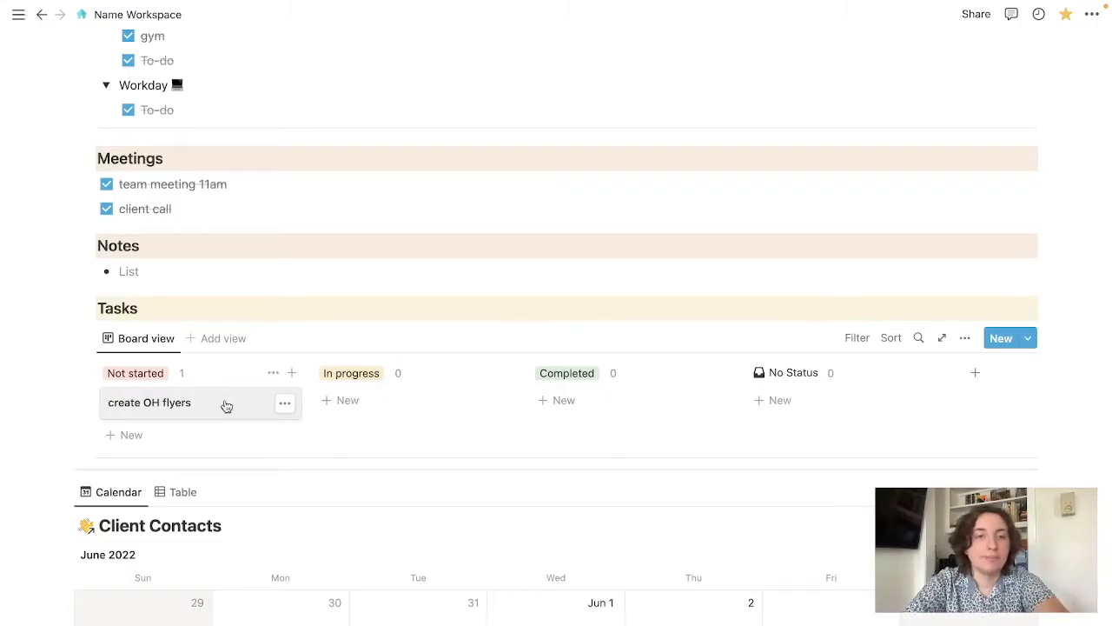
Step: Give the create OH flyers task a due date of June 23, 2022
click(149, 403)
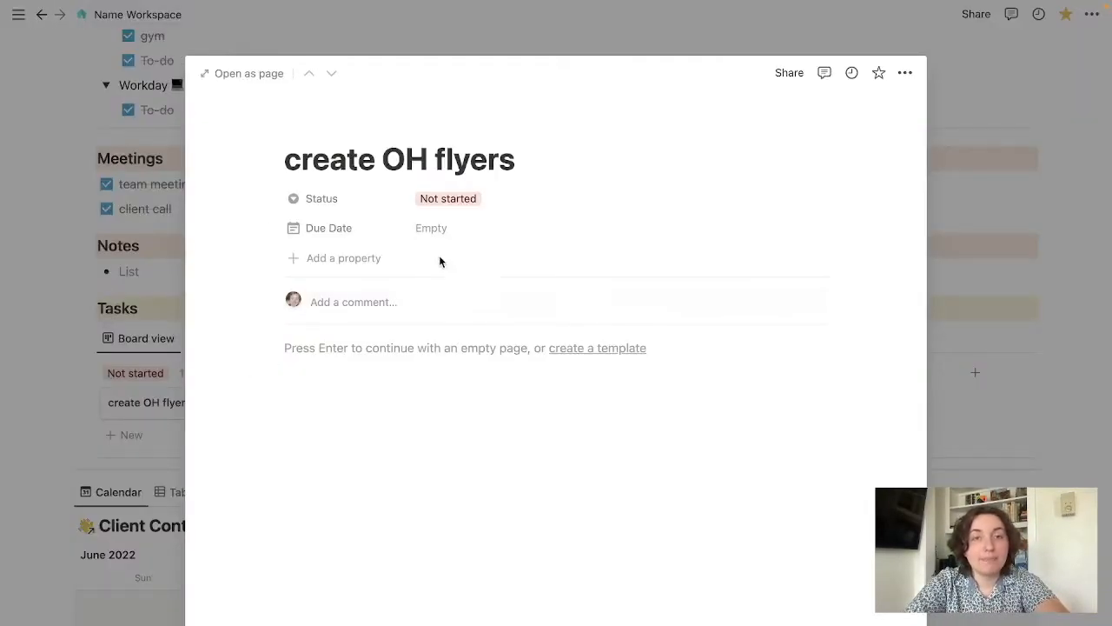
click(431, 228)
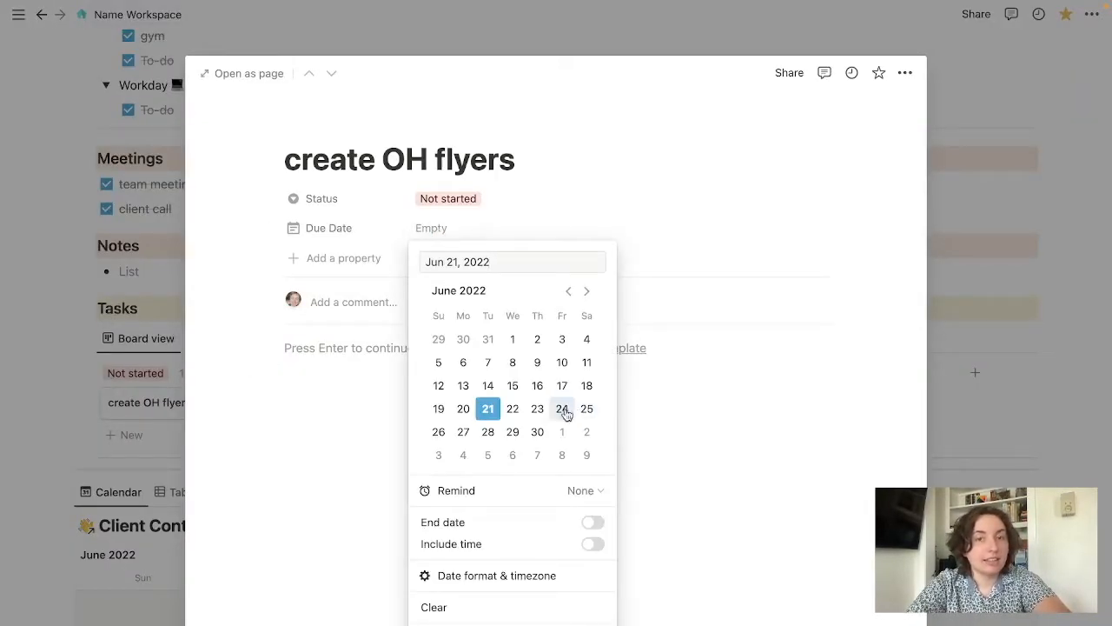
mouse_move(539, 410)
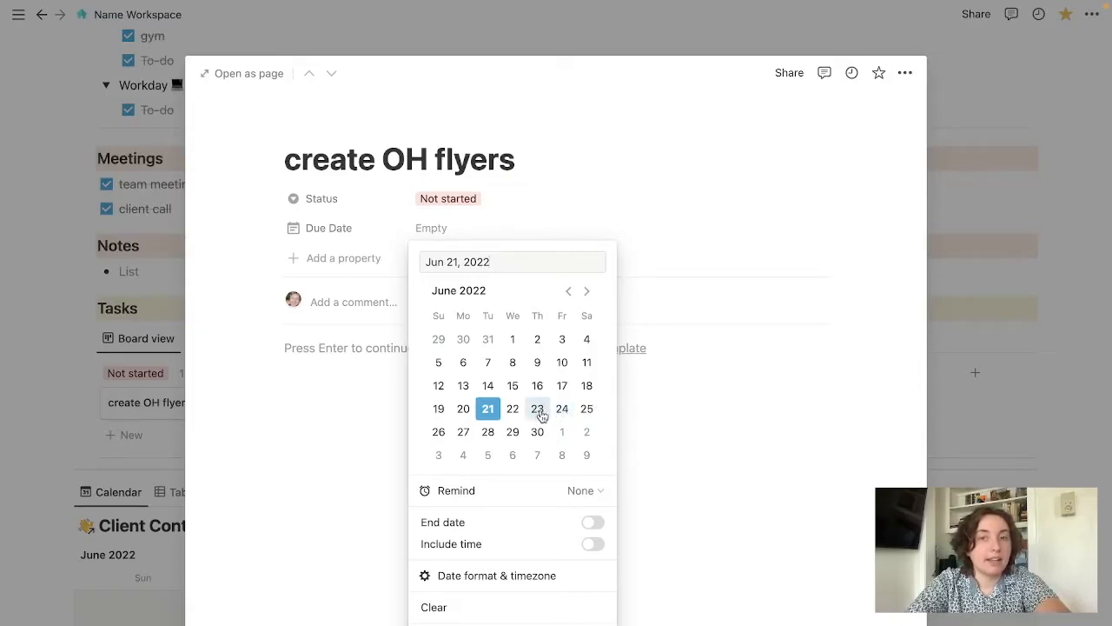
click(537, 409)
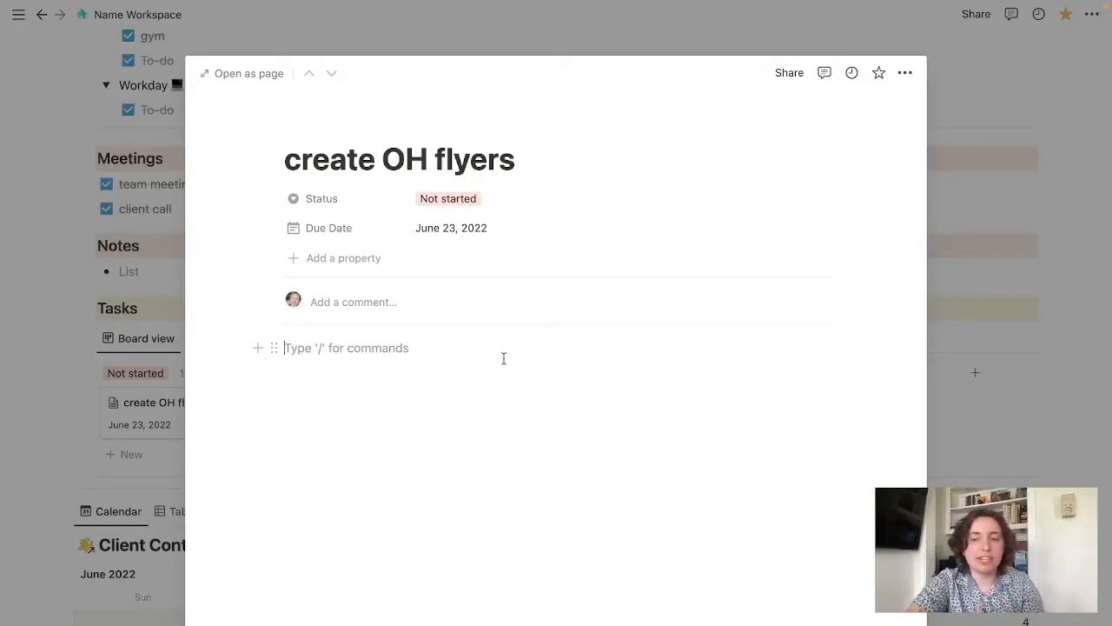
Step: Add a to-do checklist of pics, info, design and print inside the task
text(/)
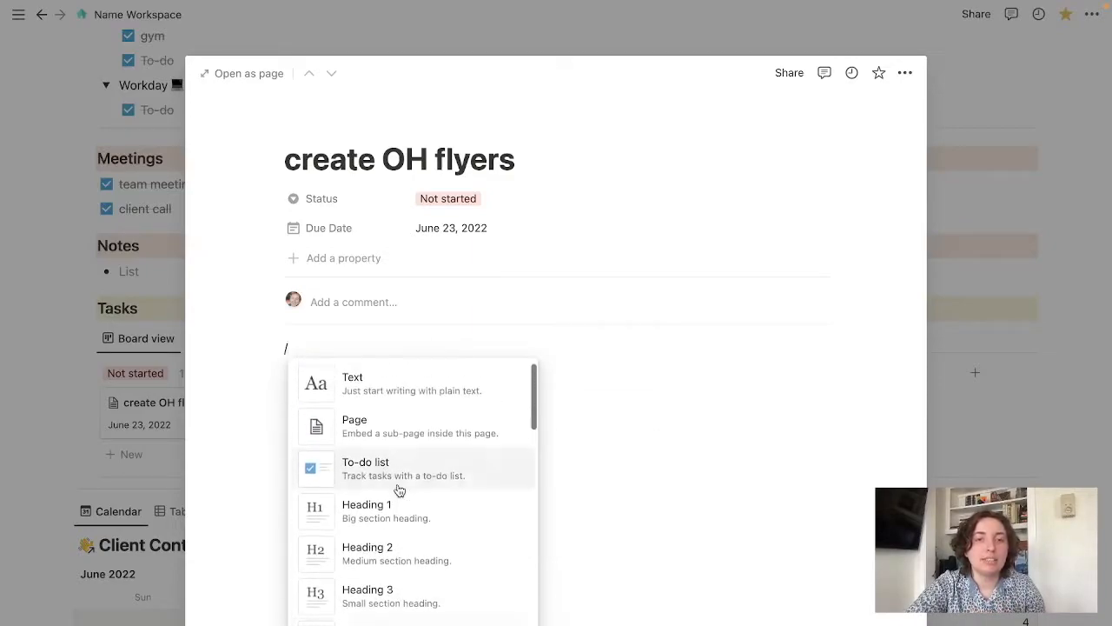
mouse_move(421, 476)
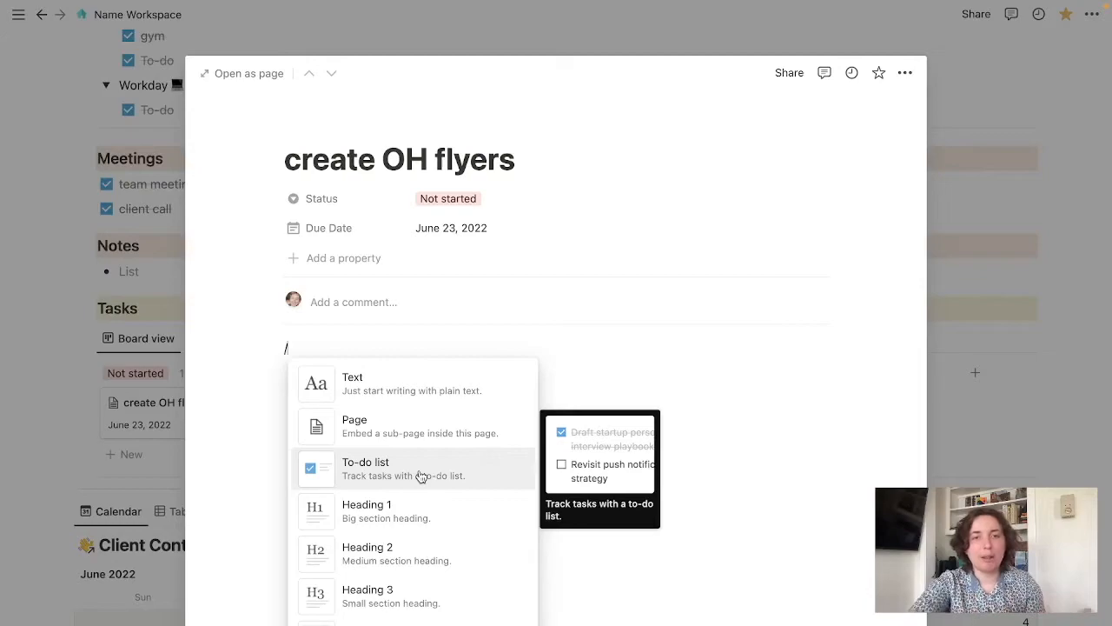
click(365, 469)
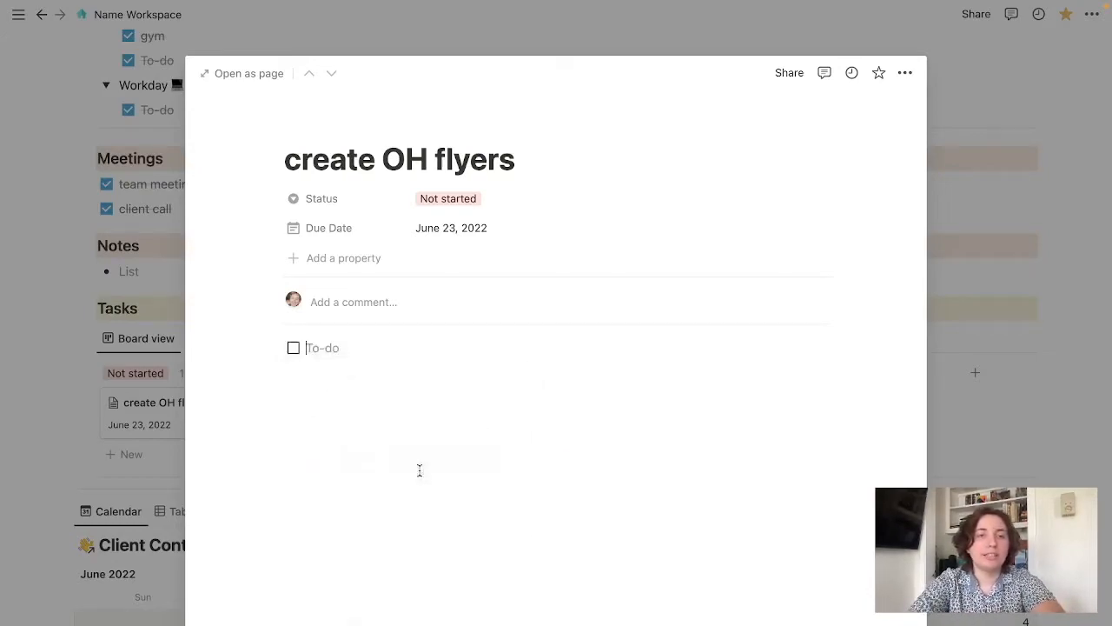
text(pics)
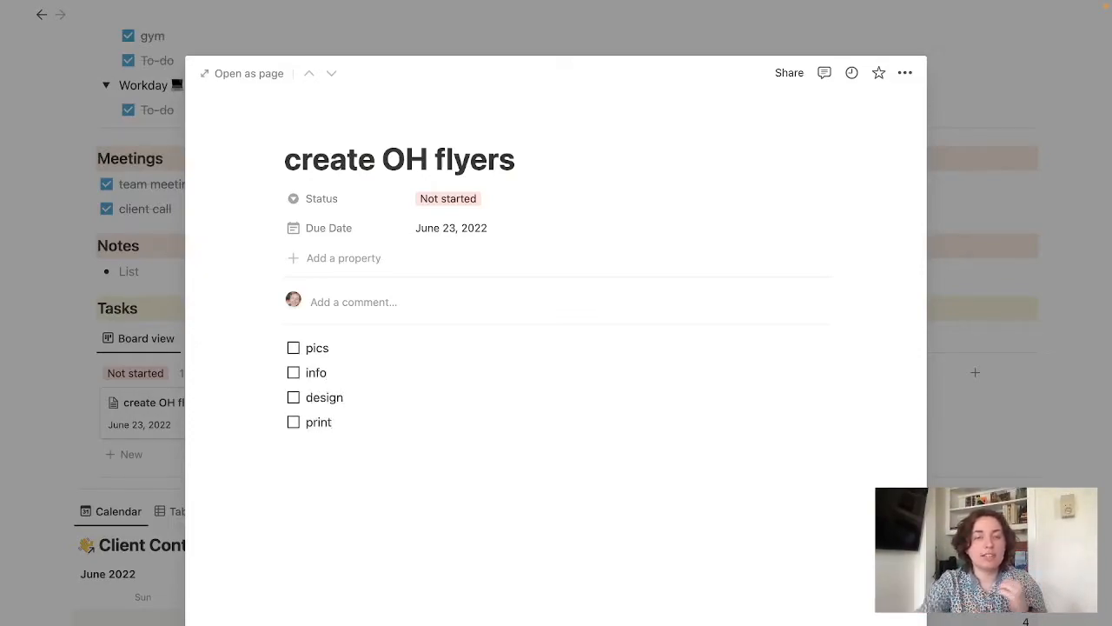
click(292, 347)
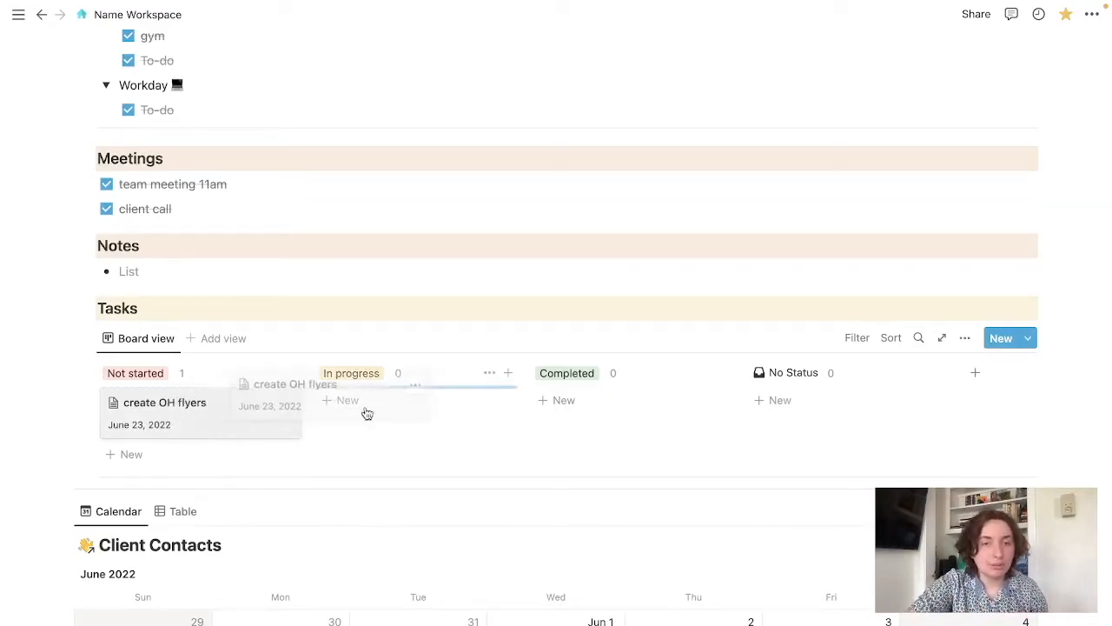
Step: Move the create OH flyers card to the Completed column, then toggle the Today section
drag(163, 403, 381, 403)
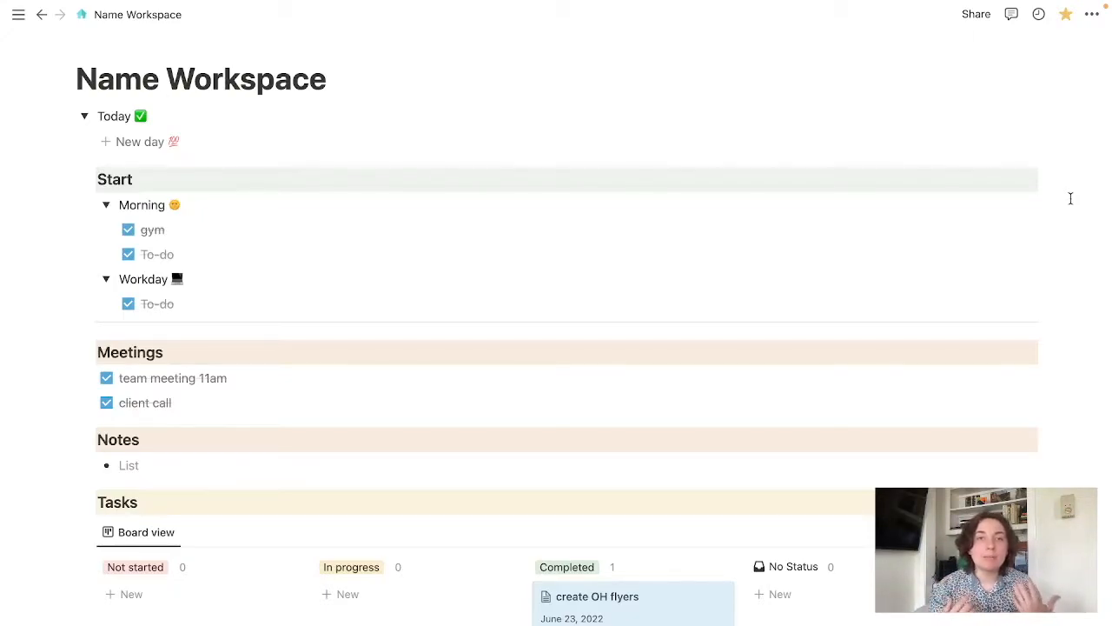
mouse_move(157, 171)
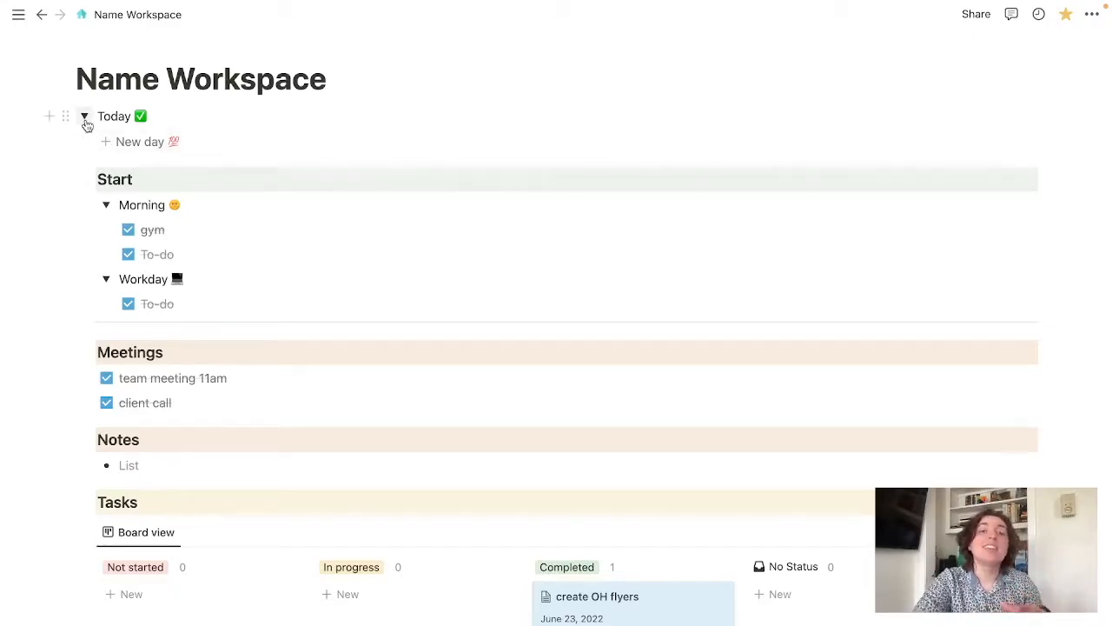
click(83, 115)
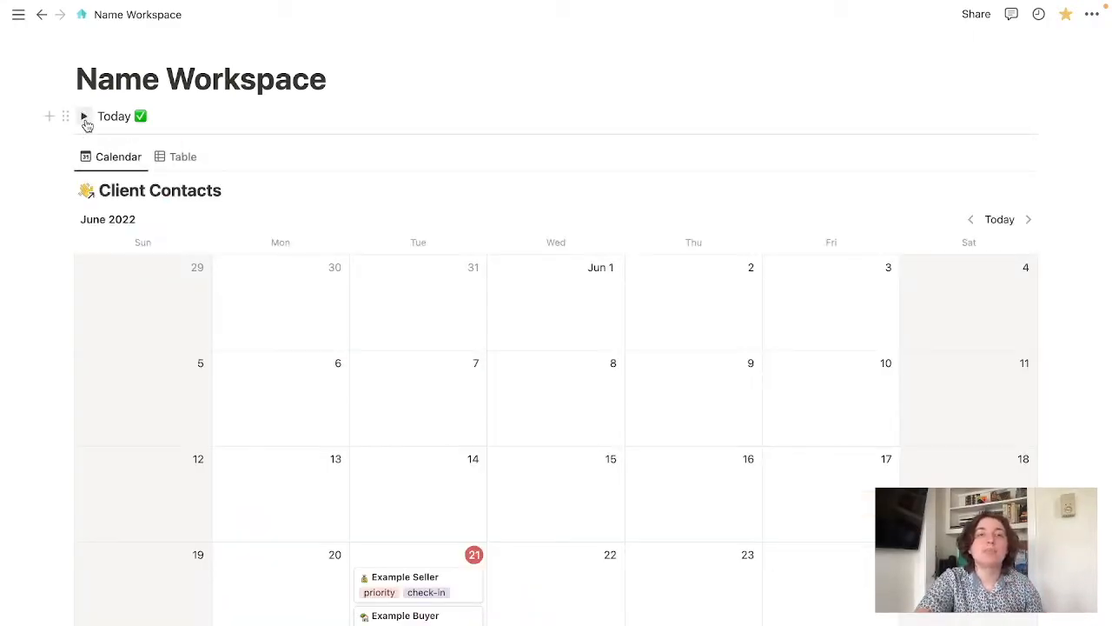
click(84, 114)
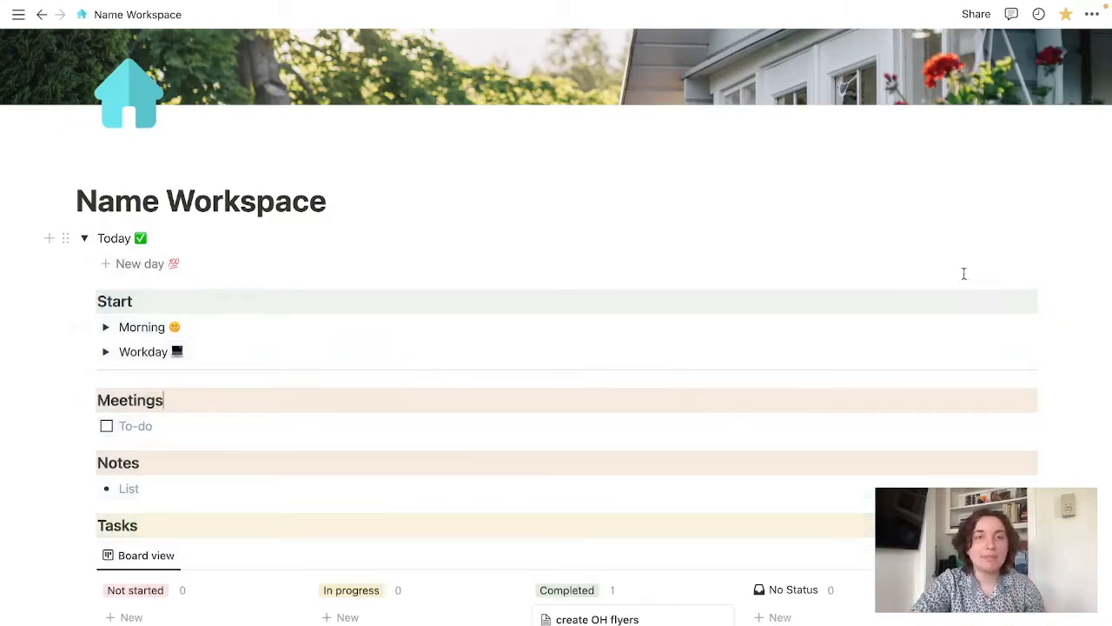
scroll(down, 3)
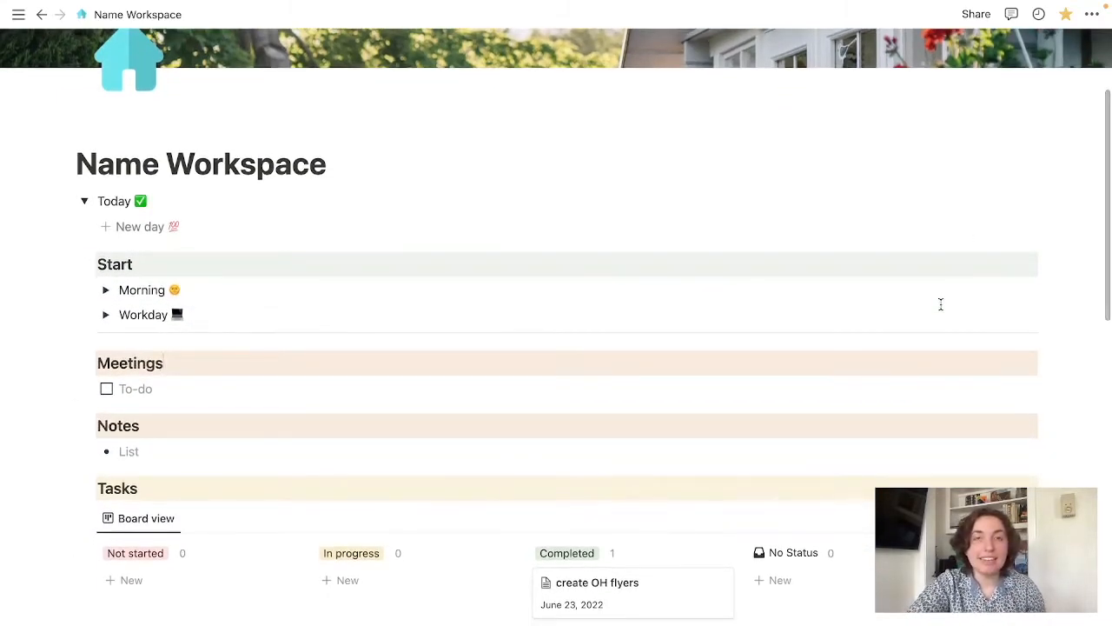
mouse_move(949, 233)
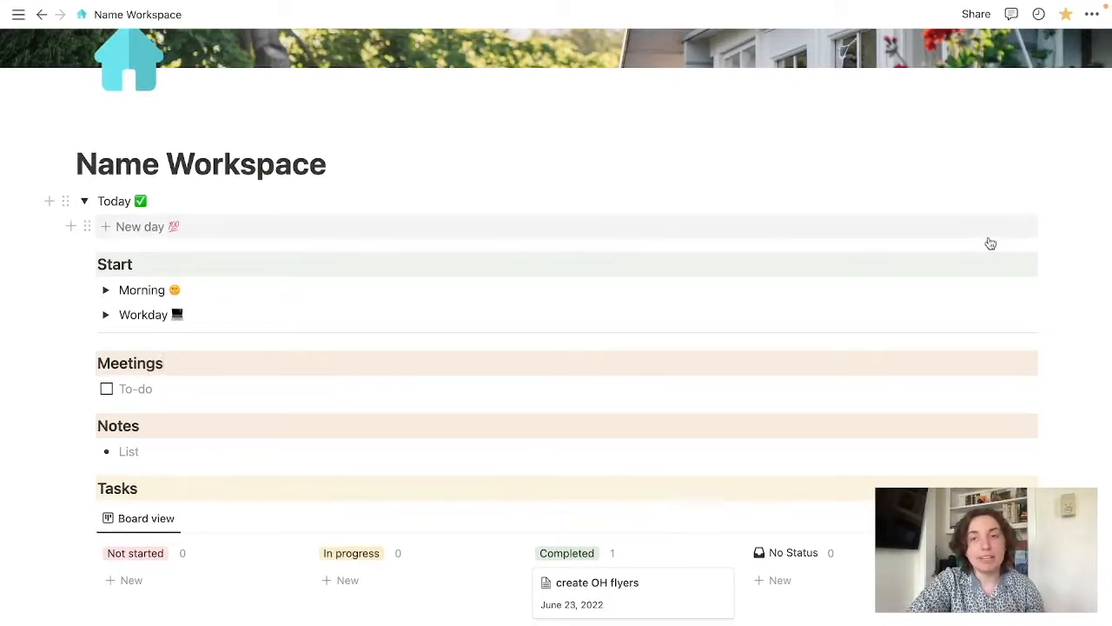
mouse_move(994, 236)
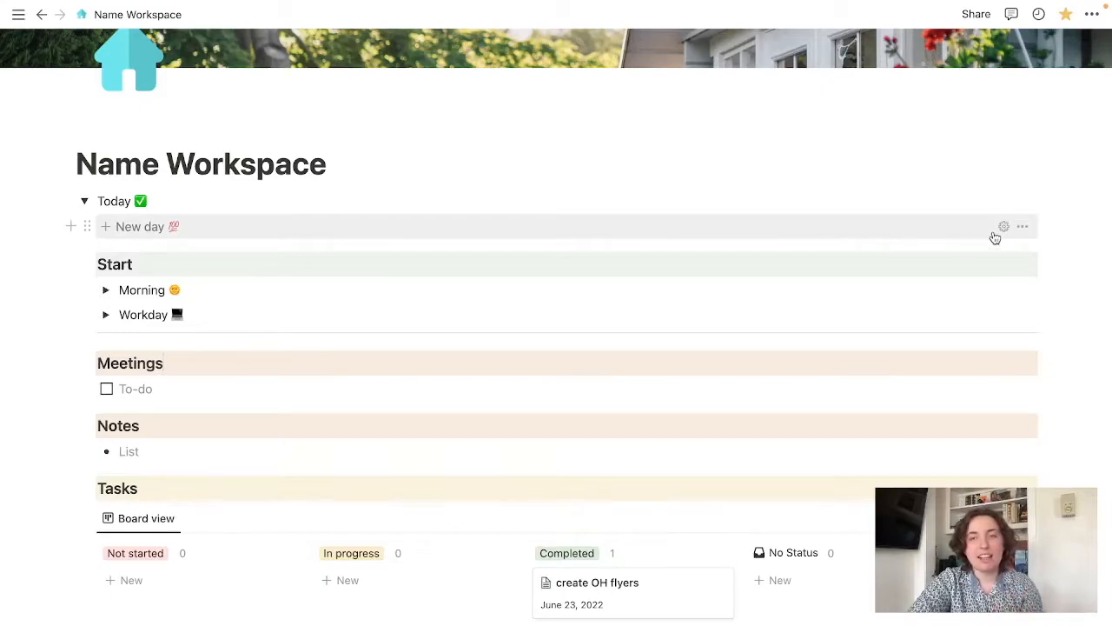
mouse_move(1004, 226)
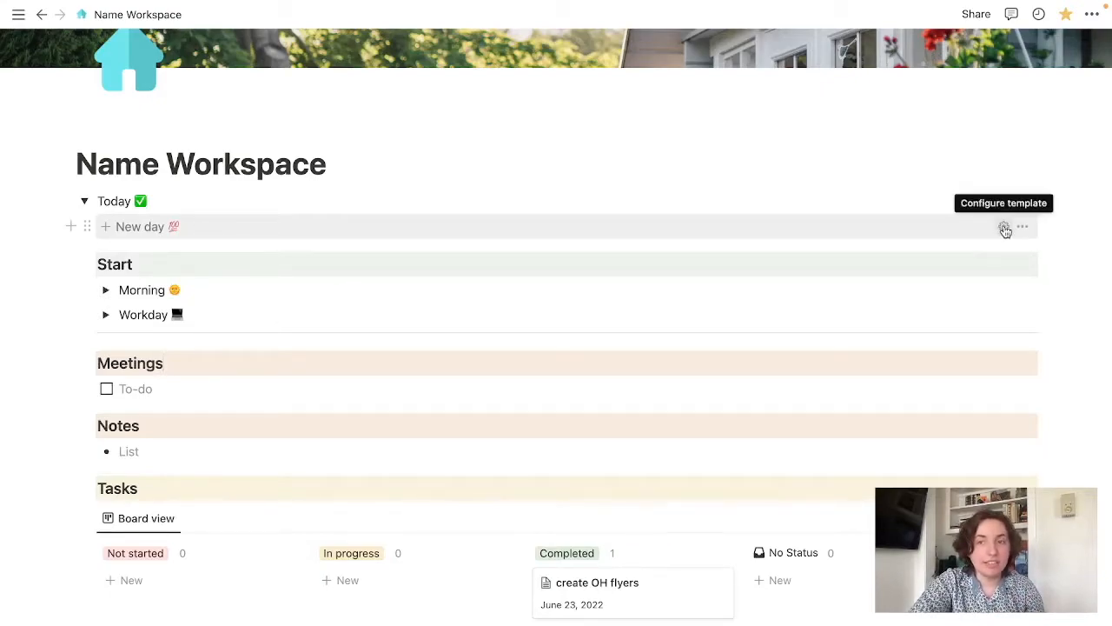
click(1004, 228)
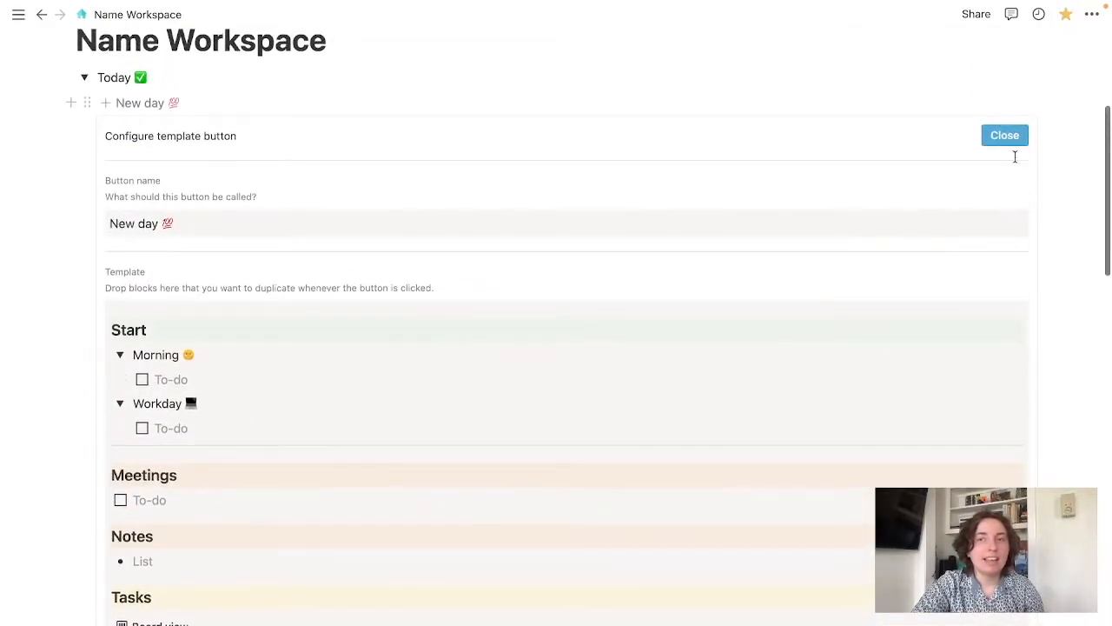
click(1004, 136)
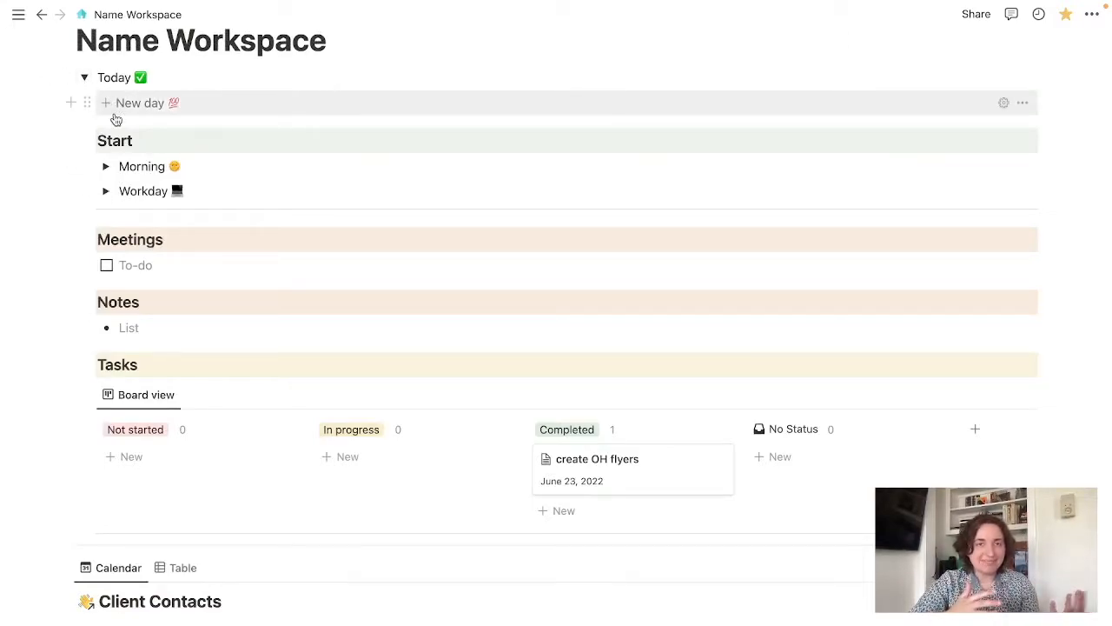
Step: Show the Client Contacts database as a table listing every client
scroll(down, 3)
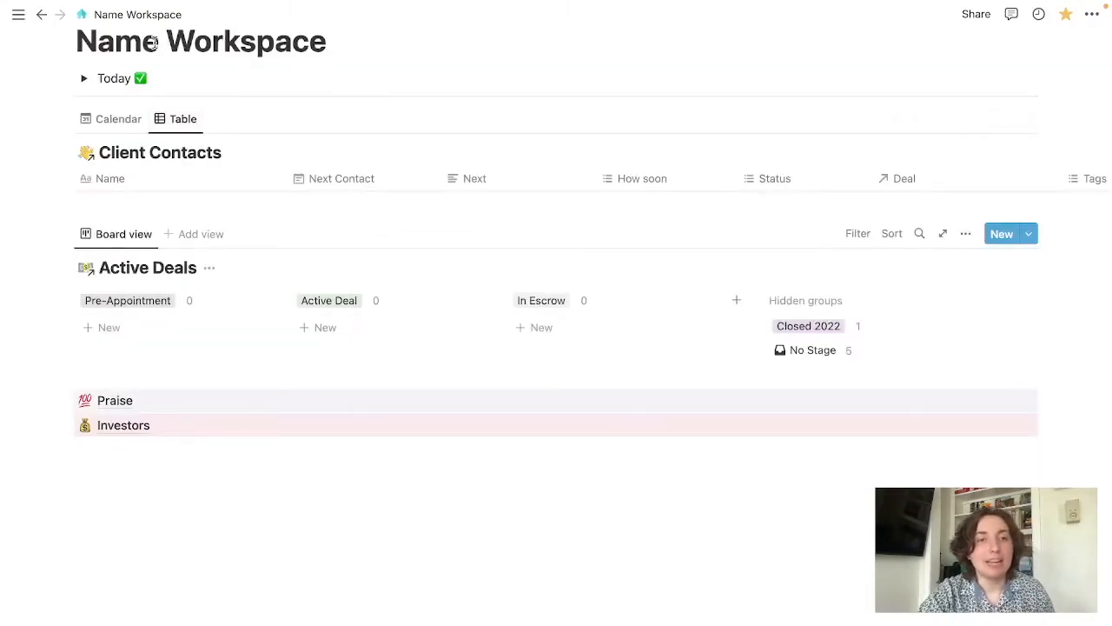
click(183, 118)
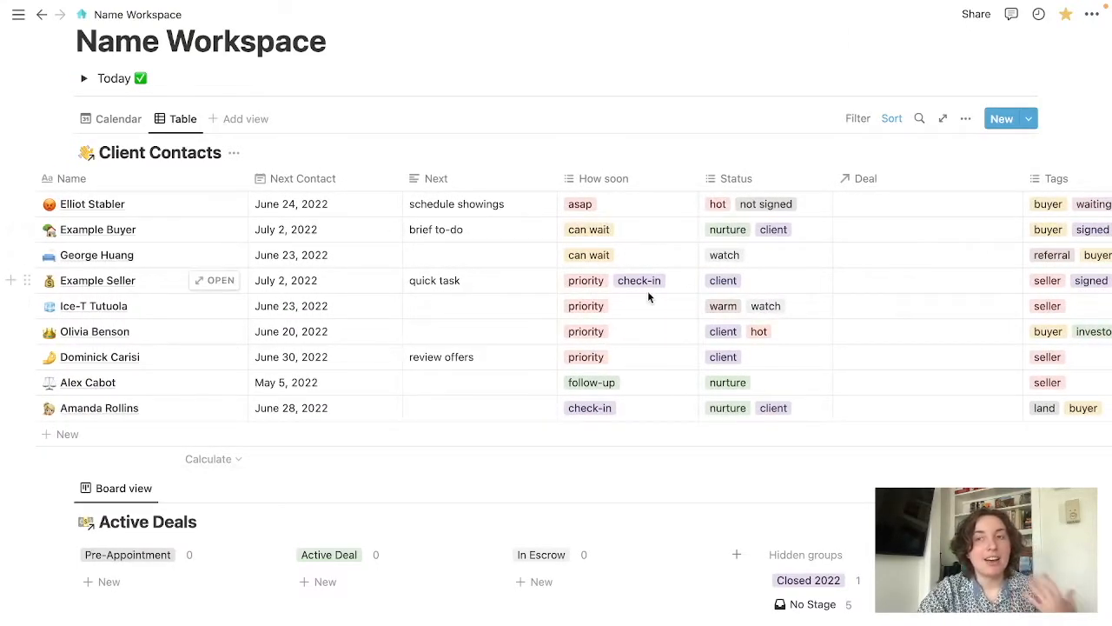
scroll(right, 3)
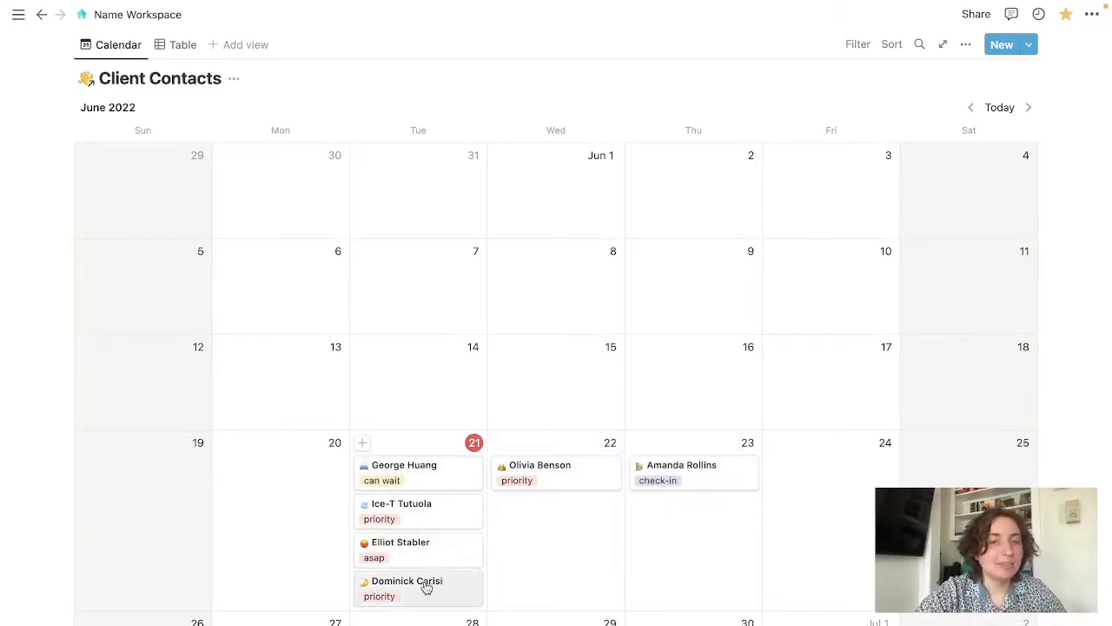
mouse_move(361, 499)
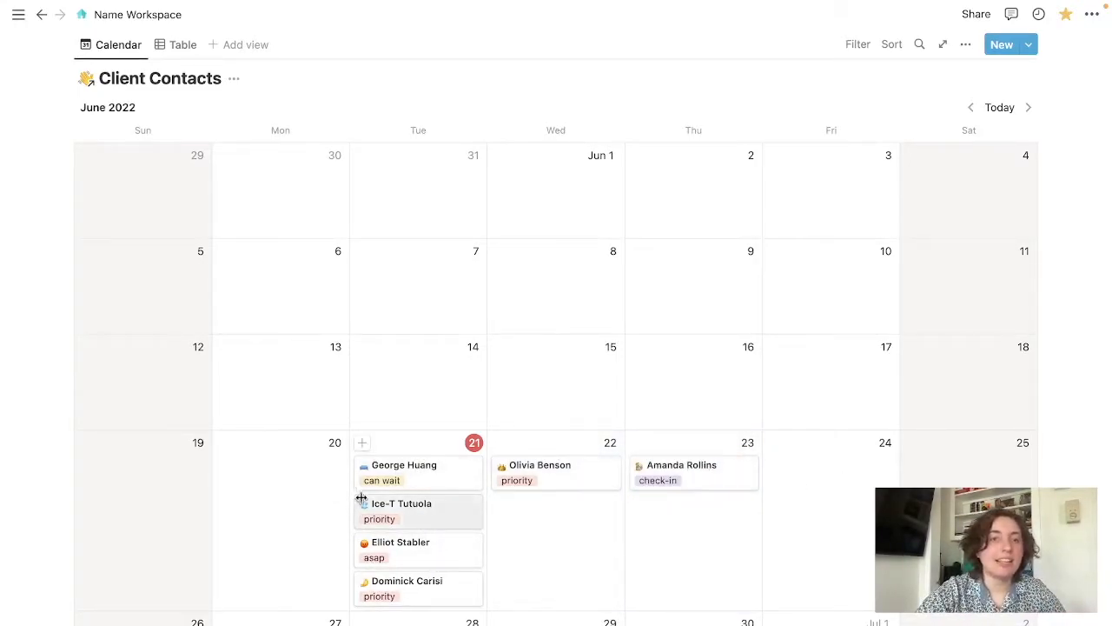
mouse_move(447, 529)
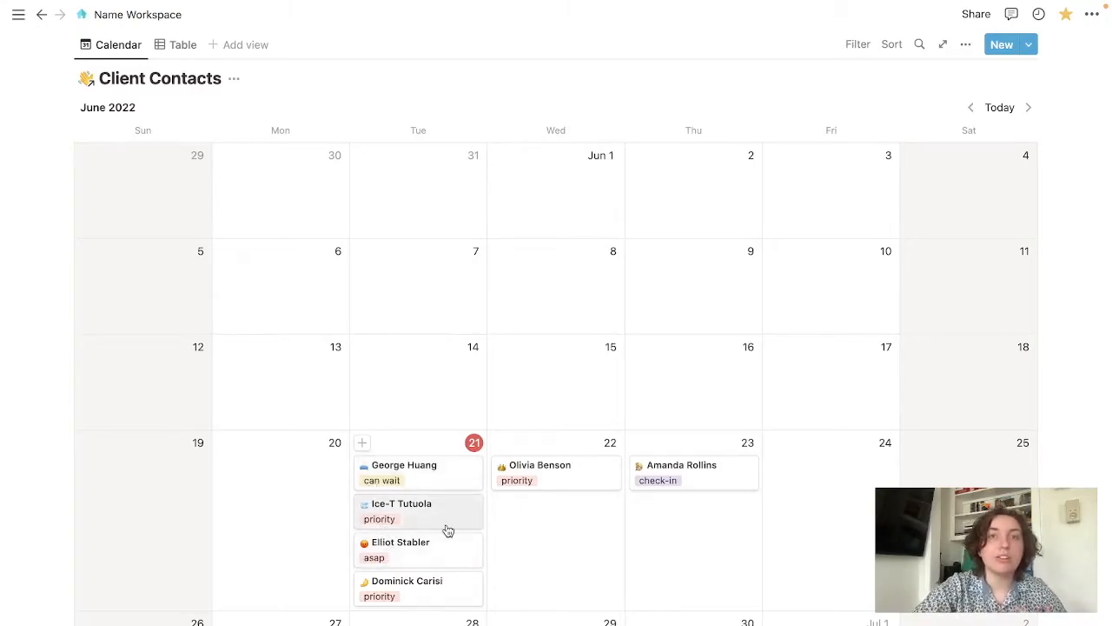
mouse_move(434, 438)
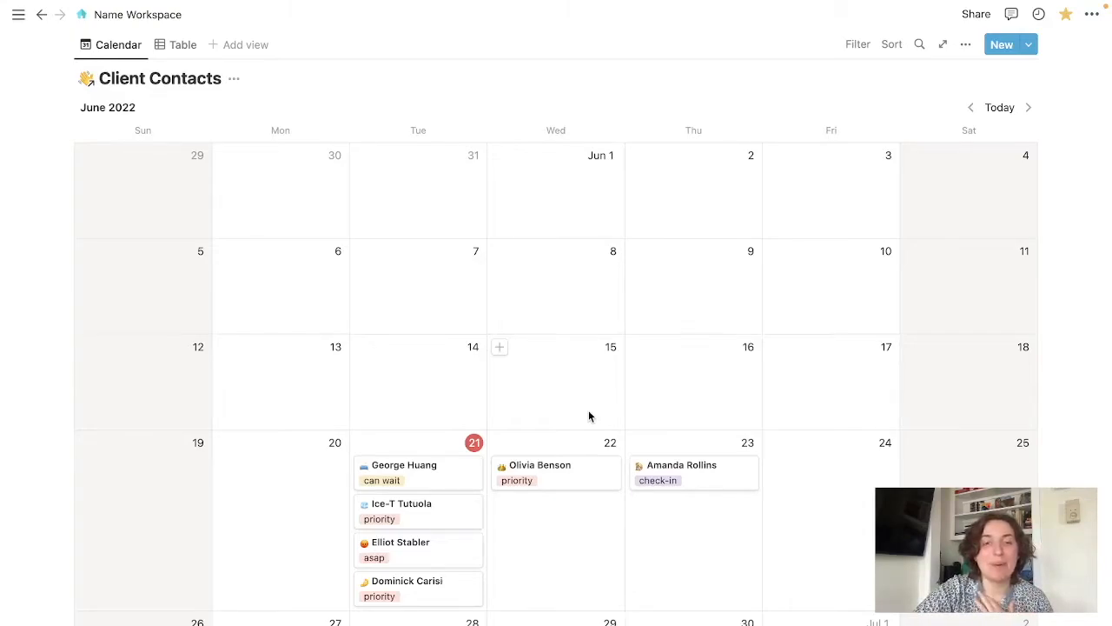
mouse_move(428, 476)
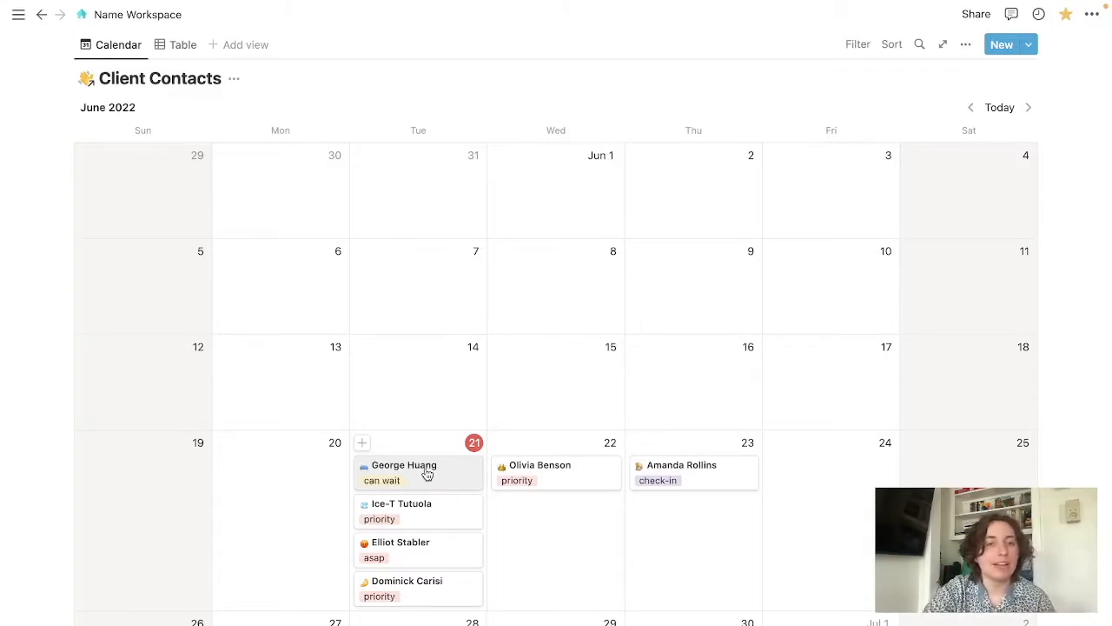
Step: Reschedule George Huang to June 28 and Ice-T Tutuola to June 22, then select Olivia Benson's card
drag(418, 473, 417, 511)
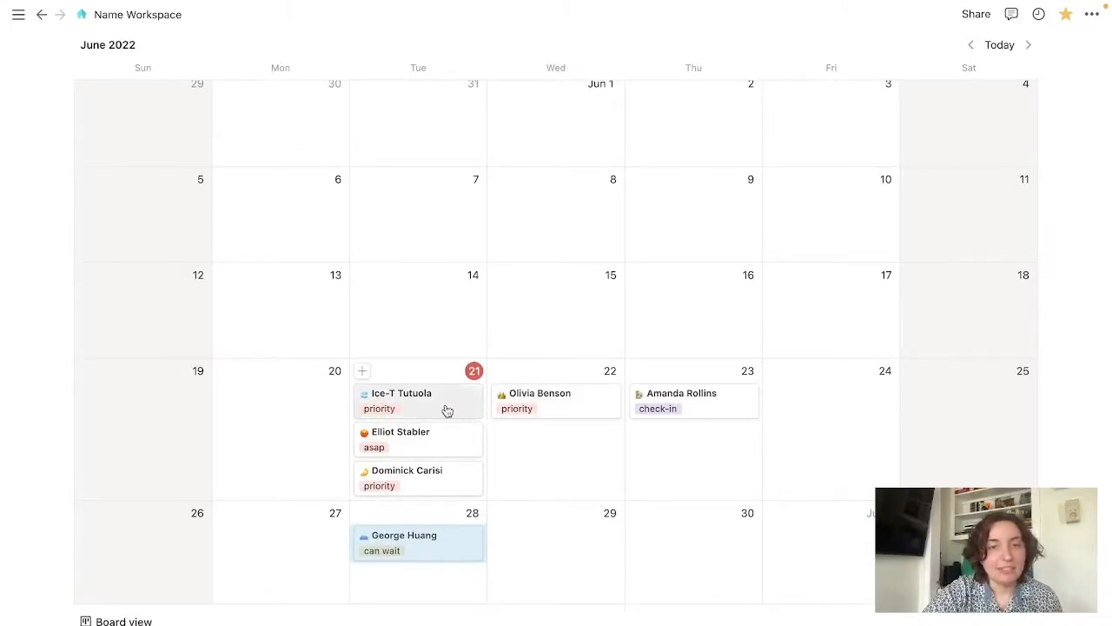
drag(417, 399, 556, 438)
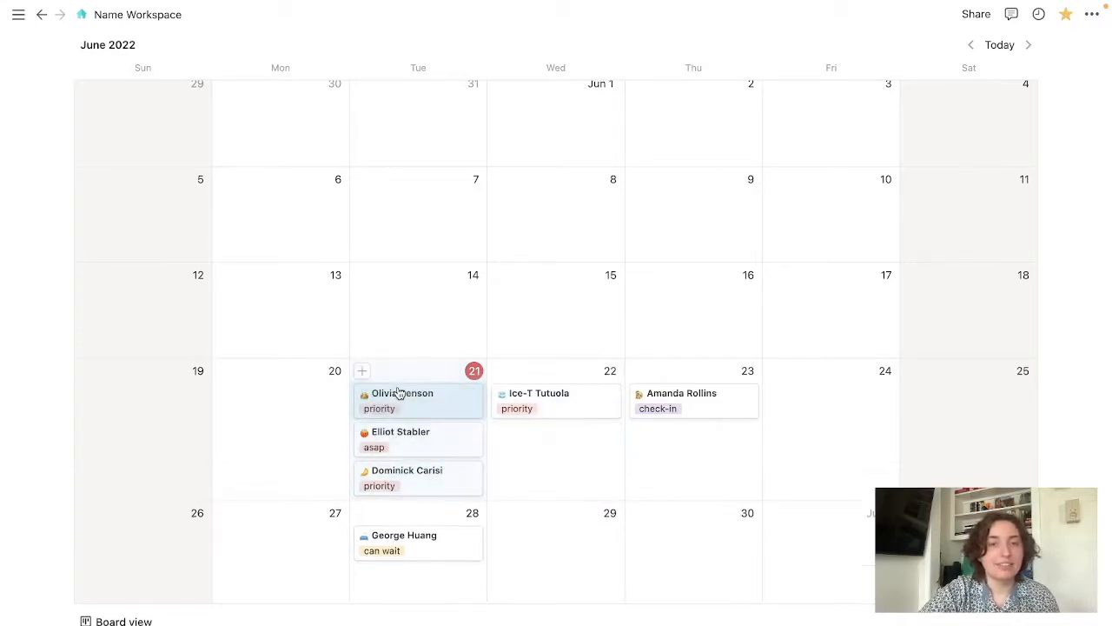
mouse_move(711, 414)
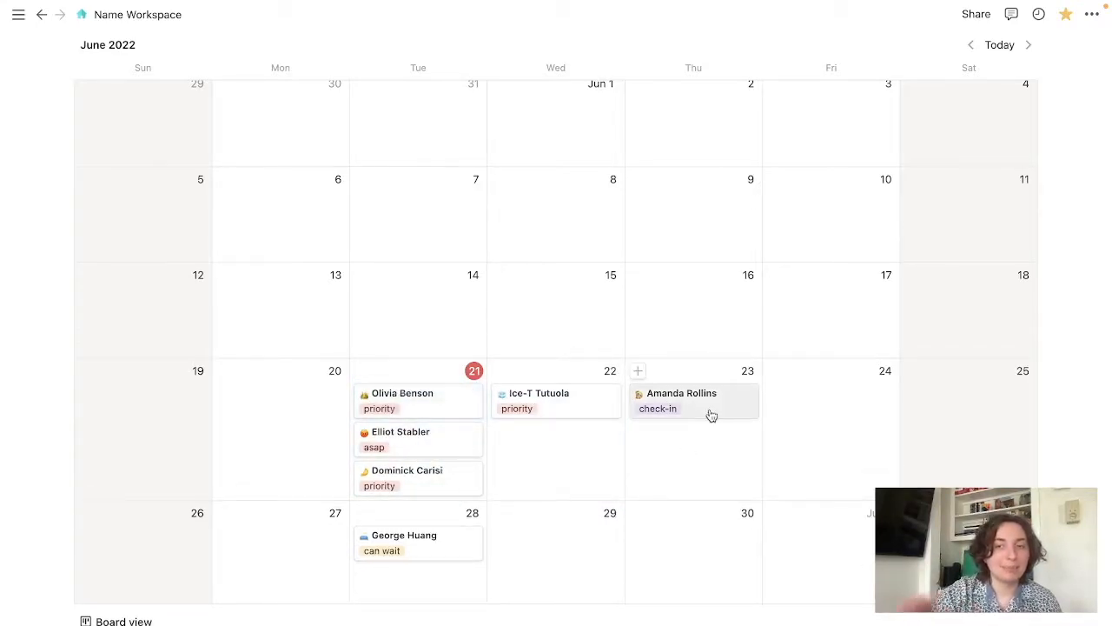
click(681, 393)
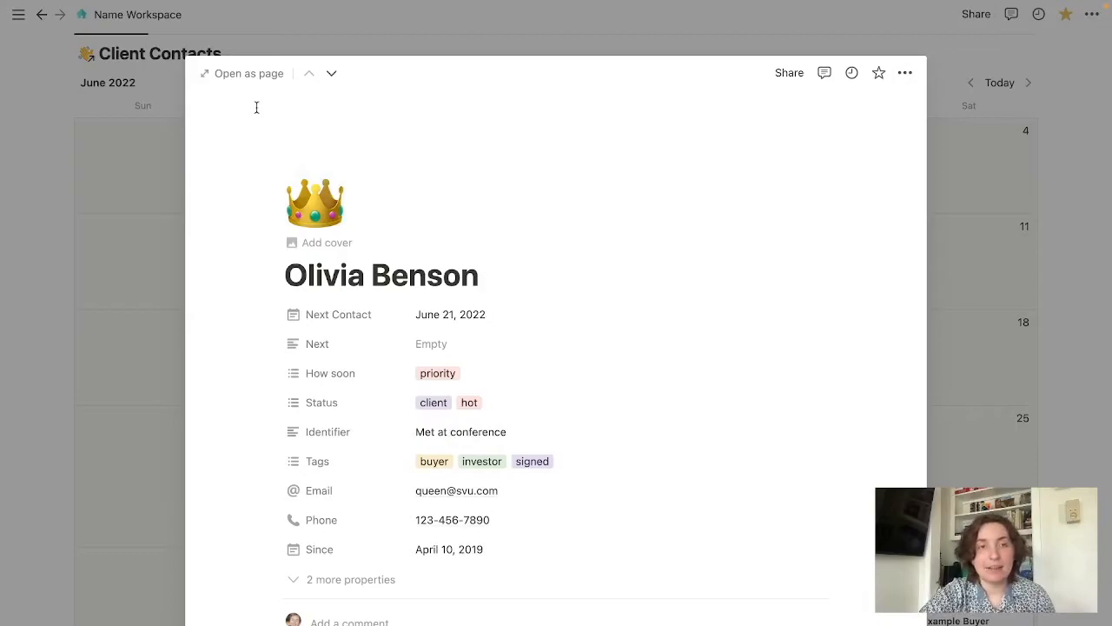
click(241, 73)
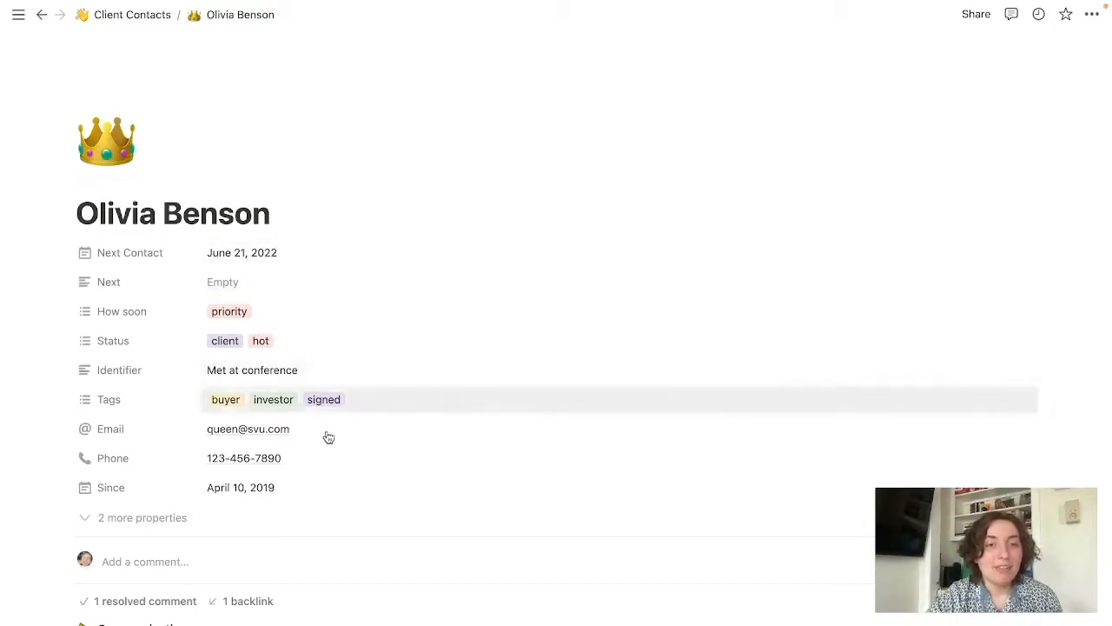
scroll(down, 3)
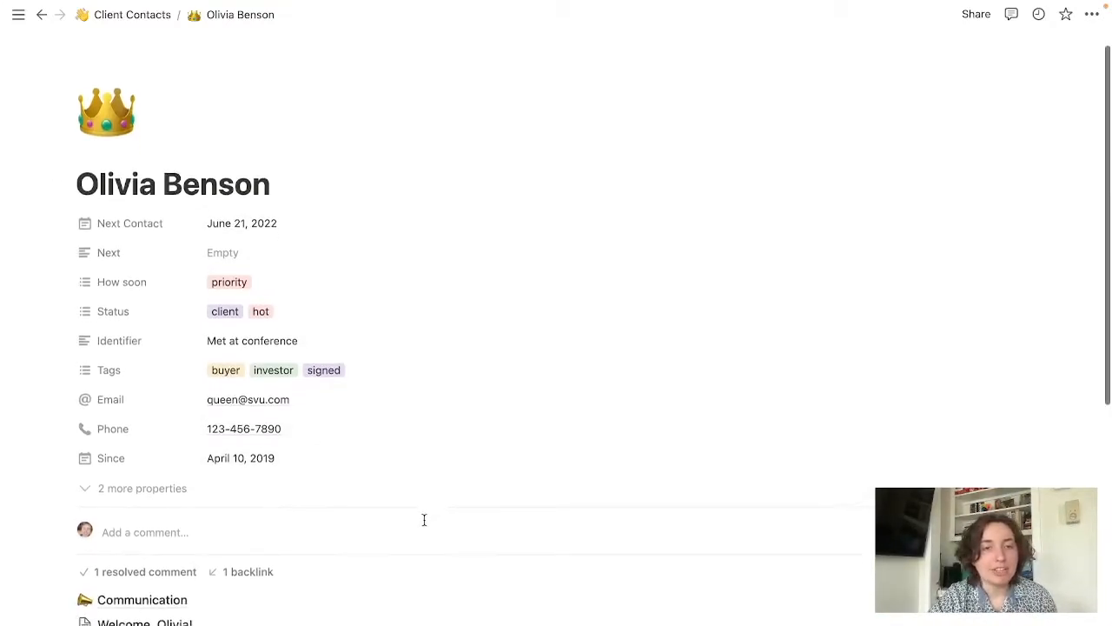
scroll(down, 3)
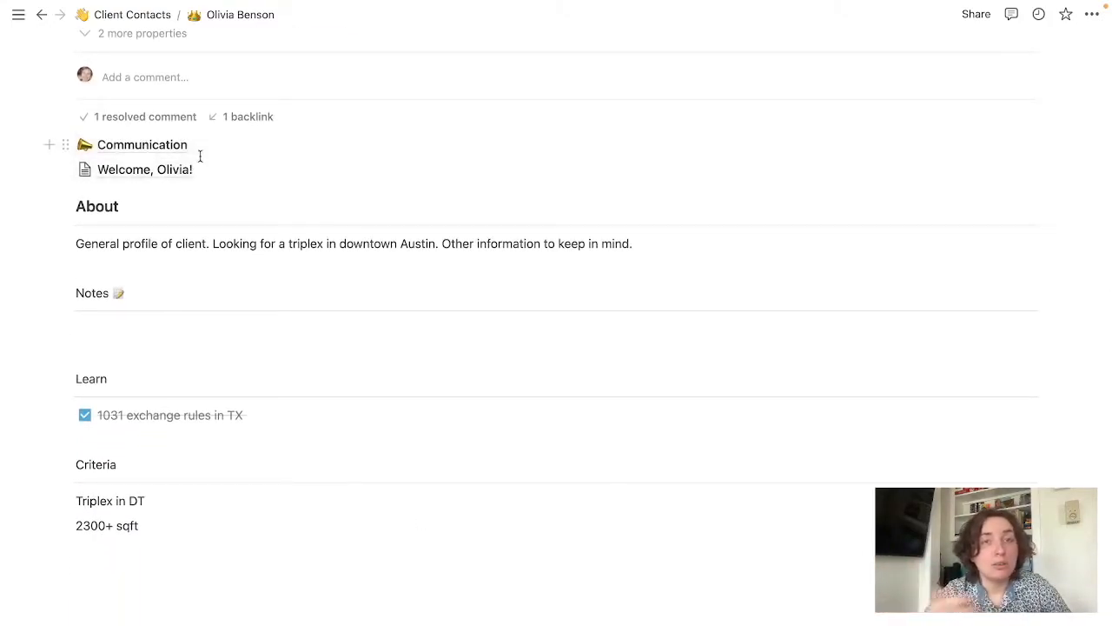
text(call from)
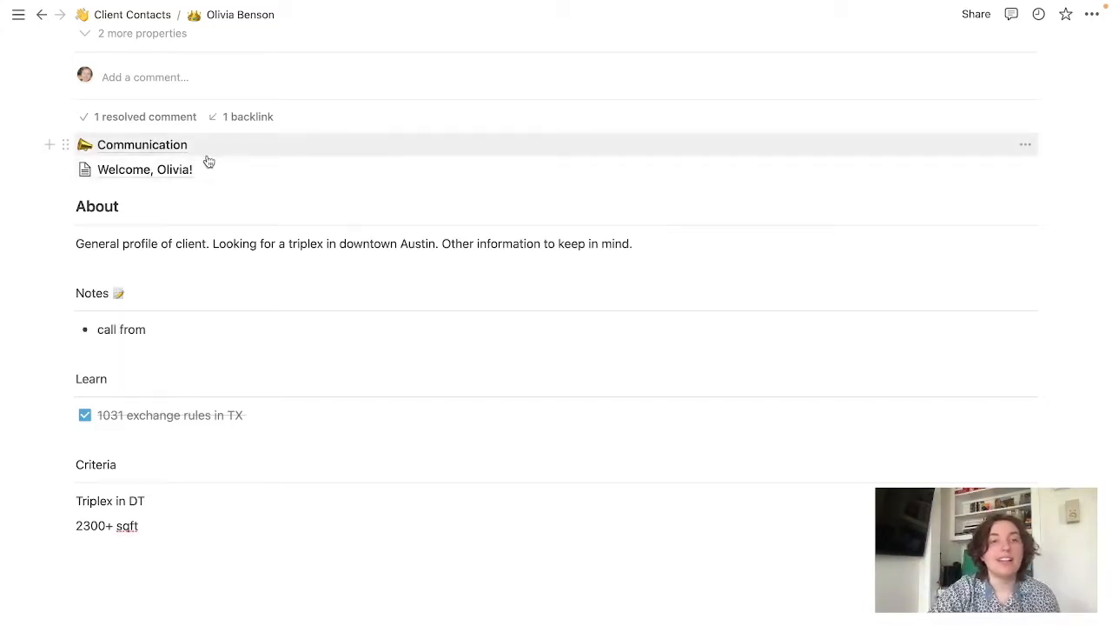
click(143, 144)
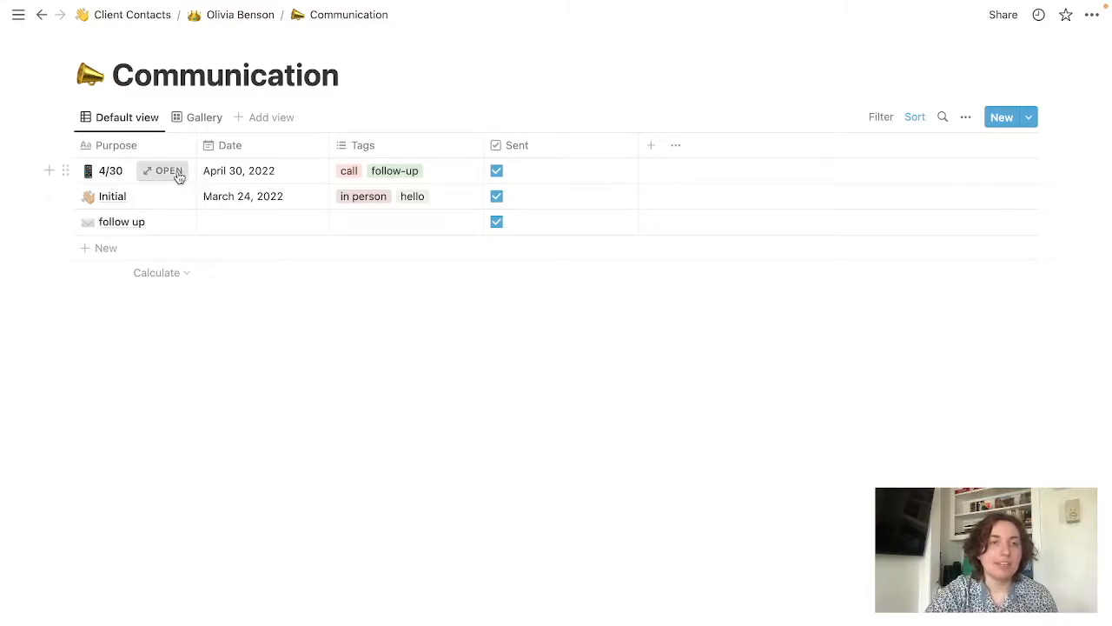
click(163, 170)
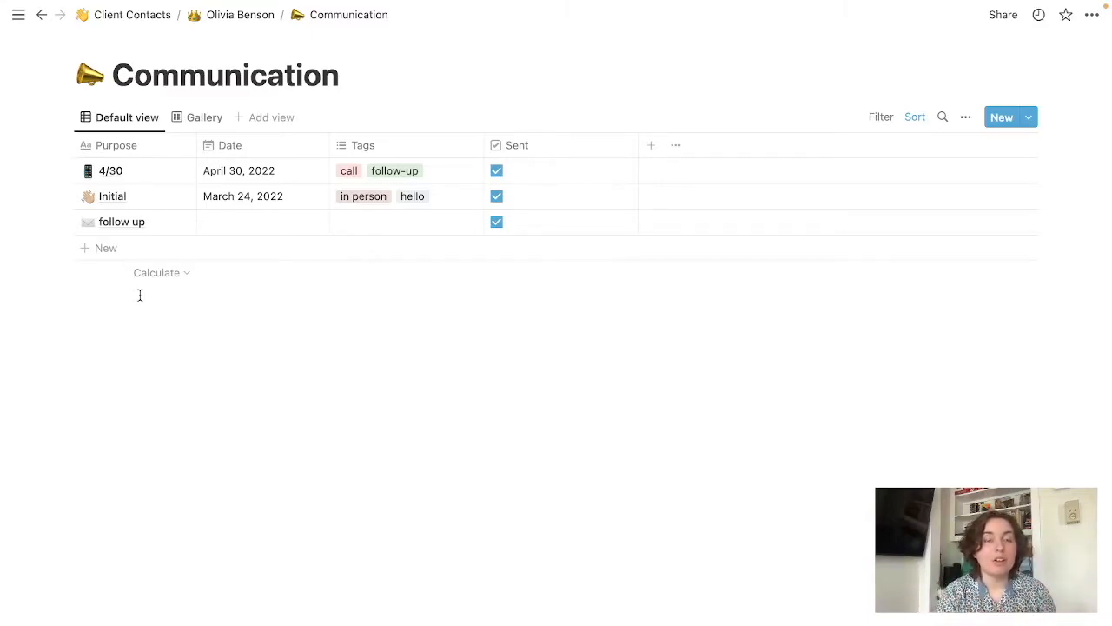
mouse_move(170, 176)
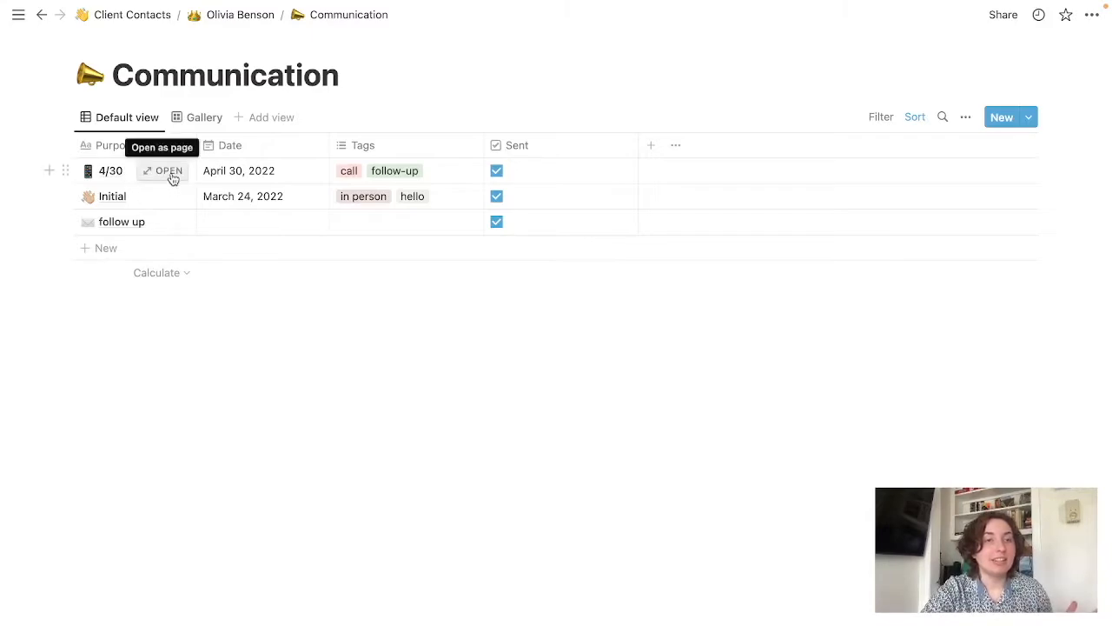
click(167, 170)
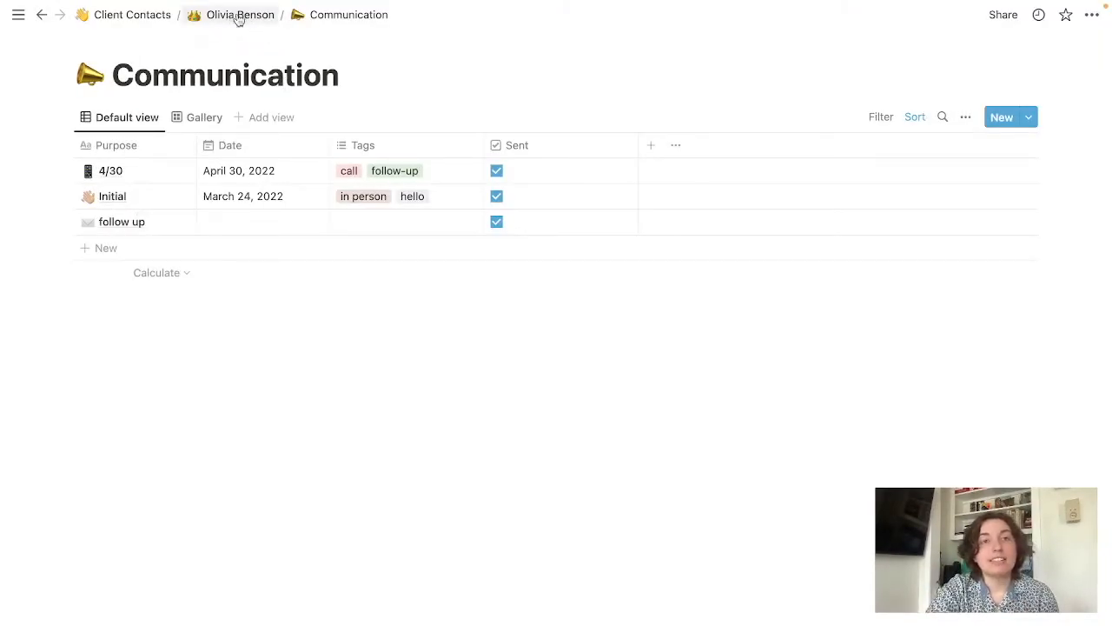
click(240, 14)
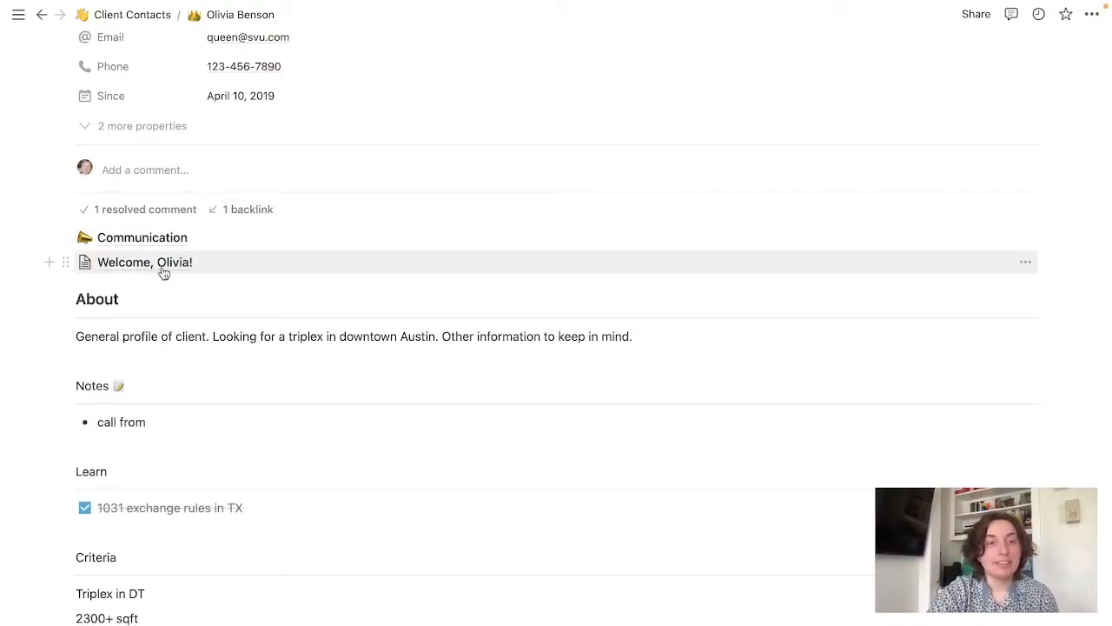
Step: Review the Welcome, Olivia! page's Timeline board, Dates checklist and Money section
click(144, 261)
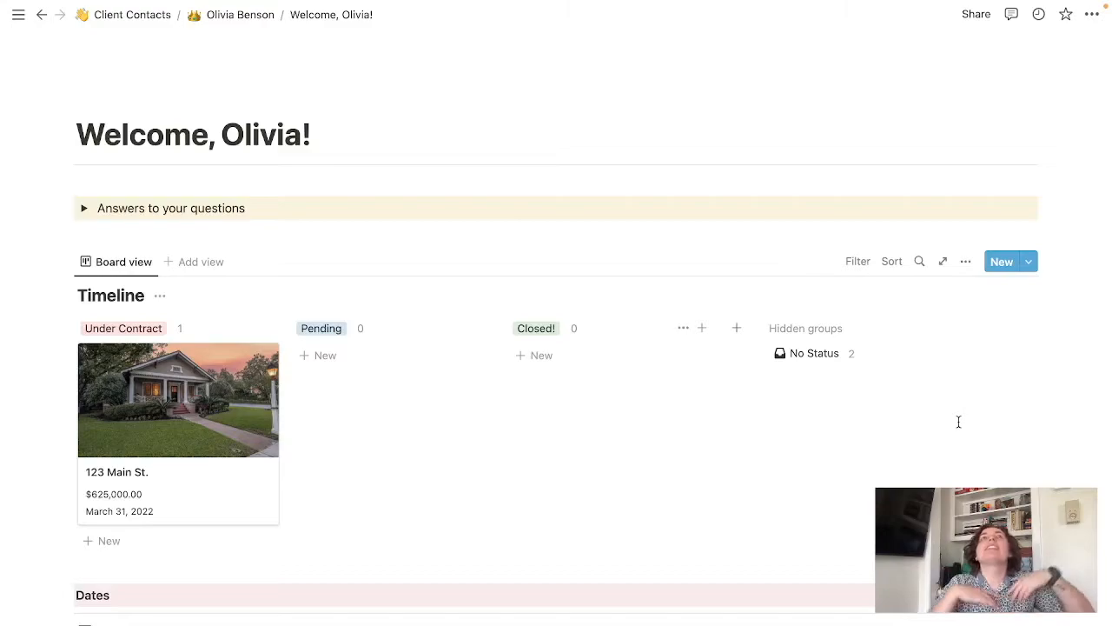
scroll(down, 3)
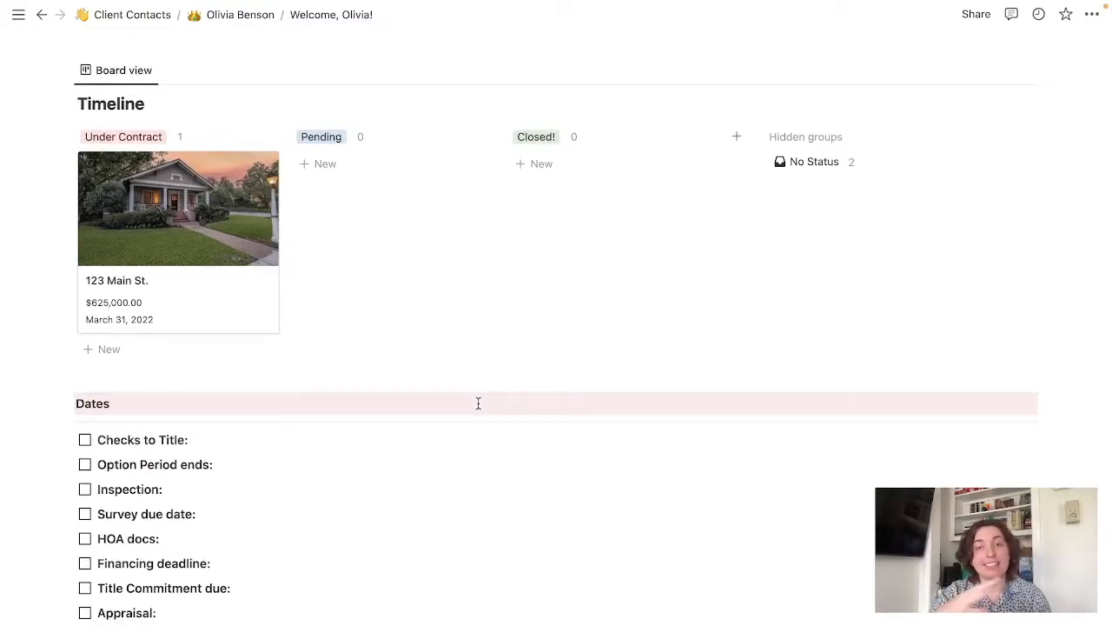
scroll(down, 3)
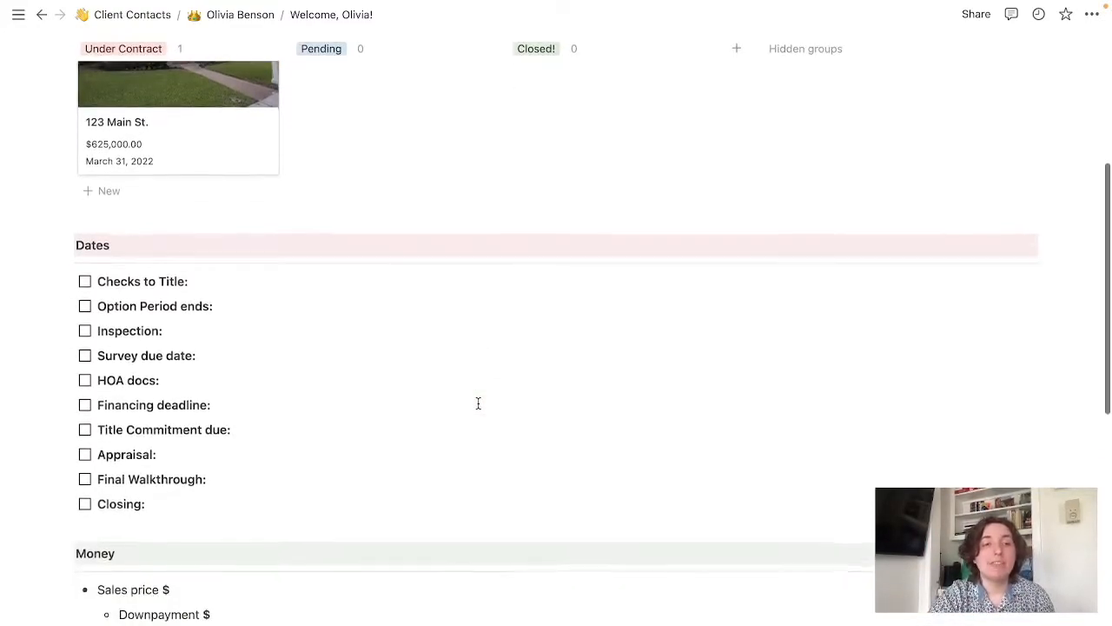
scroll(down, 3)
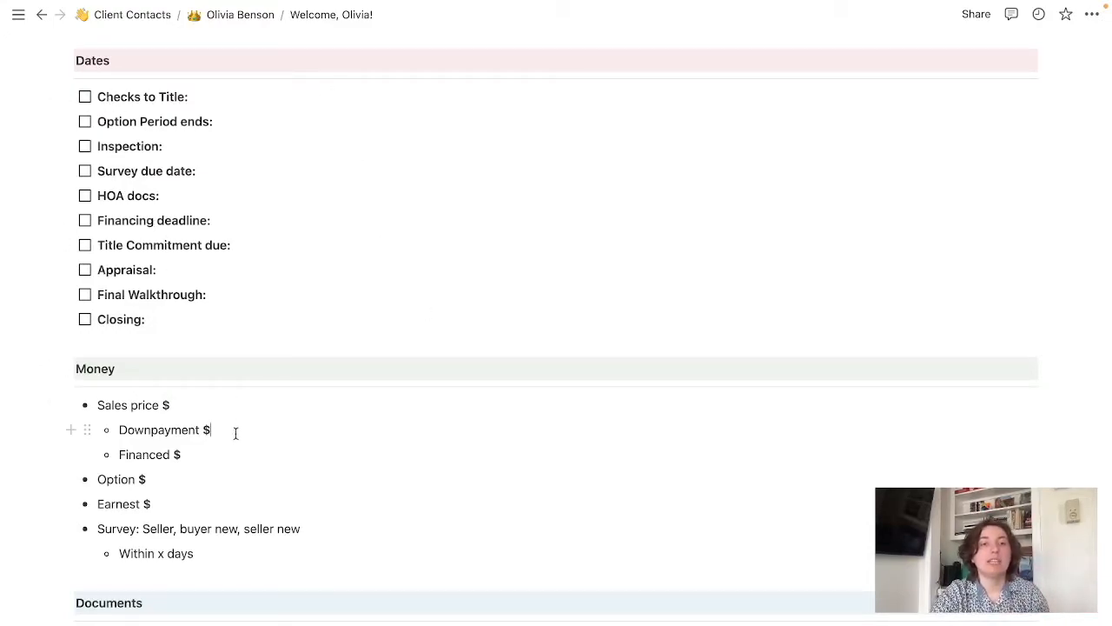
scroll(up, 3)
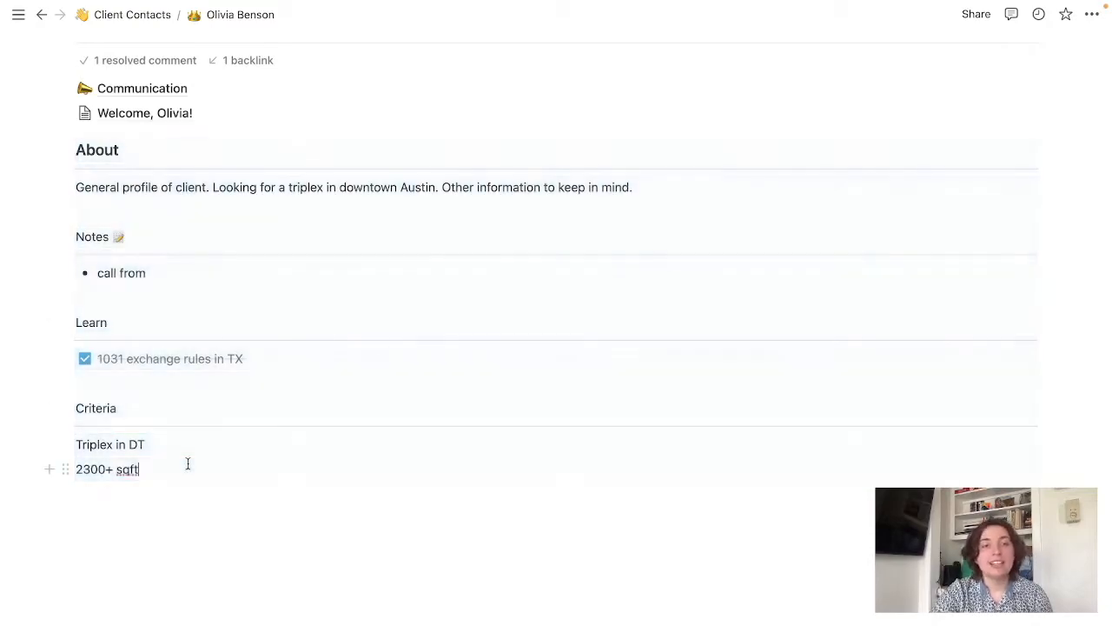
mouse_move(160, 358)
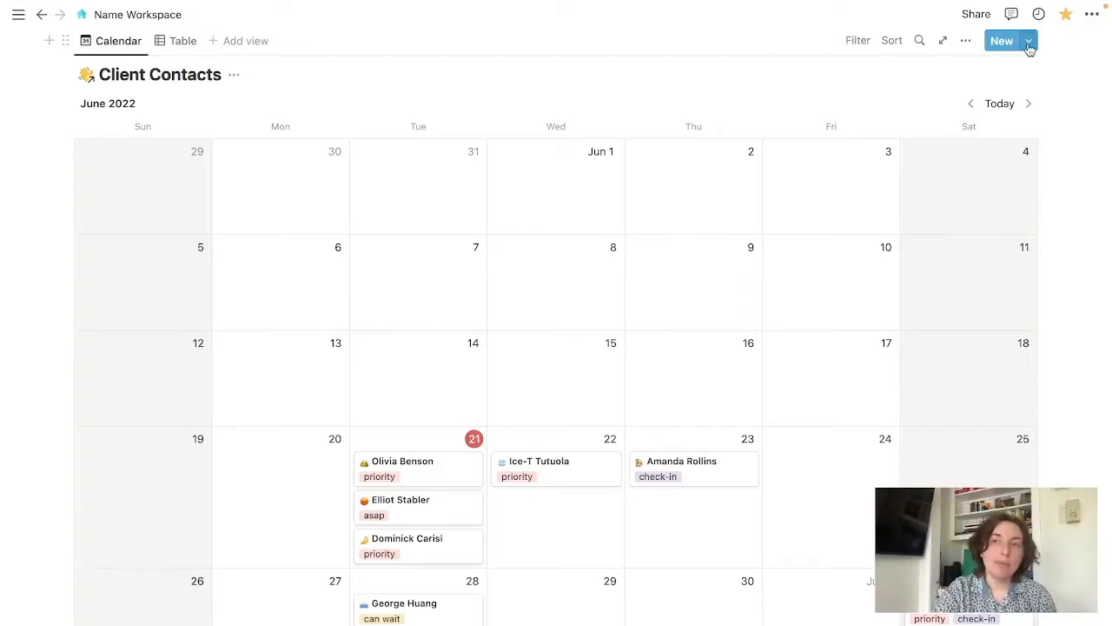
click(1001, 42)
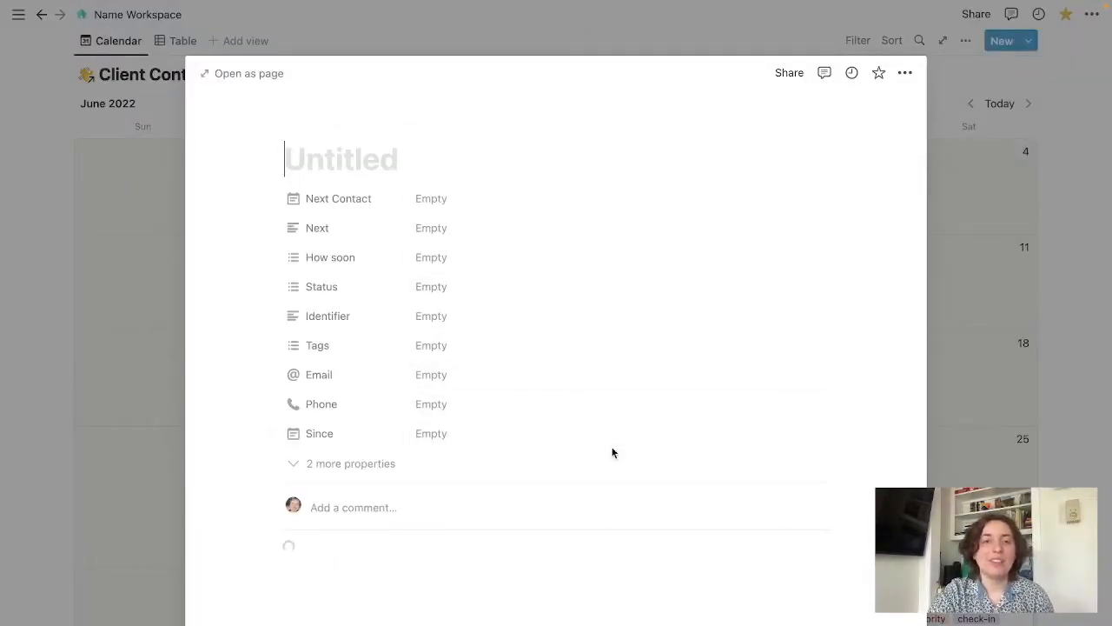
scroll(down, 3)
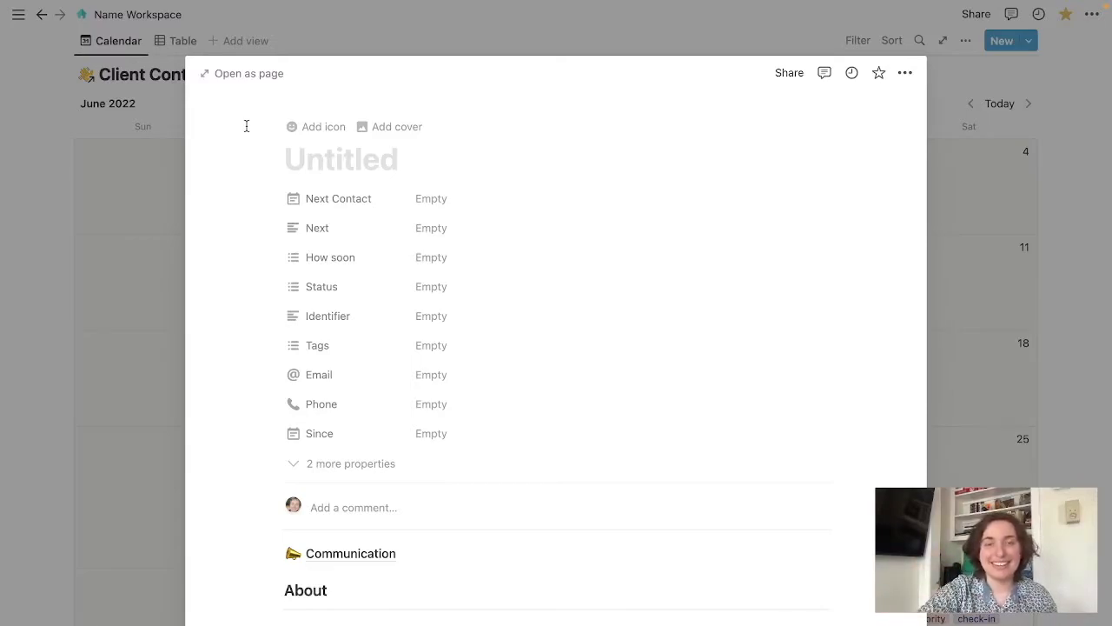
mouse_move(326, 136)
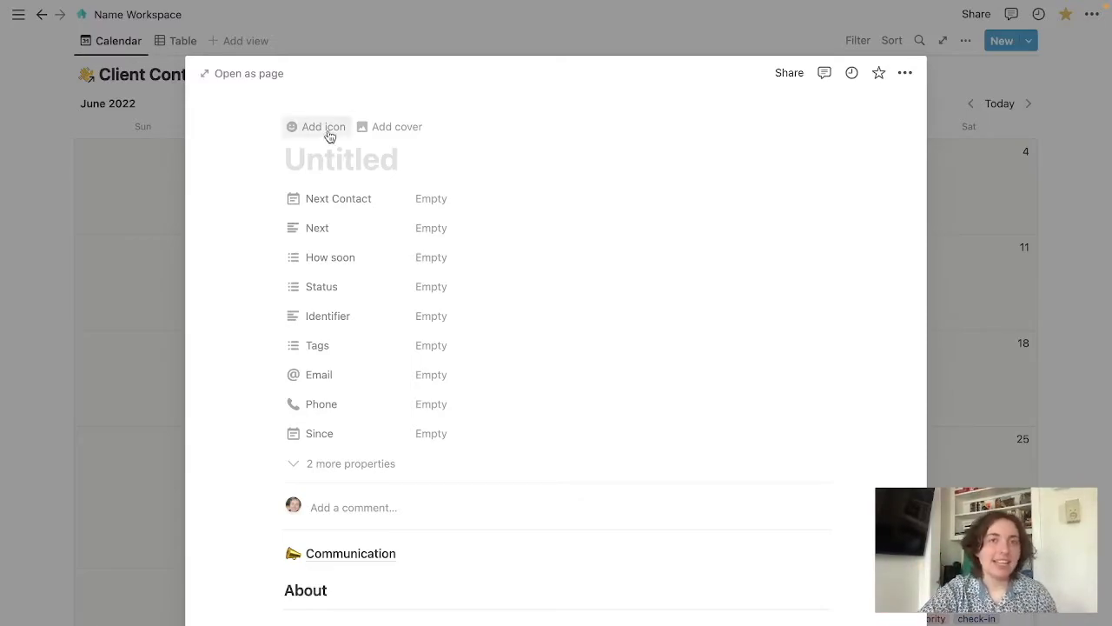
click(324, 127)
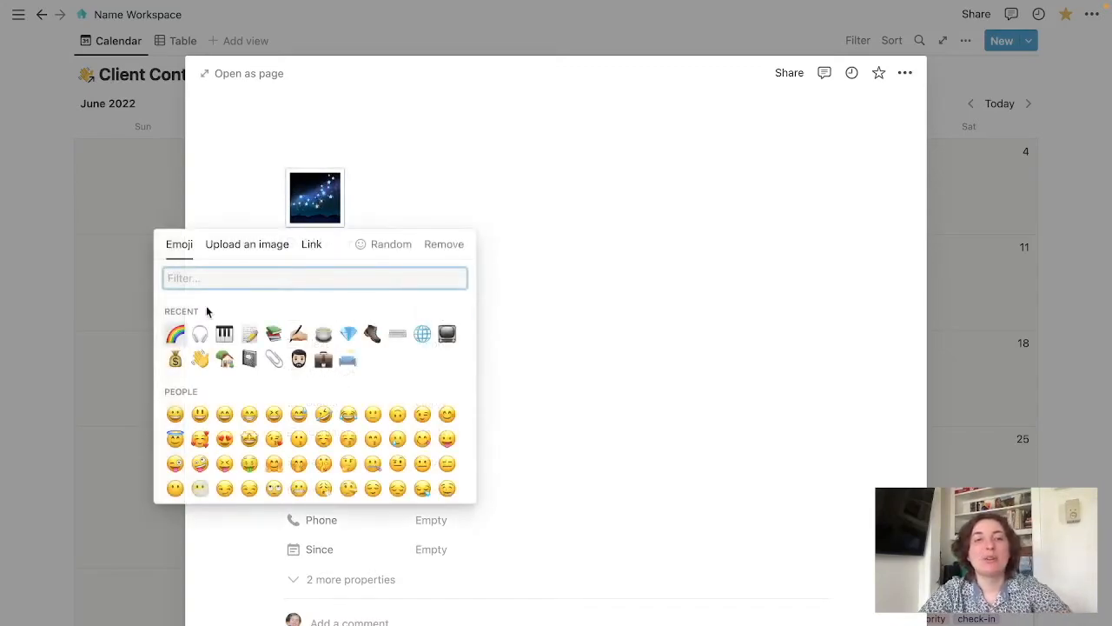
click(175, 334)
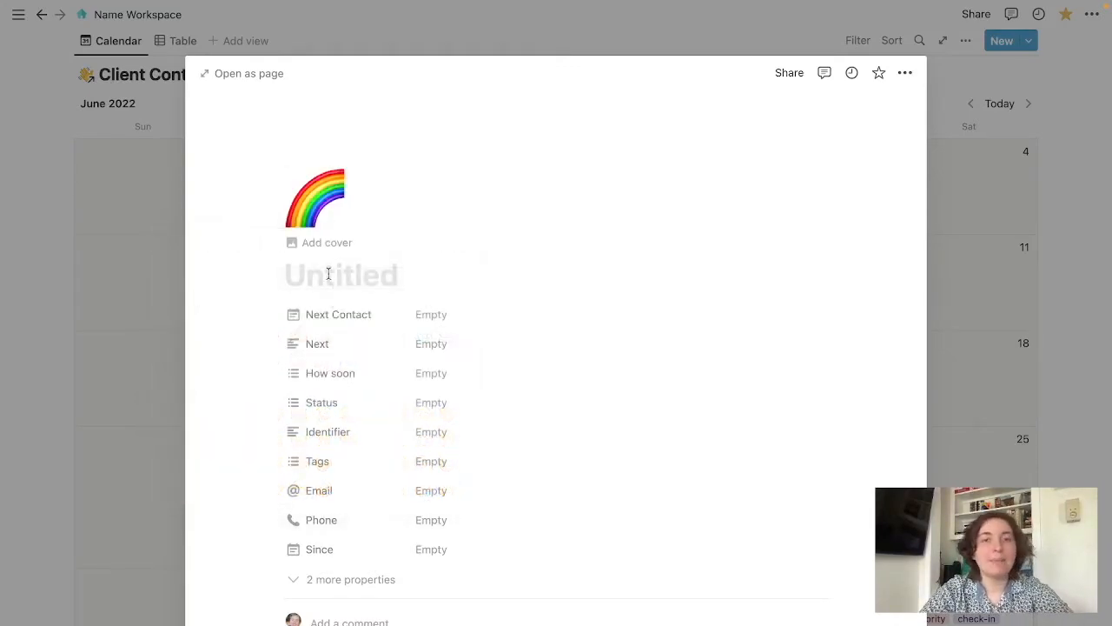
text(K)
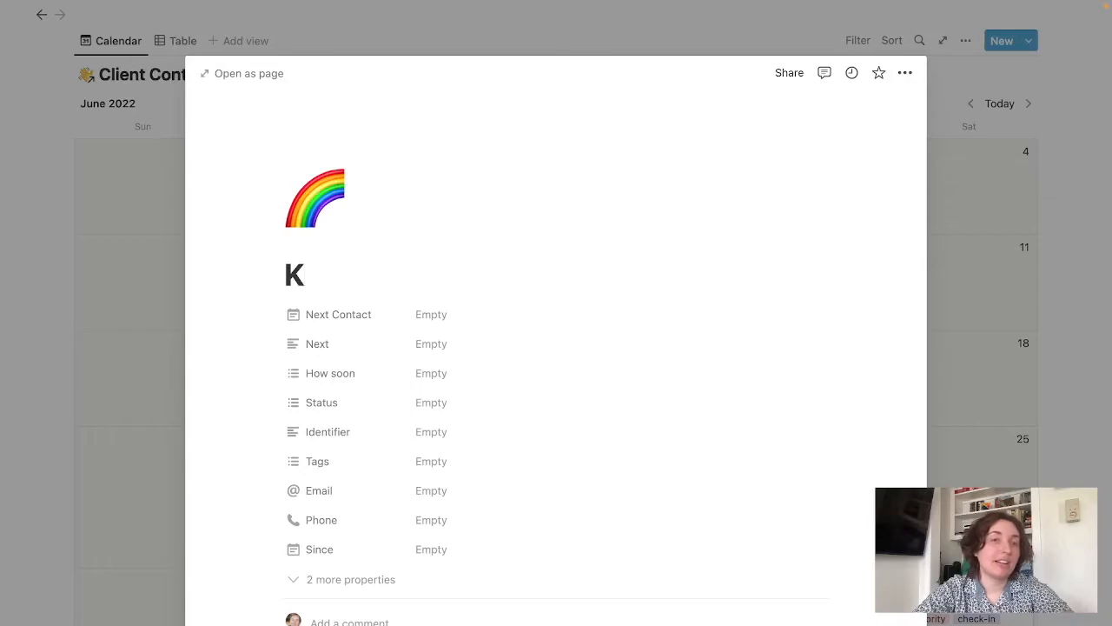
text(at Tamin)
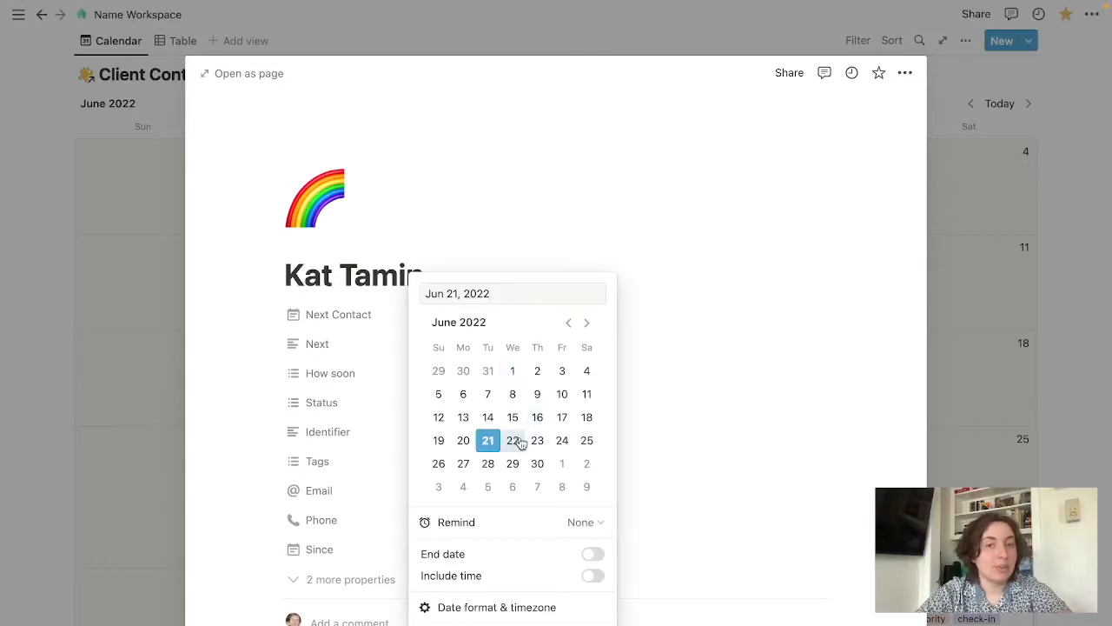
click(512, 440)
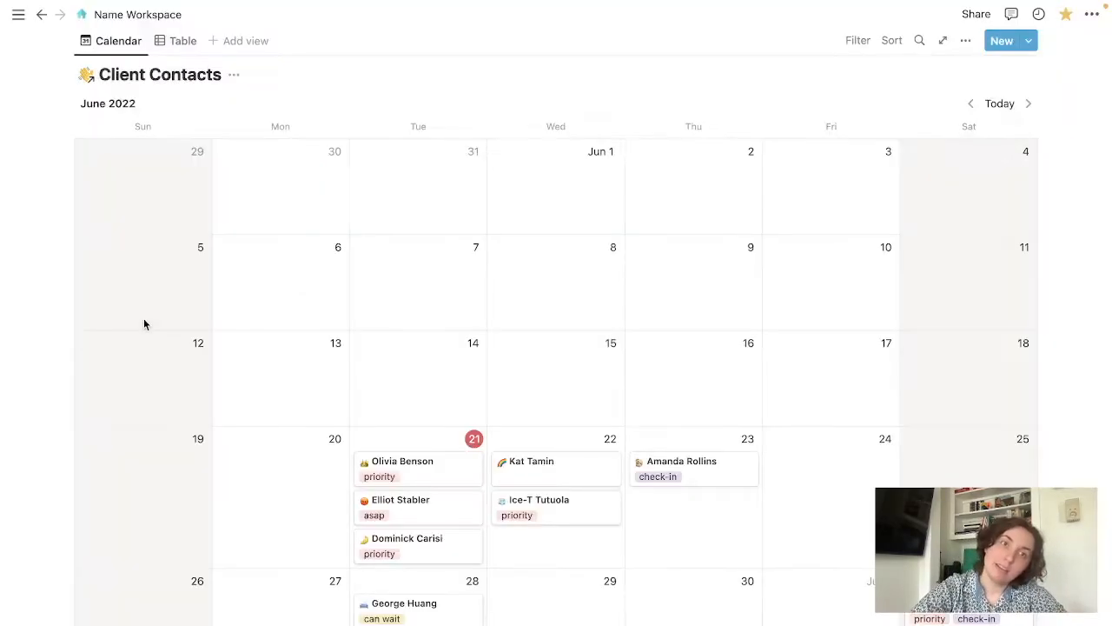
mouse_move(549, 477)
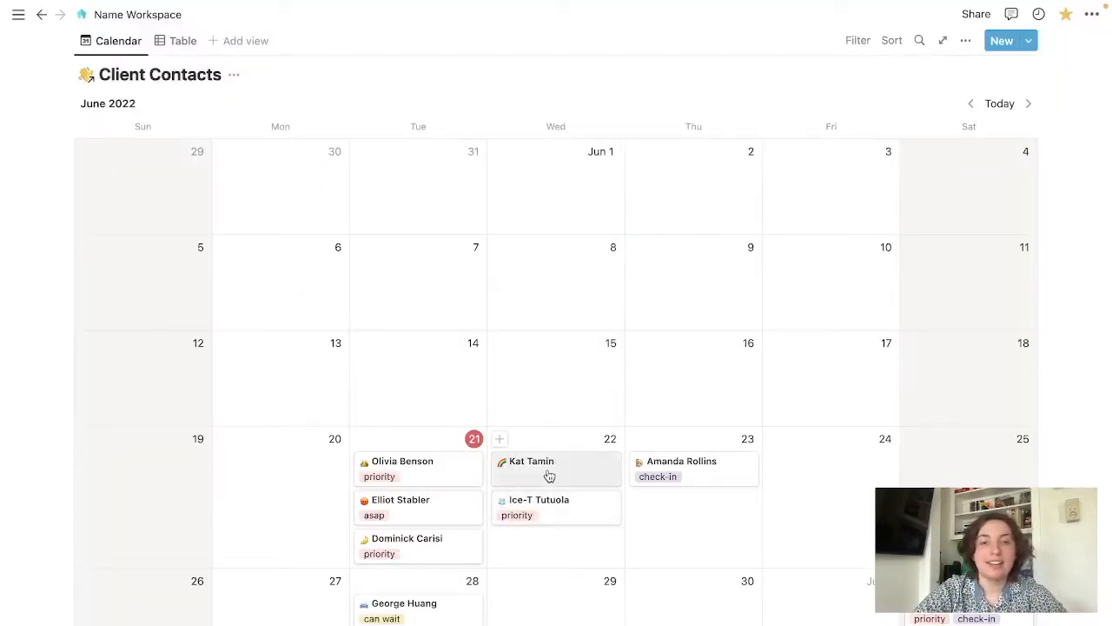
click(550, 467)
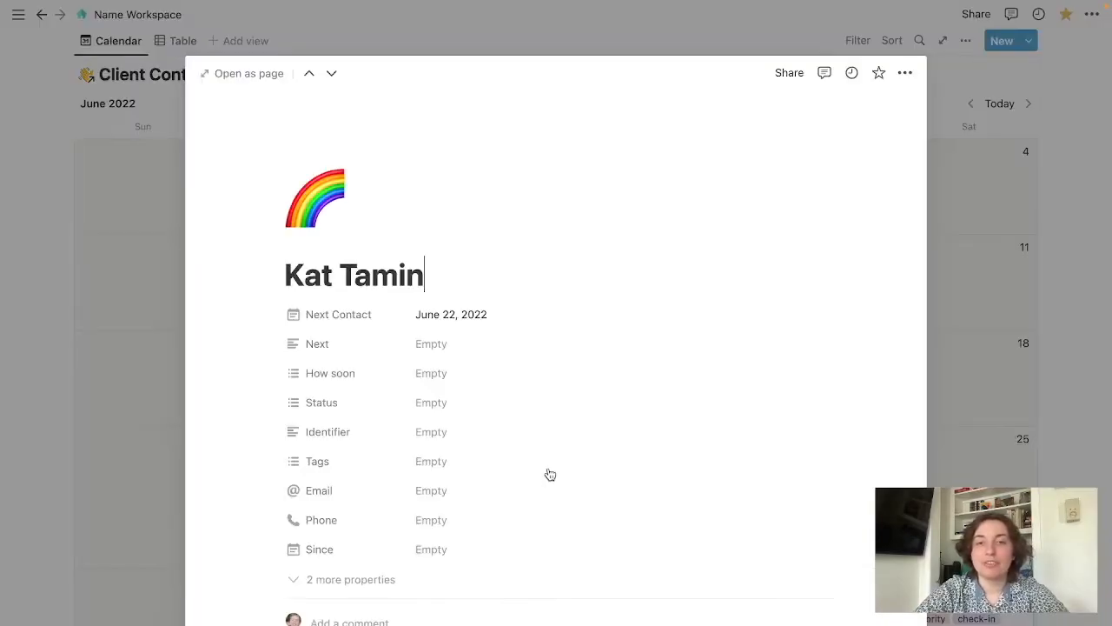
mouse_move(470, 347)
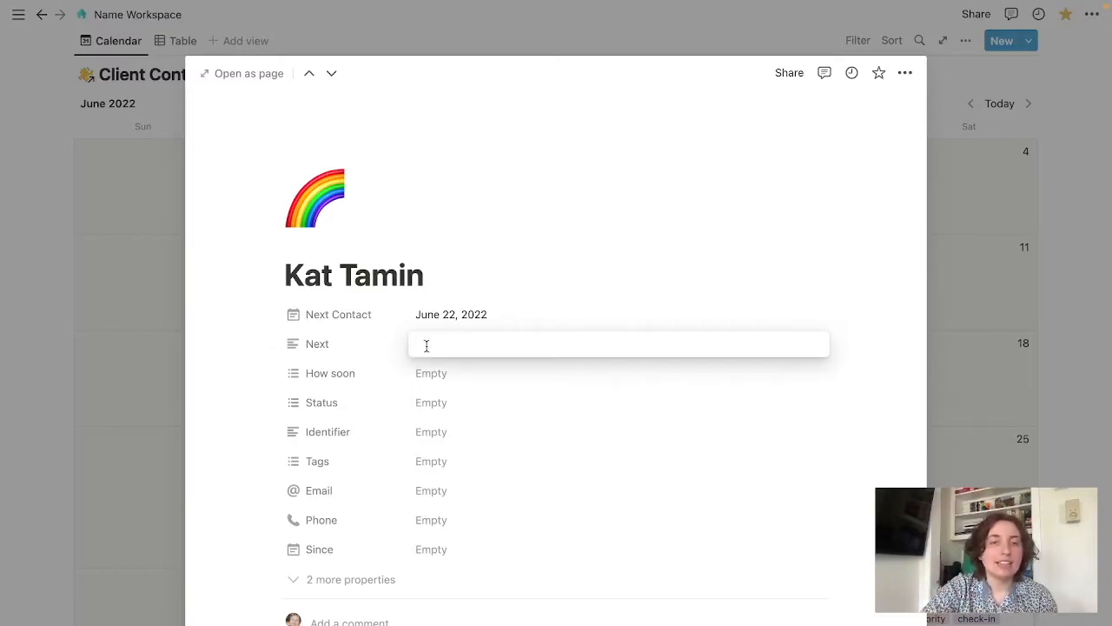
mouse_move(451, 376)
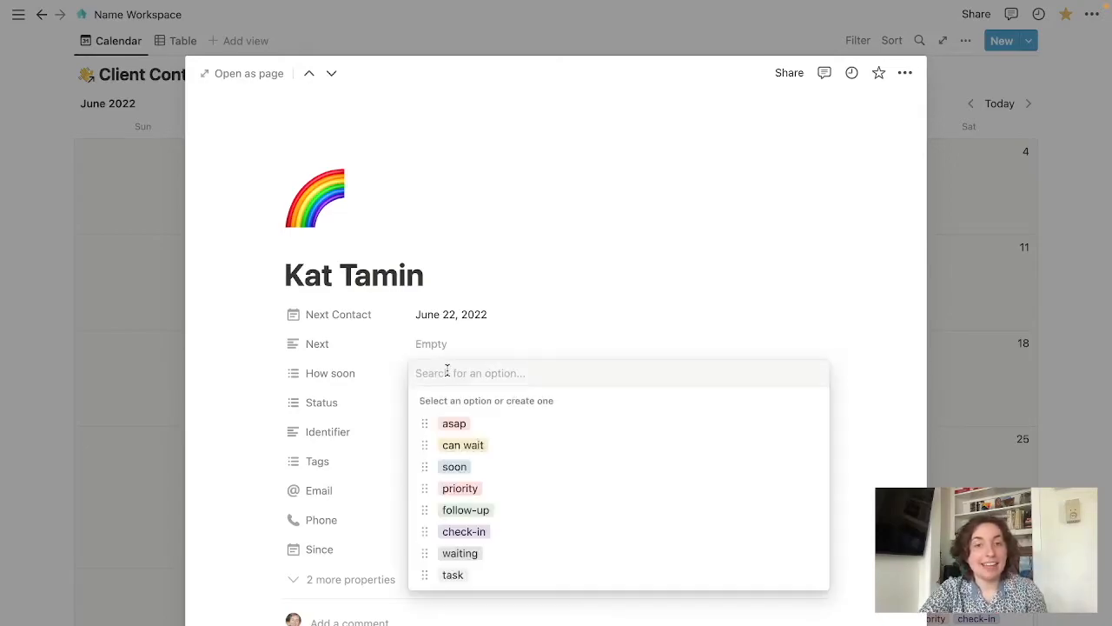
mouse_move(494, 464)
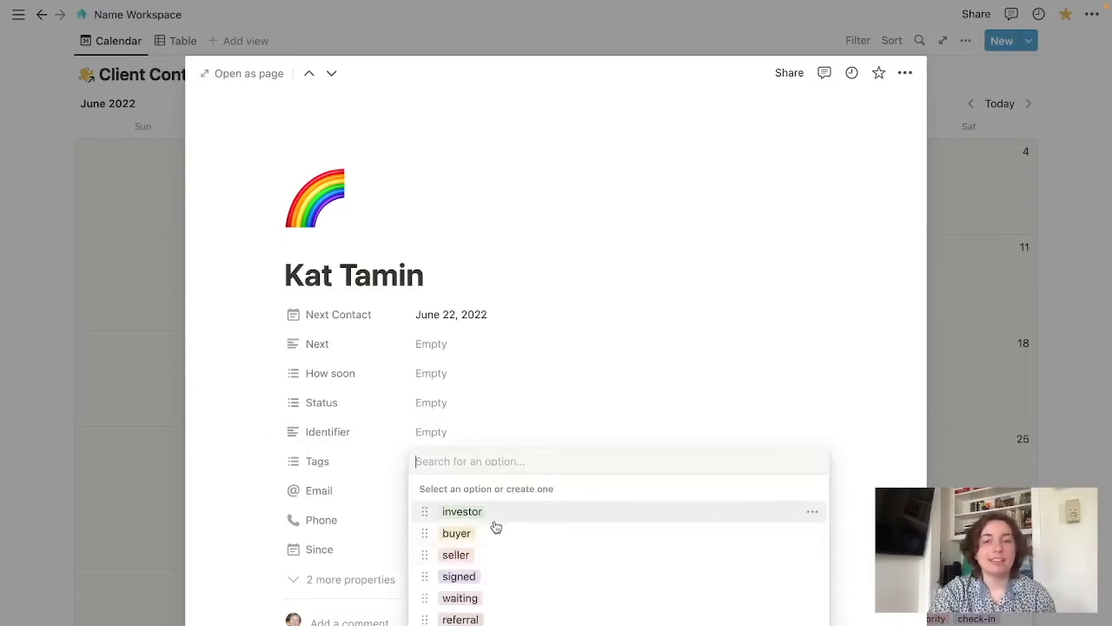
click(455, 531)
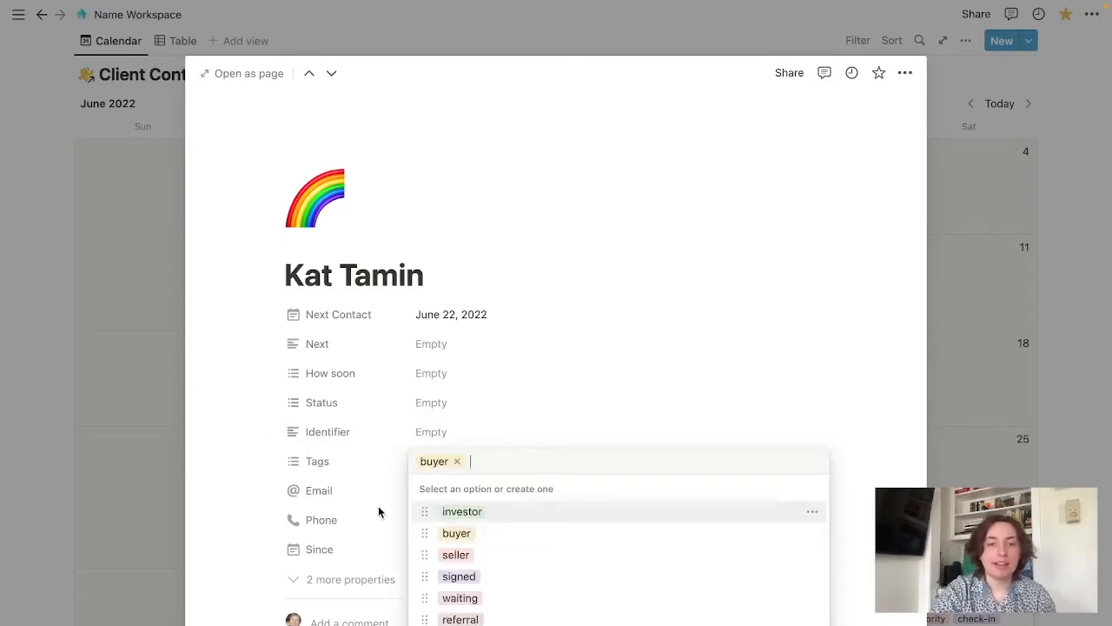
click(462, 510)
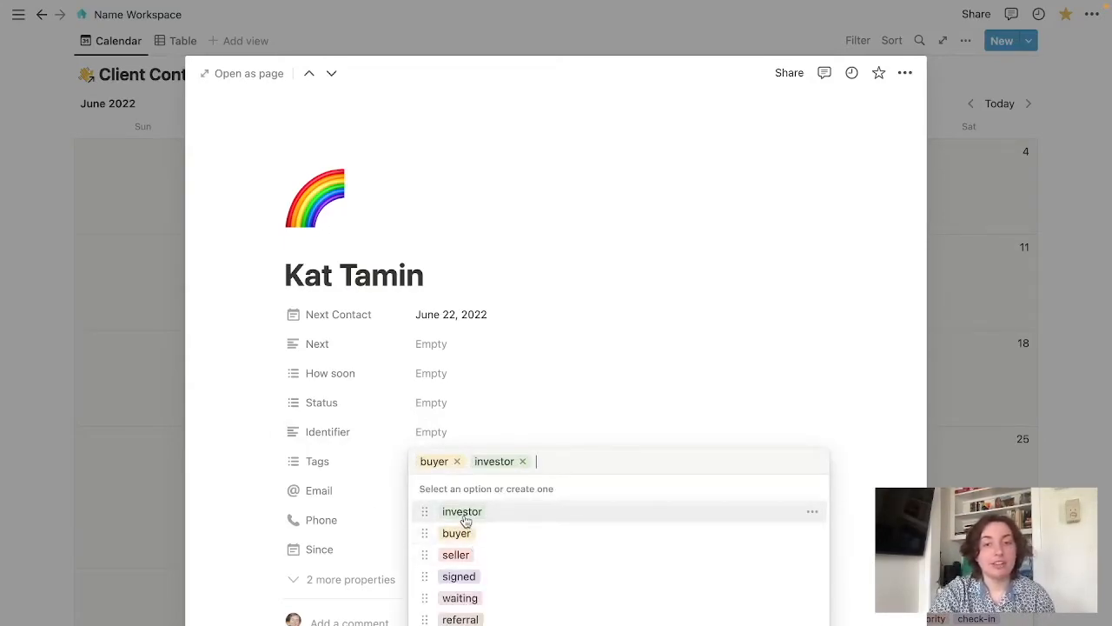
mouse_move(494, 577)
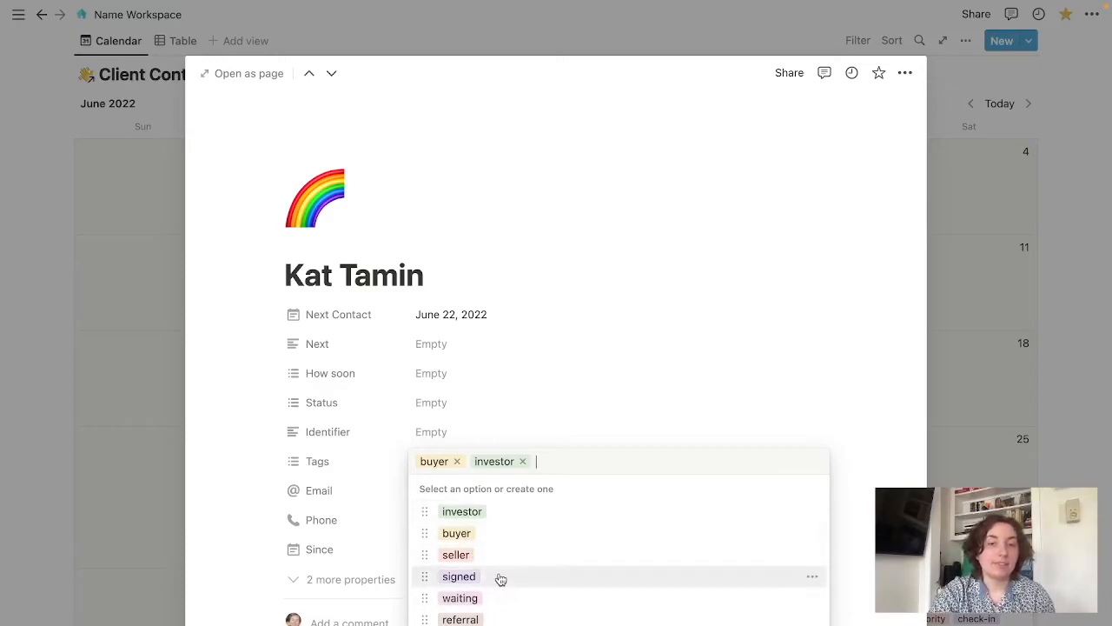
click(459, 577)
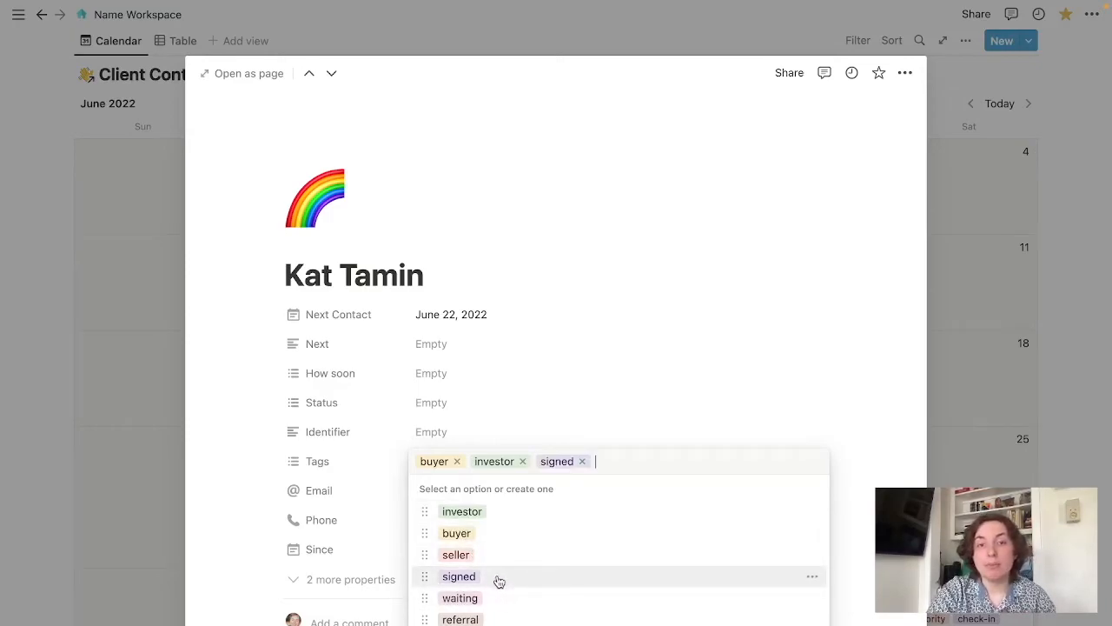
mouse_move(517, 508)
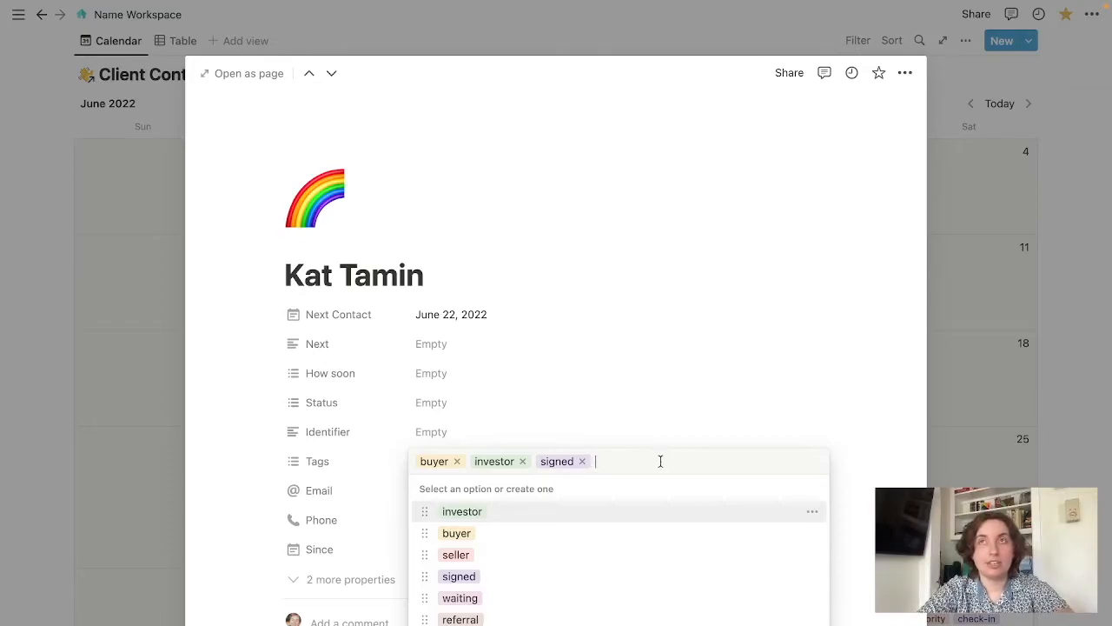
Step: Delete the stray 'comm' tag option from the Tags property
text(comm)
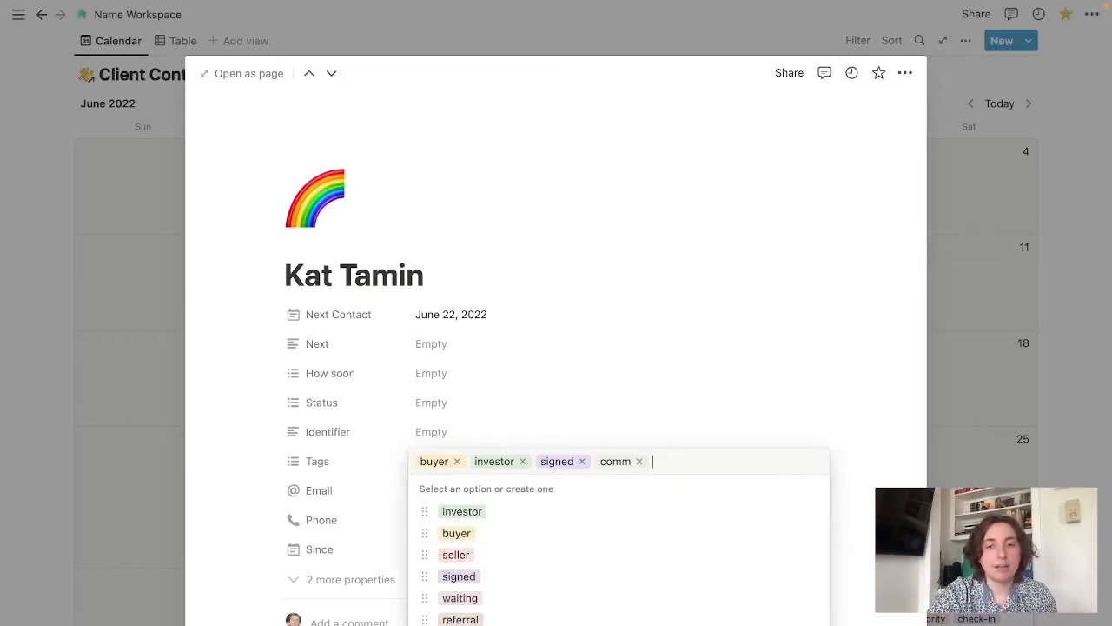
click(615, 461)
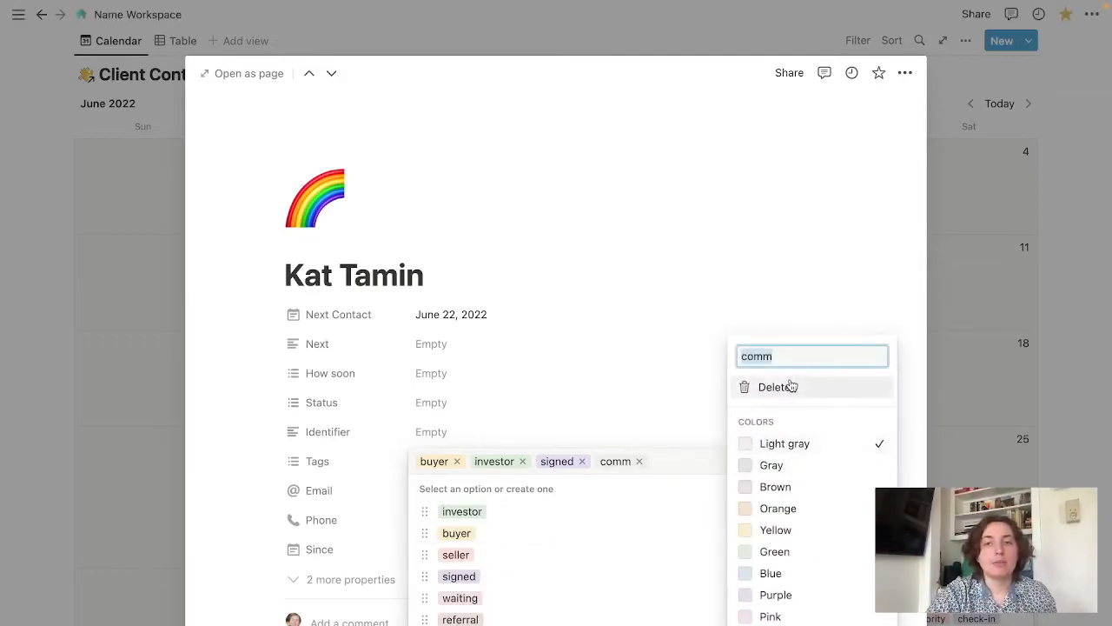
click(777, 385)
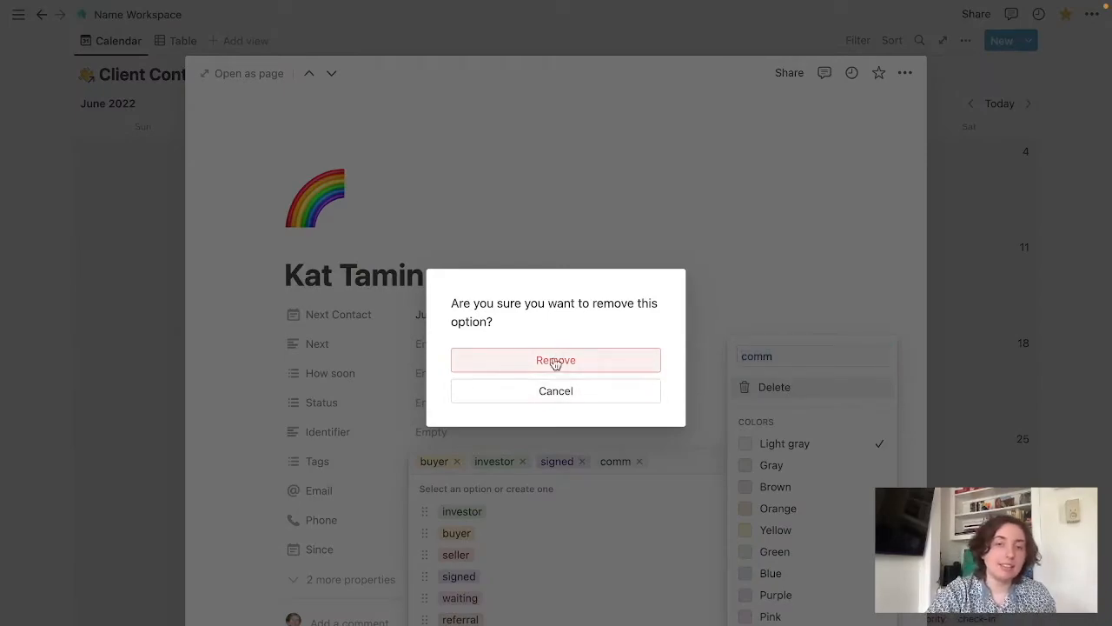
click(556, 360)
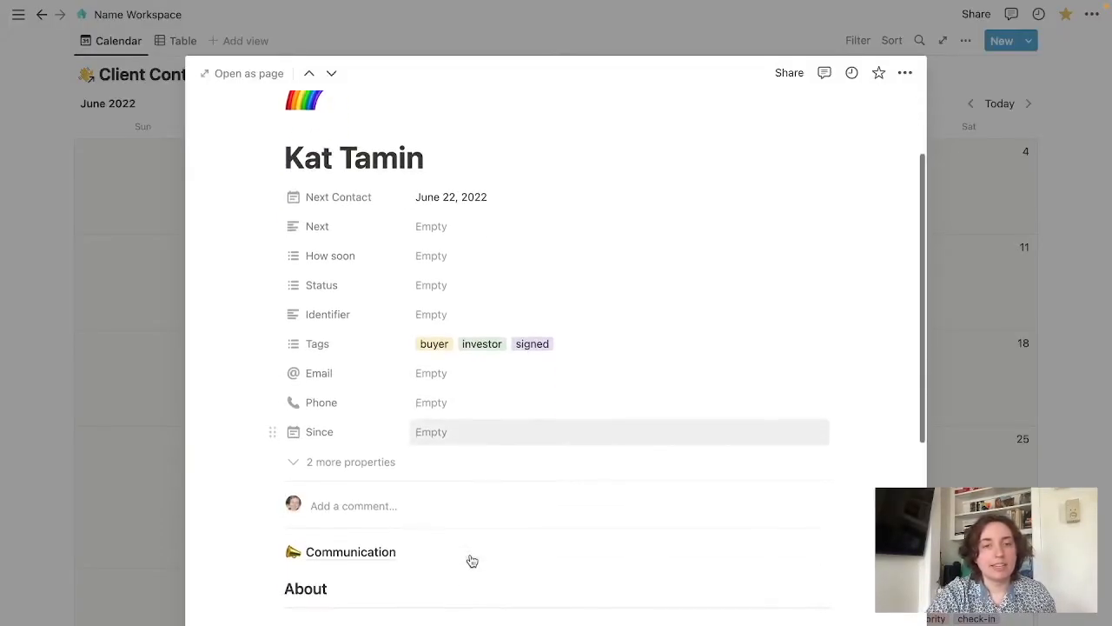
Step: Scroll down through the client page toward the next record
scroll(down, 3)
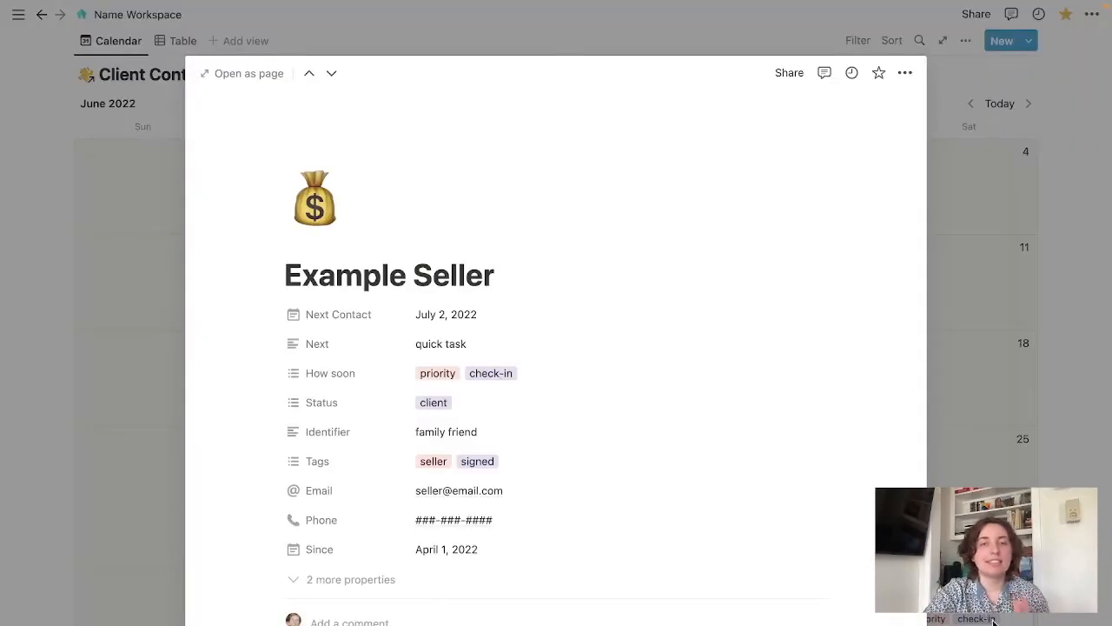
scroll(down, 3)
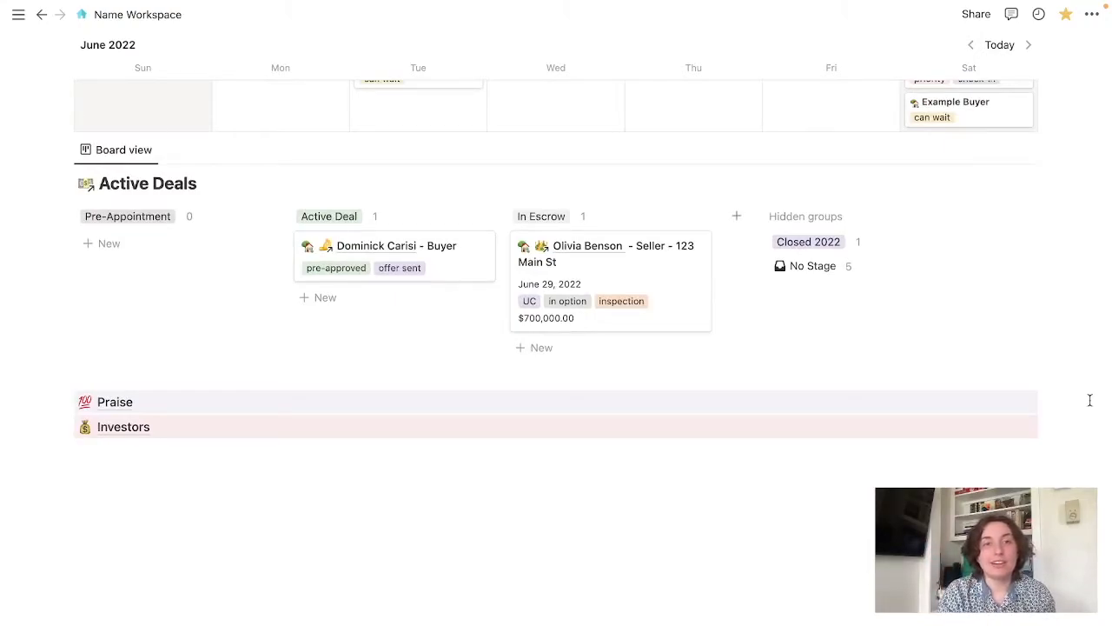
mouse_move(660, 280)
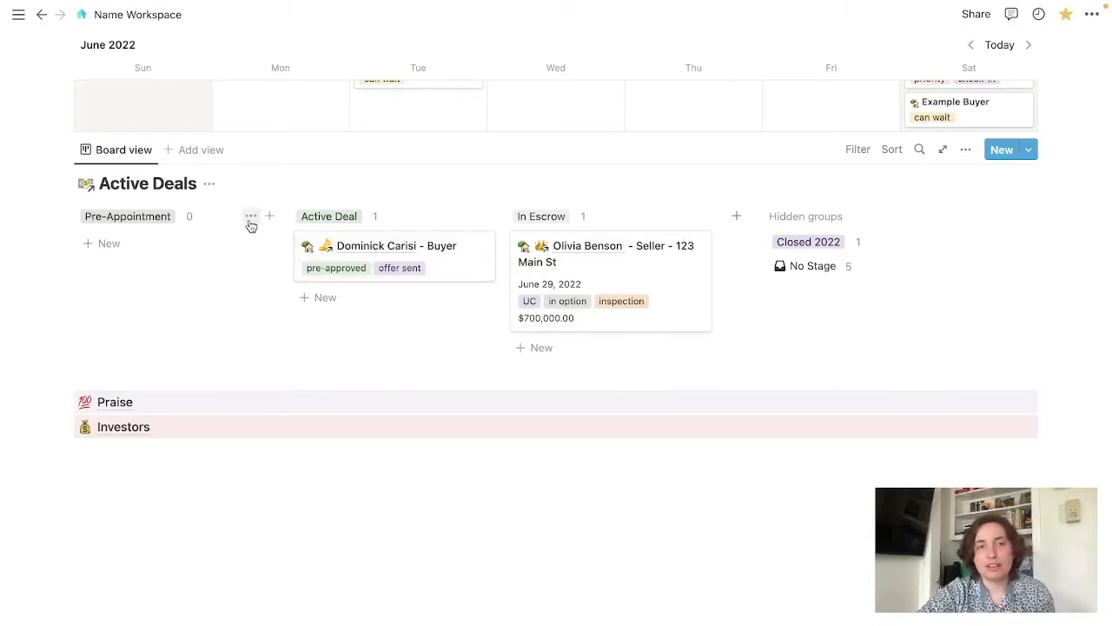
mouse_move(381, 245)
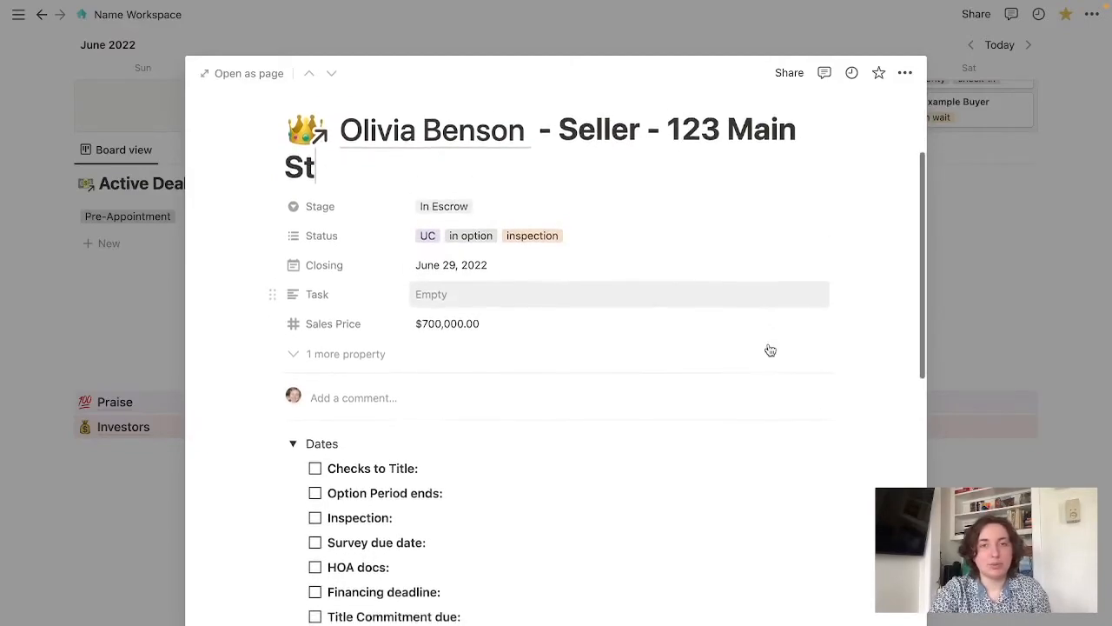
scroll(down, 3)
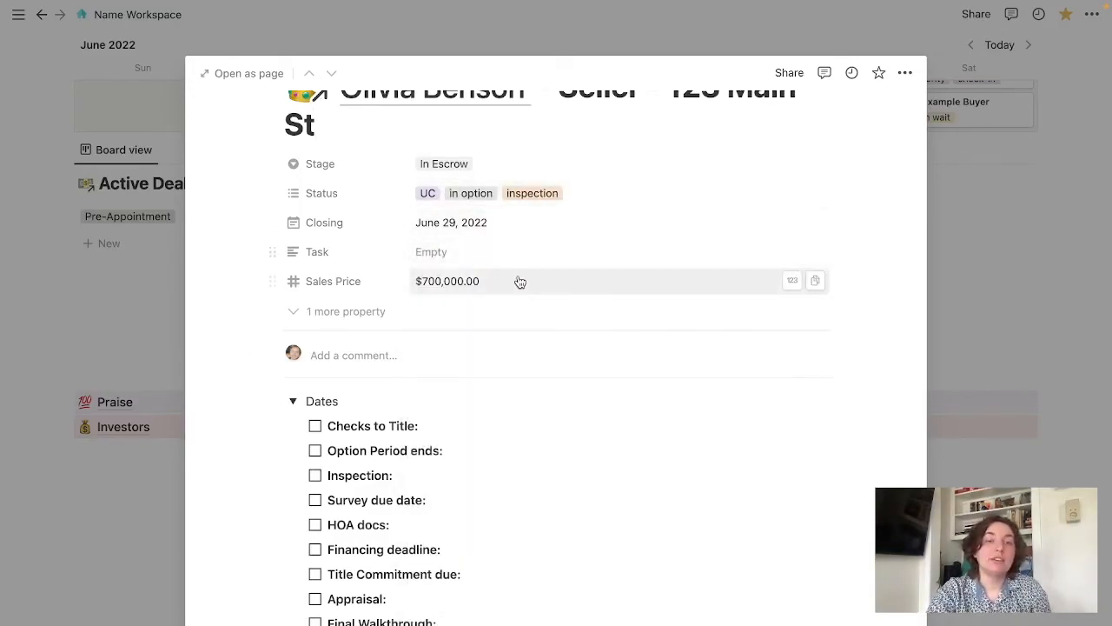
scroll(down, 3)
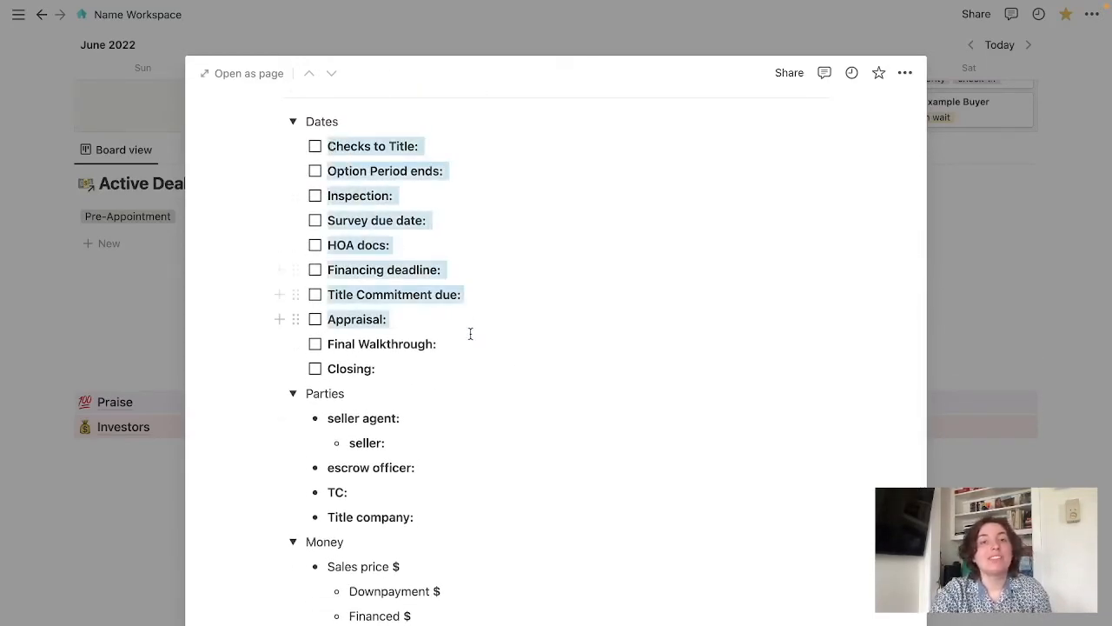
scroll(down, 3)
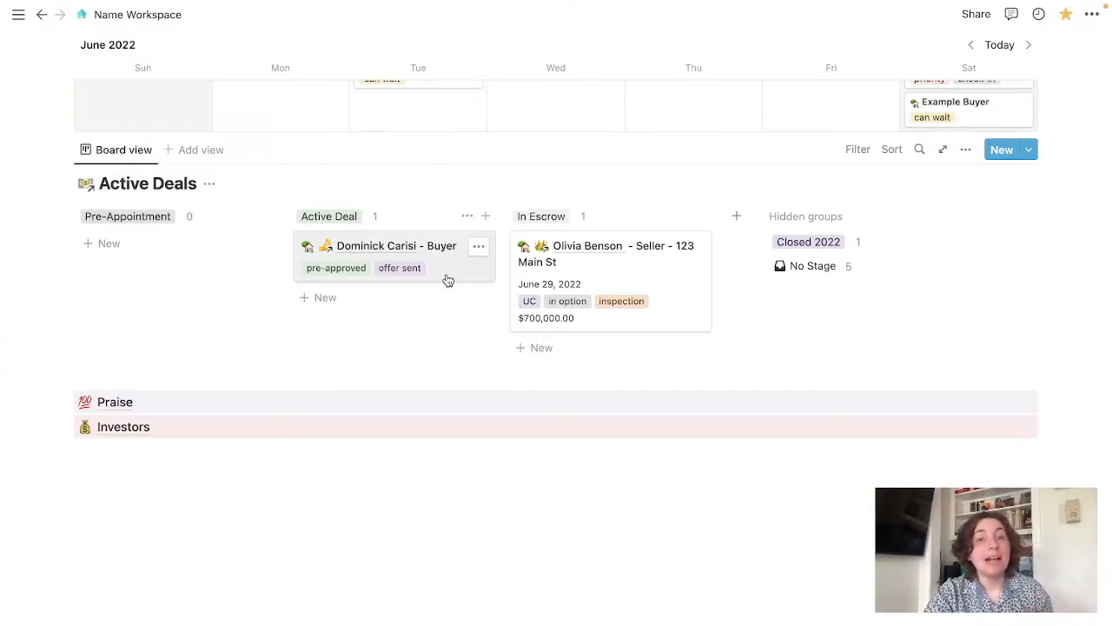
mouse_move(354, 278)
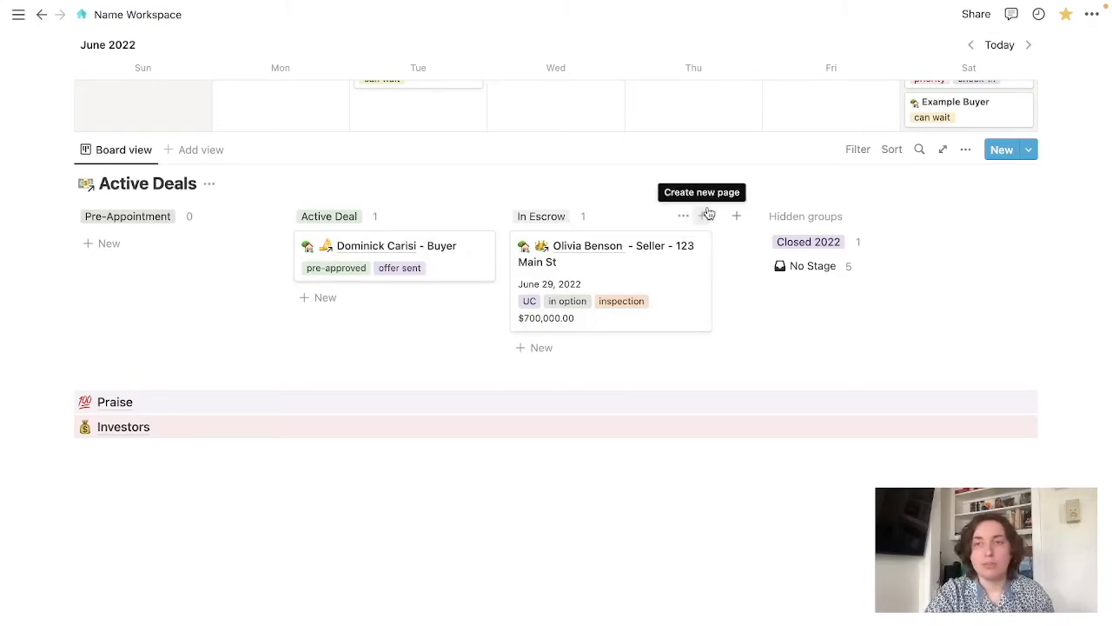
mouse_move(1036, 195)
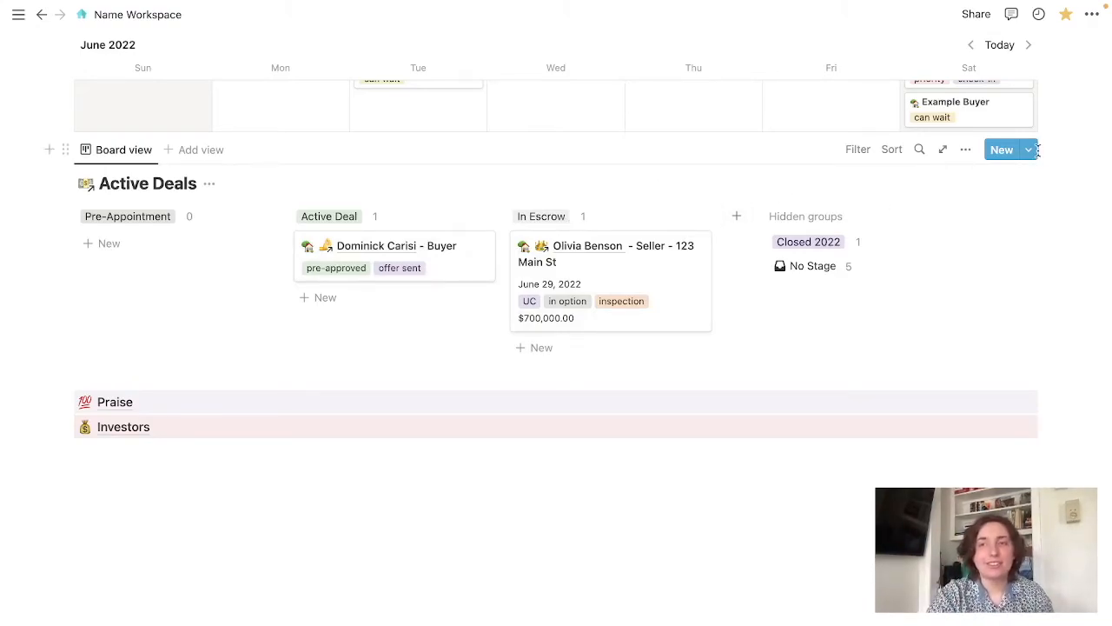
click(1029, 149)
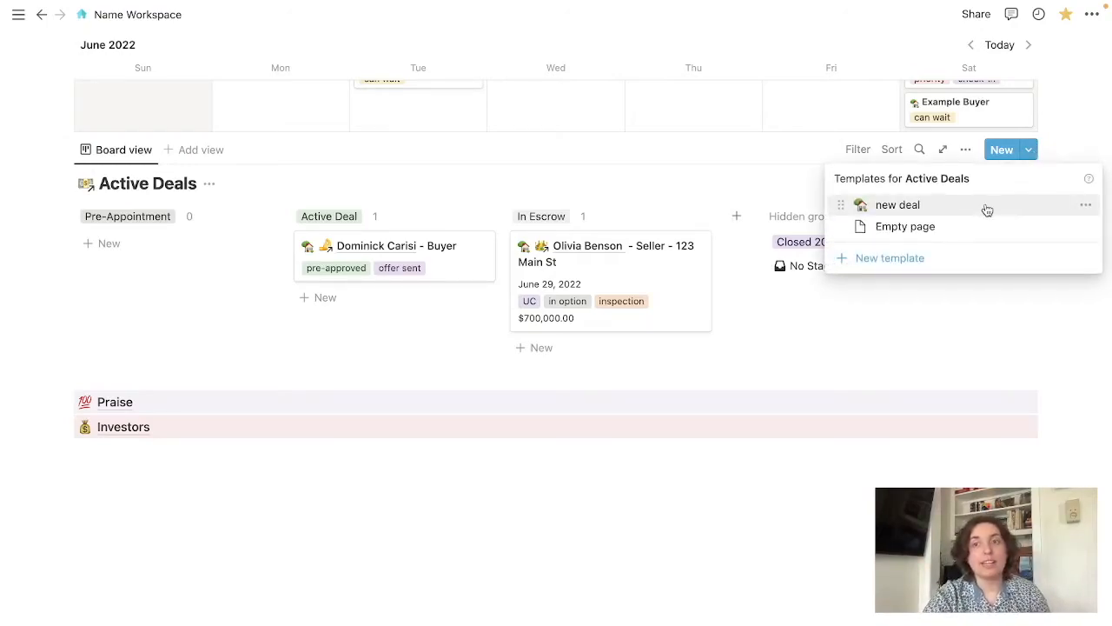
click(897, 206)
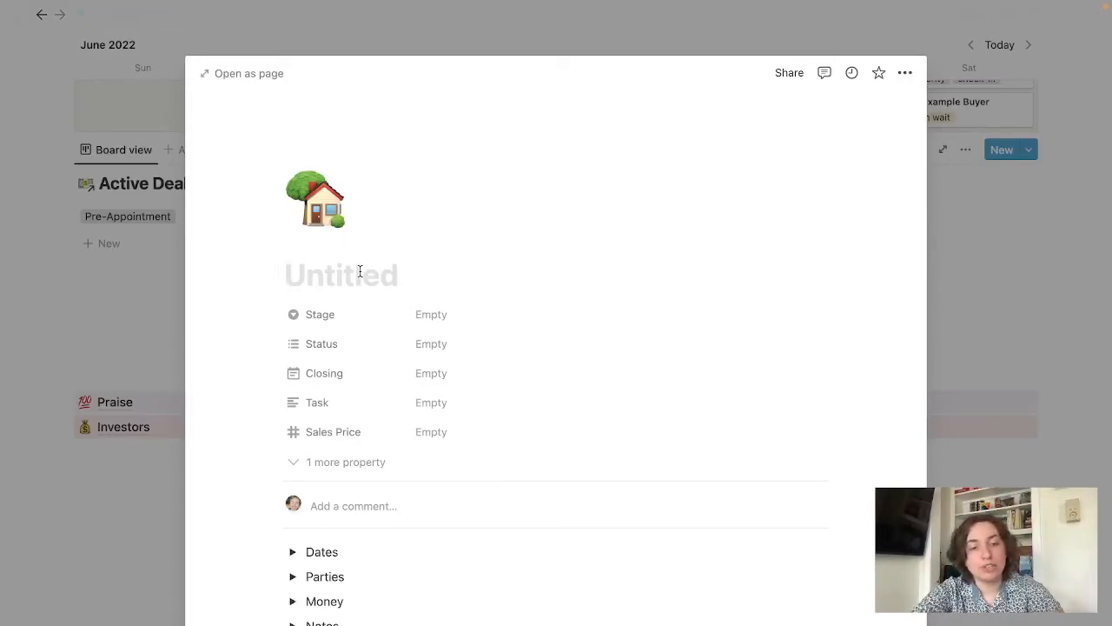
text(@)
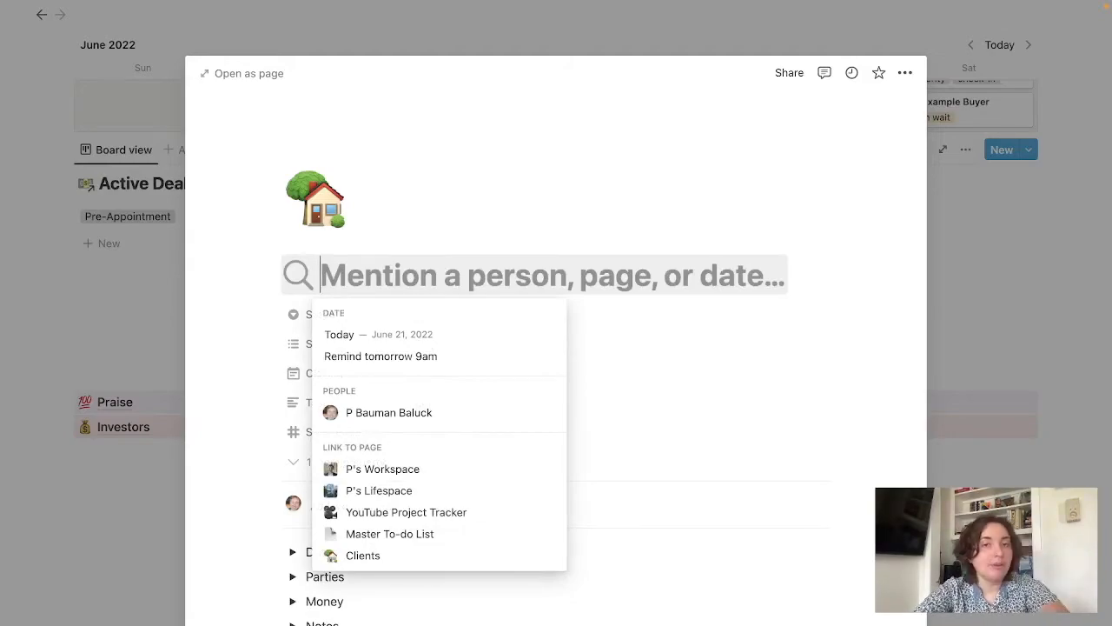
text(ta)
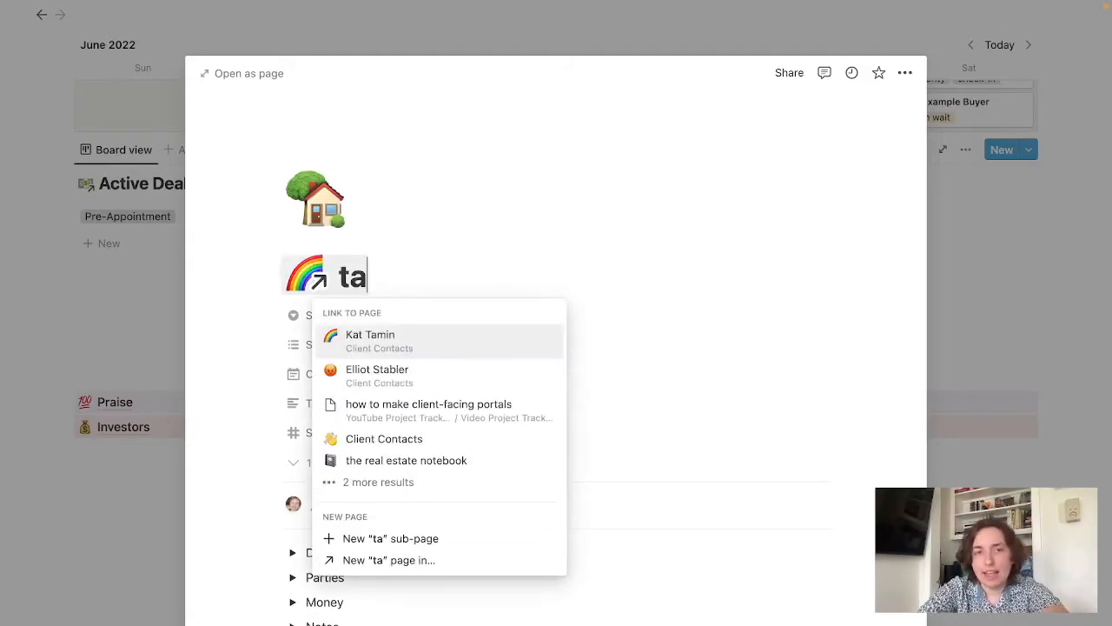
click(370, 333)
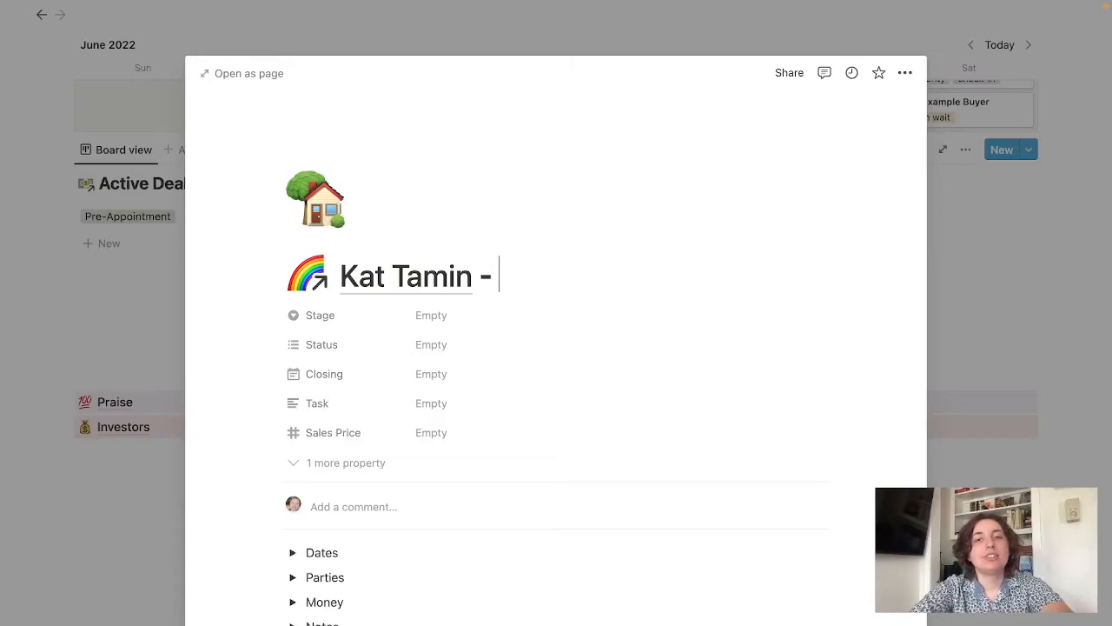
click(431, 316)
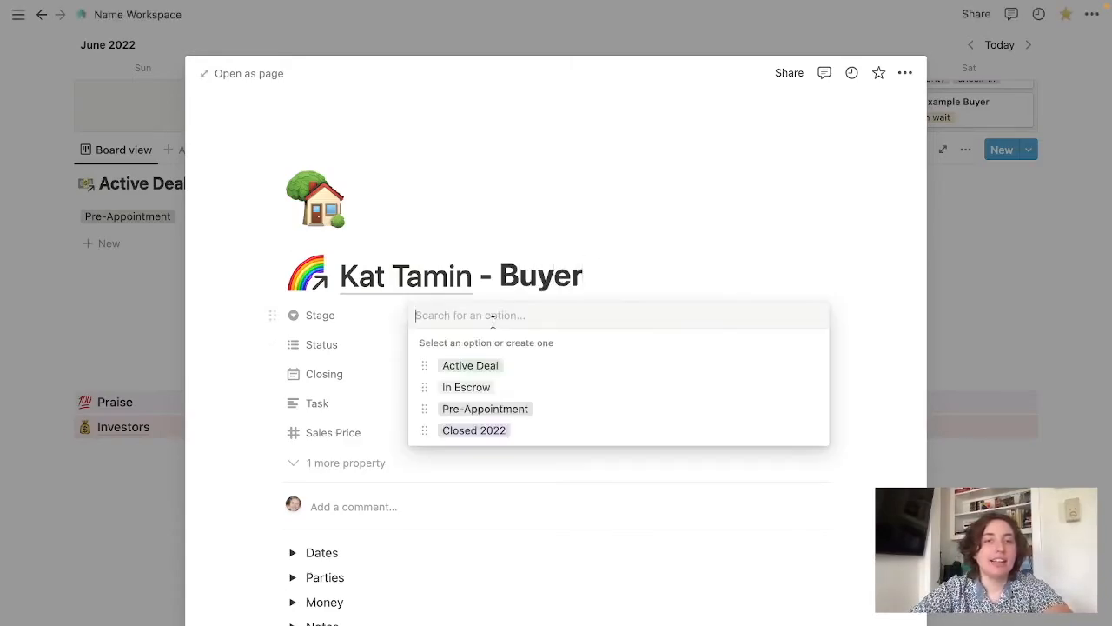
mouse_move(528, 414)
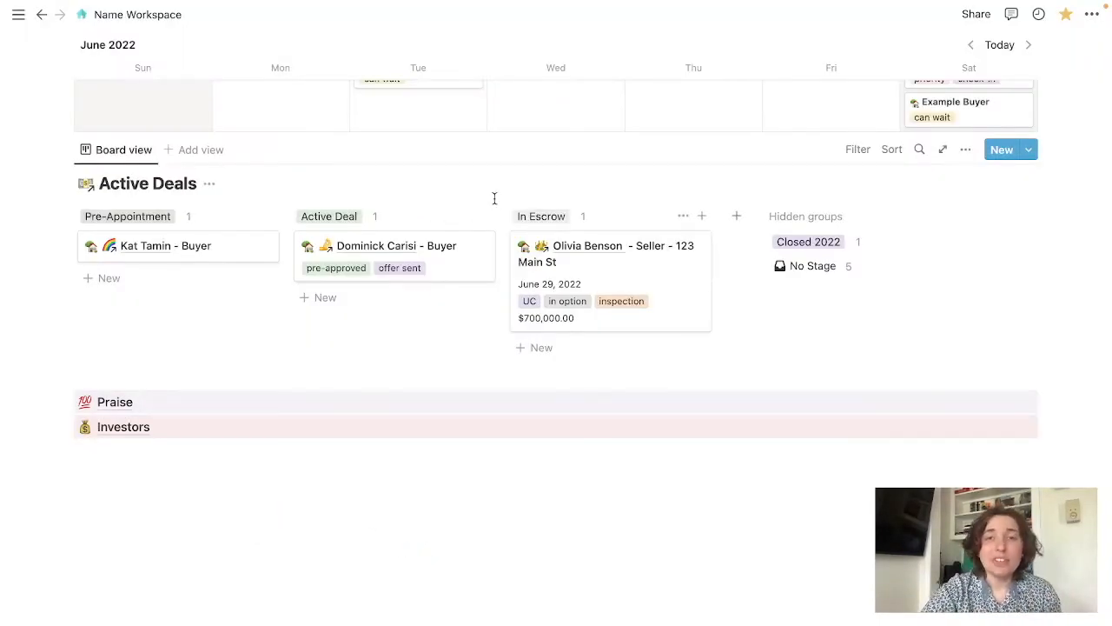
Step: Move Dominick Carisi's deal into In Escrow and review Kat Tamin's linked client page
drag(396, 252, 609, 356)
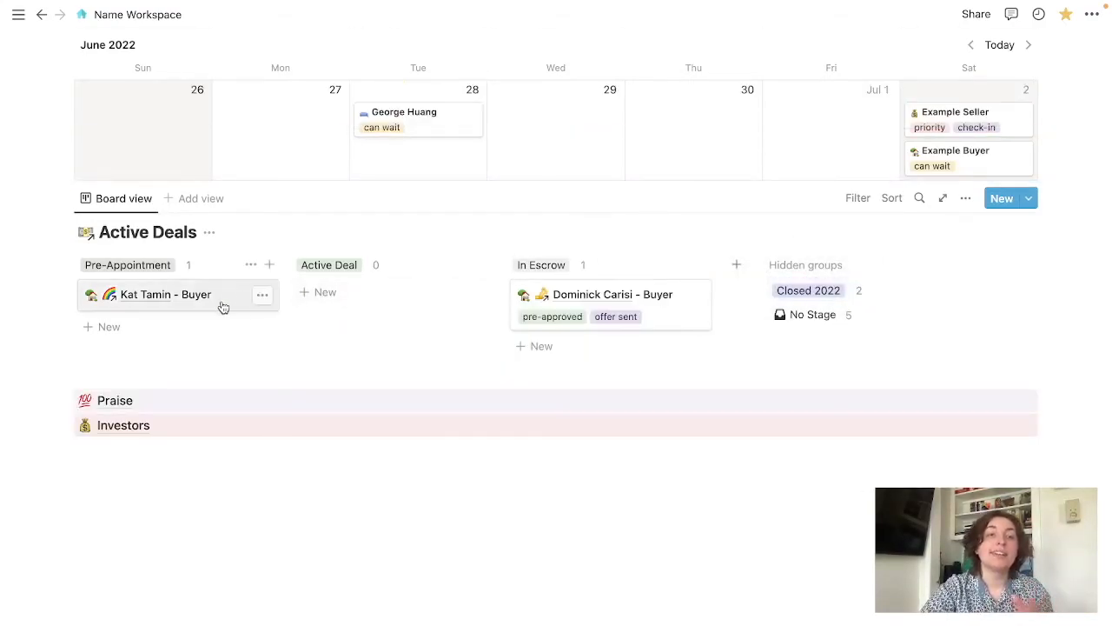
click(160, 295)
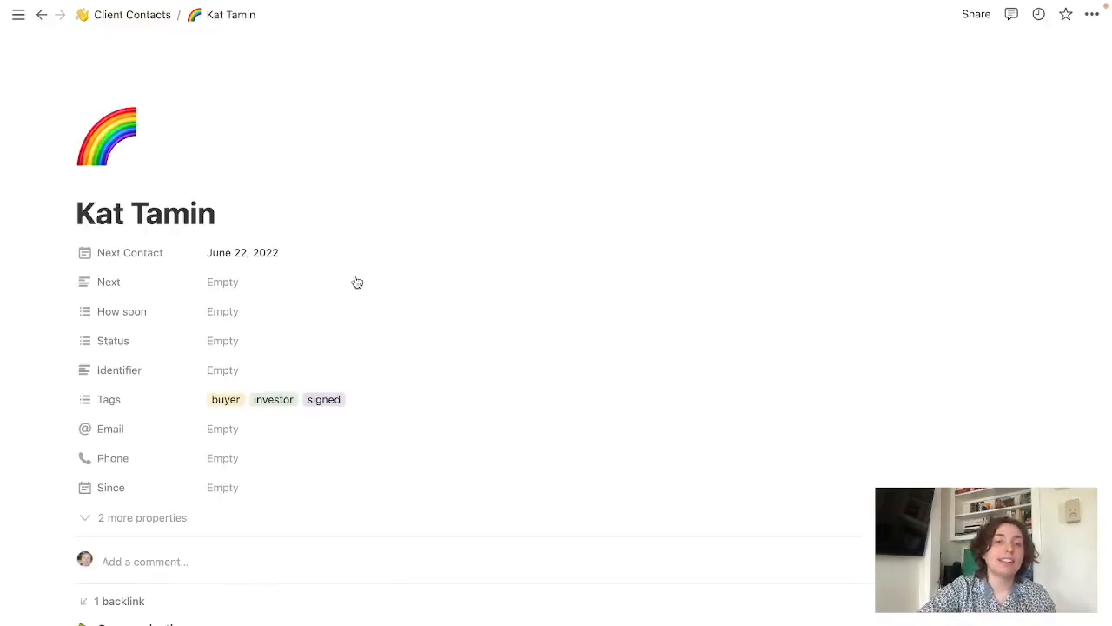
scroll(down, 3)
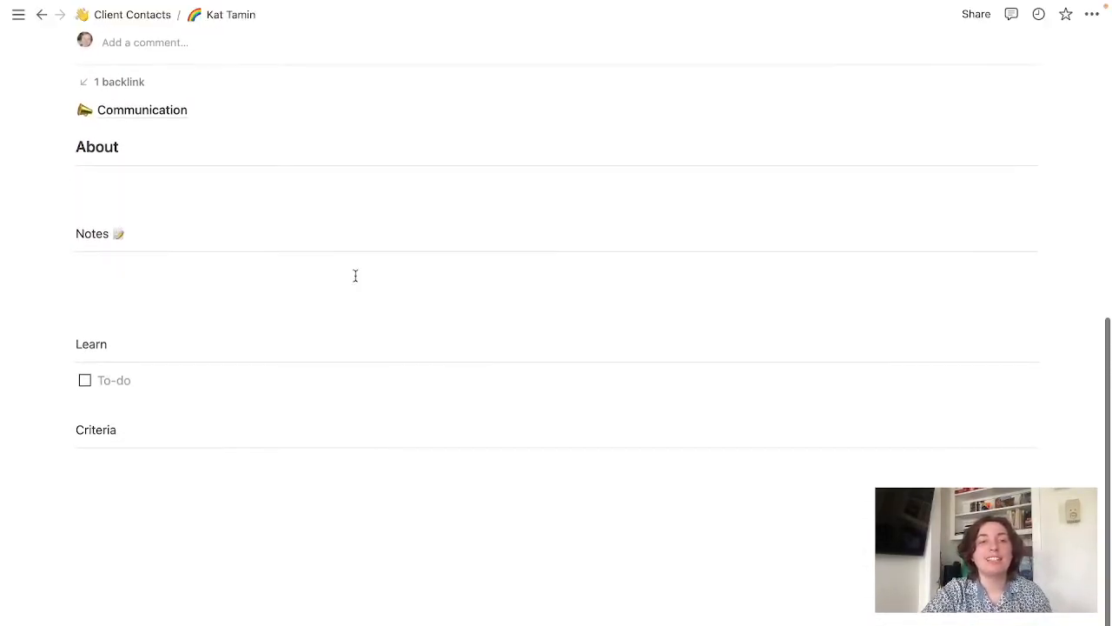
scroll(up, 3)
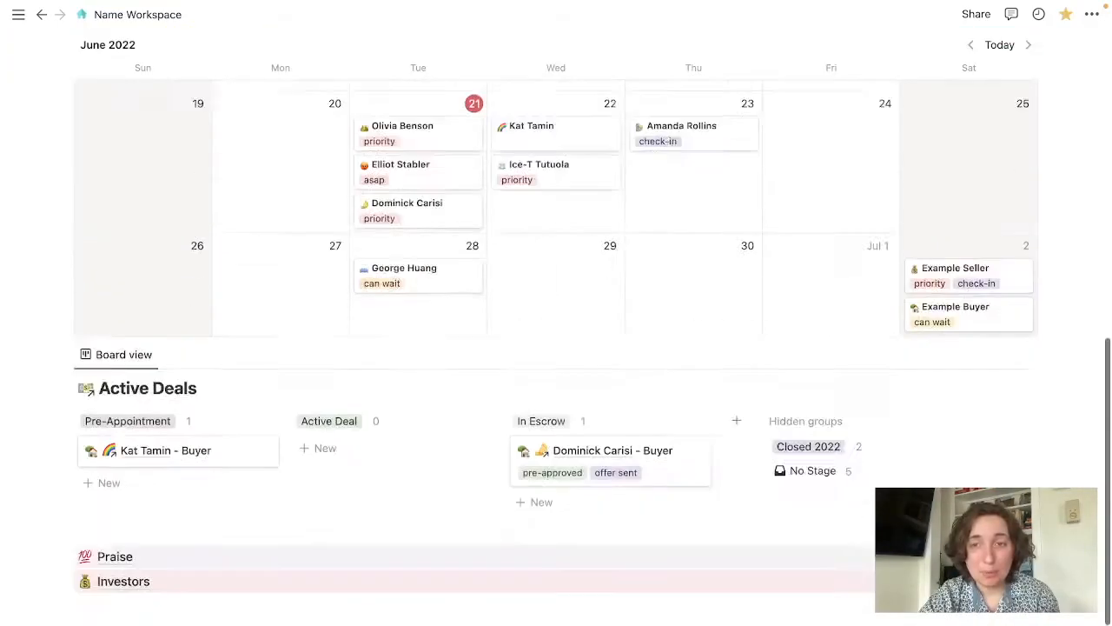
Step: Open the Praise page linked below the Active Deals board
scroll(down, 3)
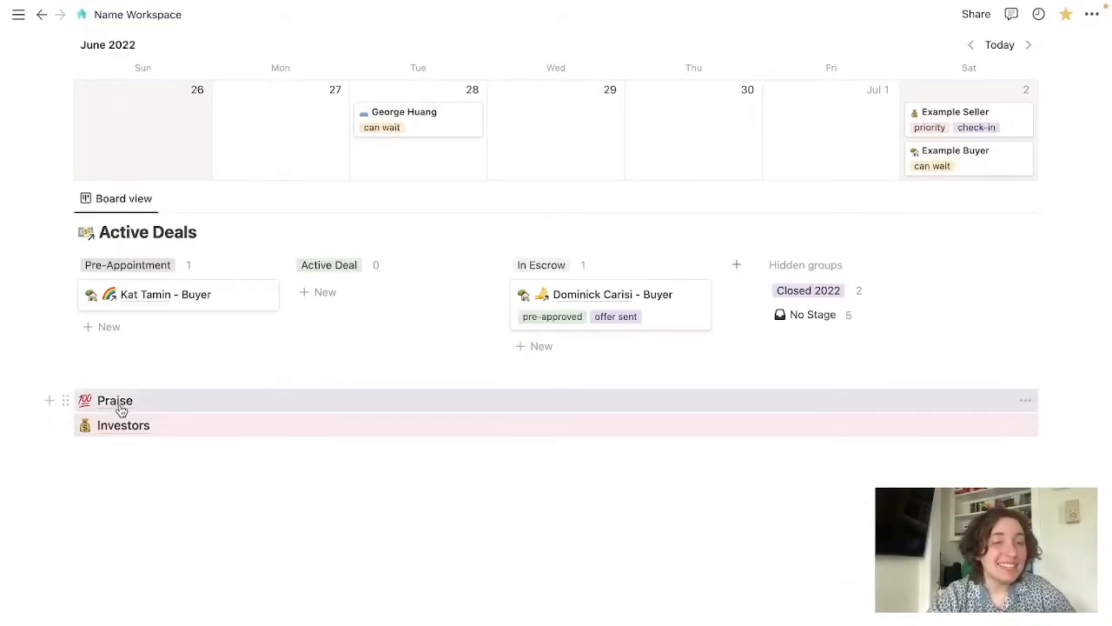
click(113, 400)
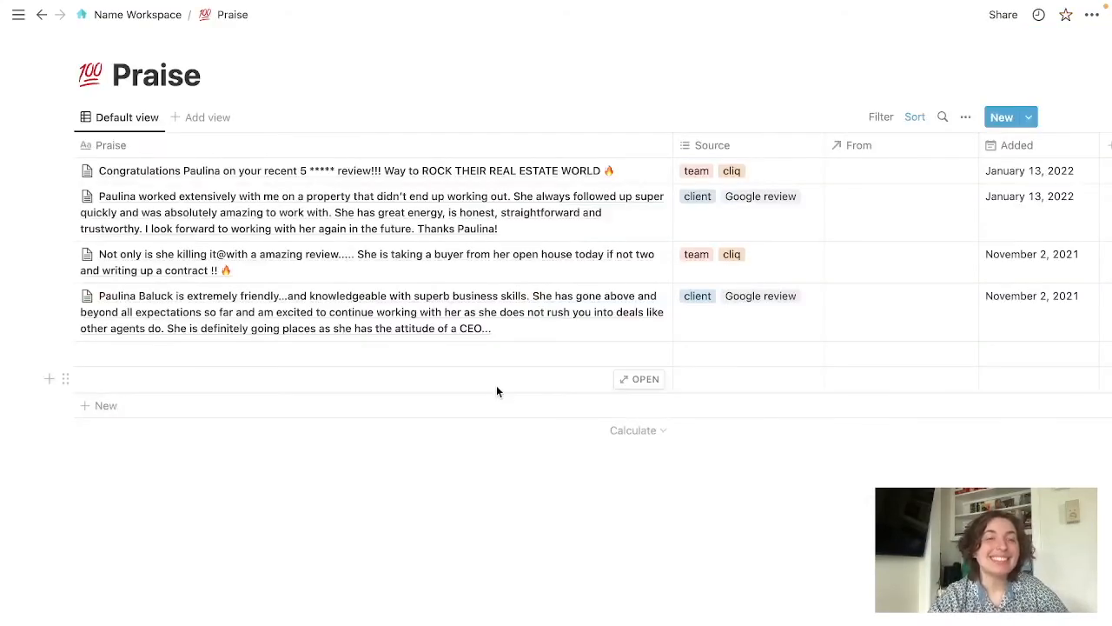
mouse_move(614, 525)
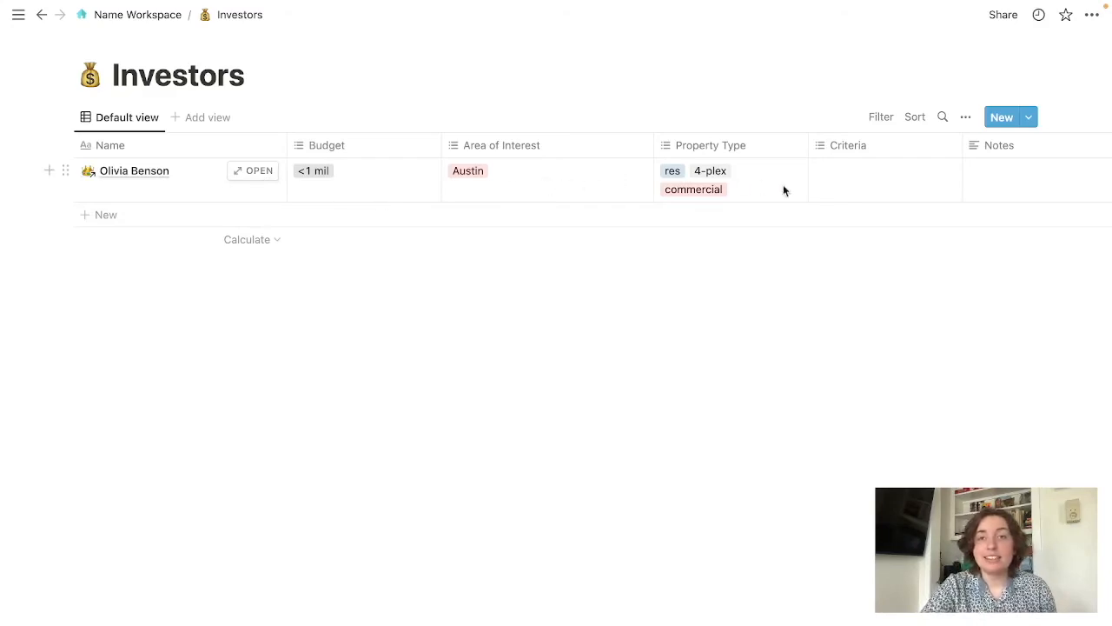
mouse_move(1032, 142)
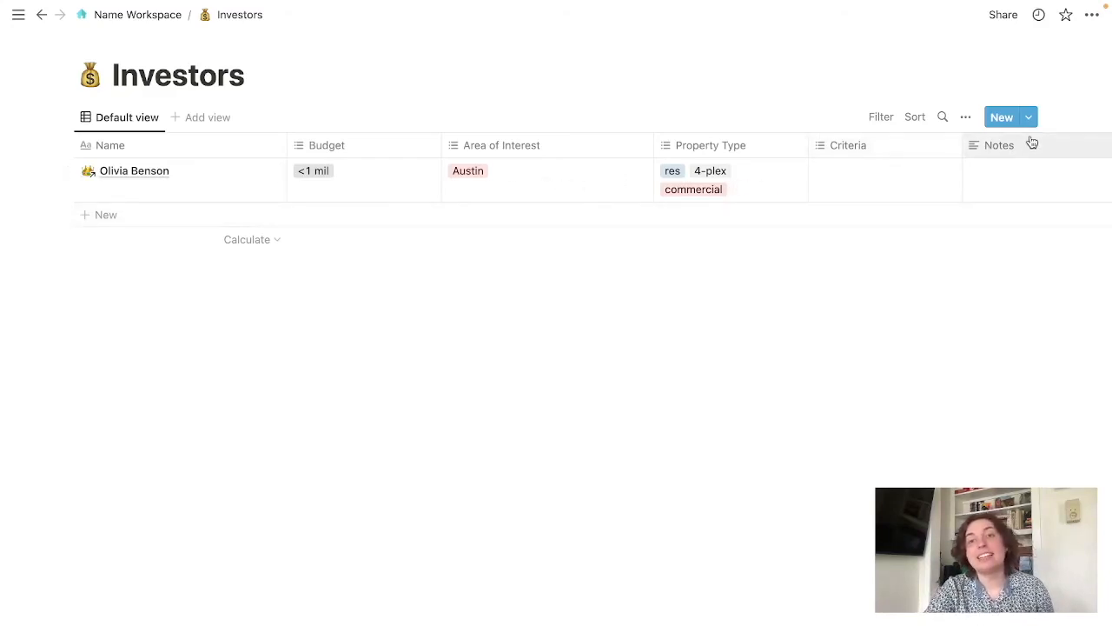